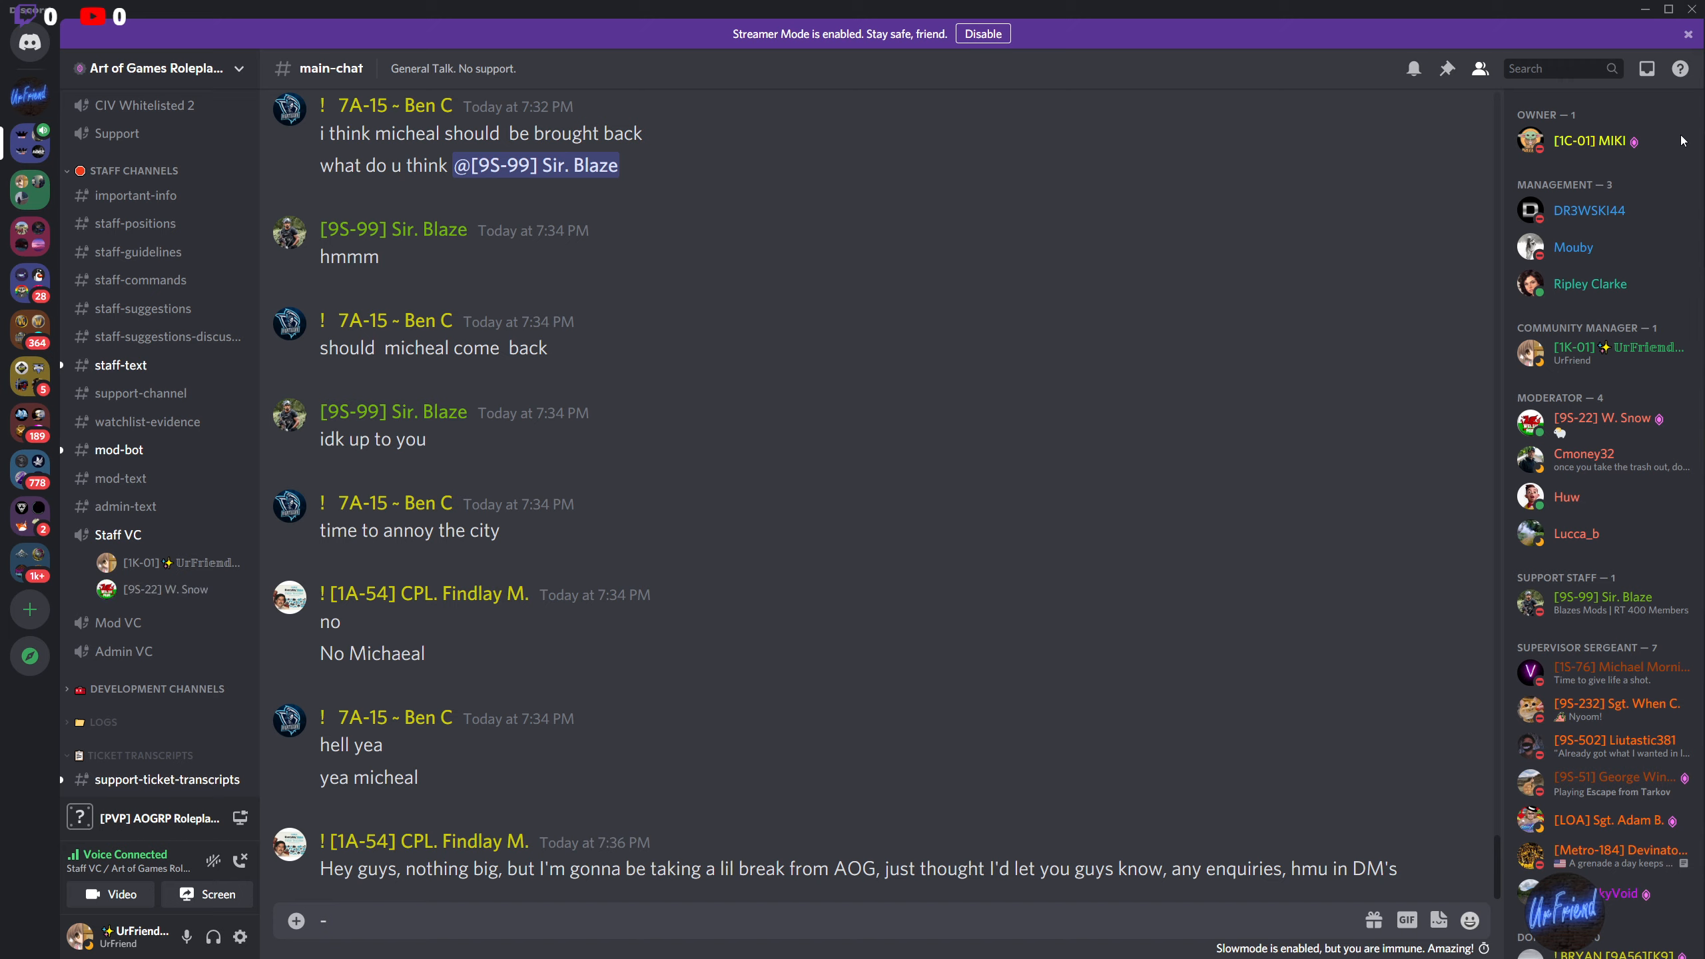
pyautogui.moveTo(1683, 139)
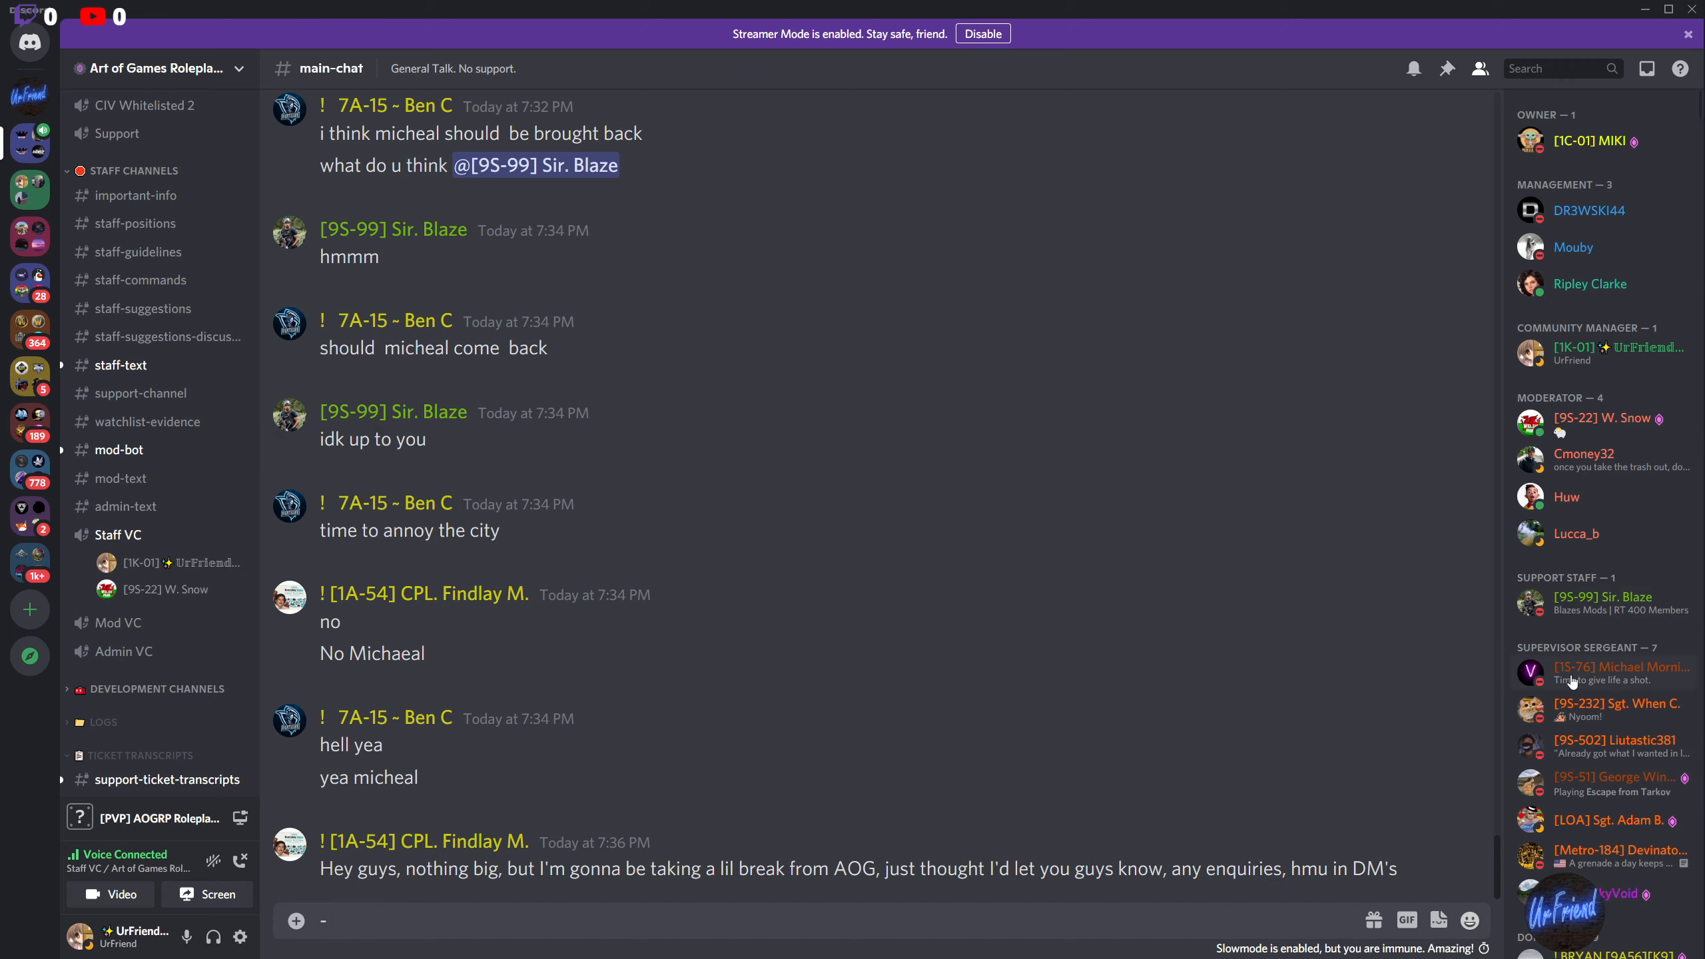
pyautogui.moveTo(1435, 696)
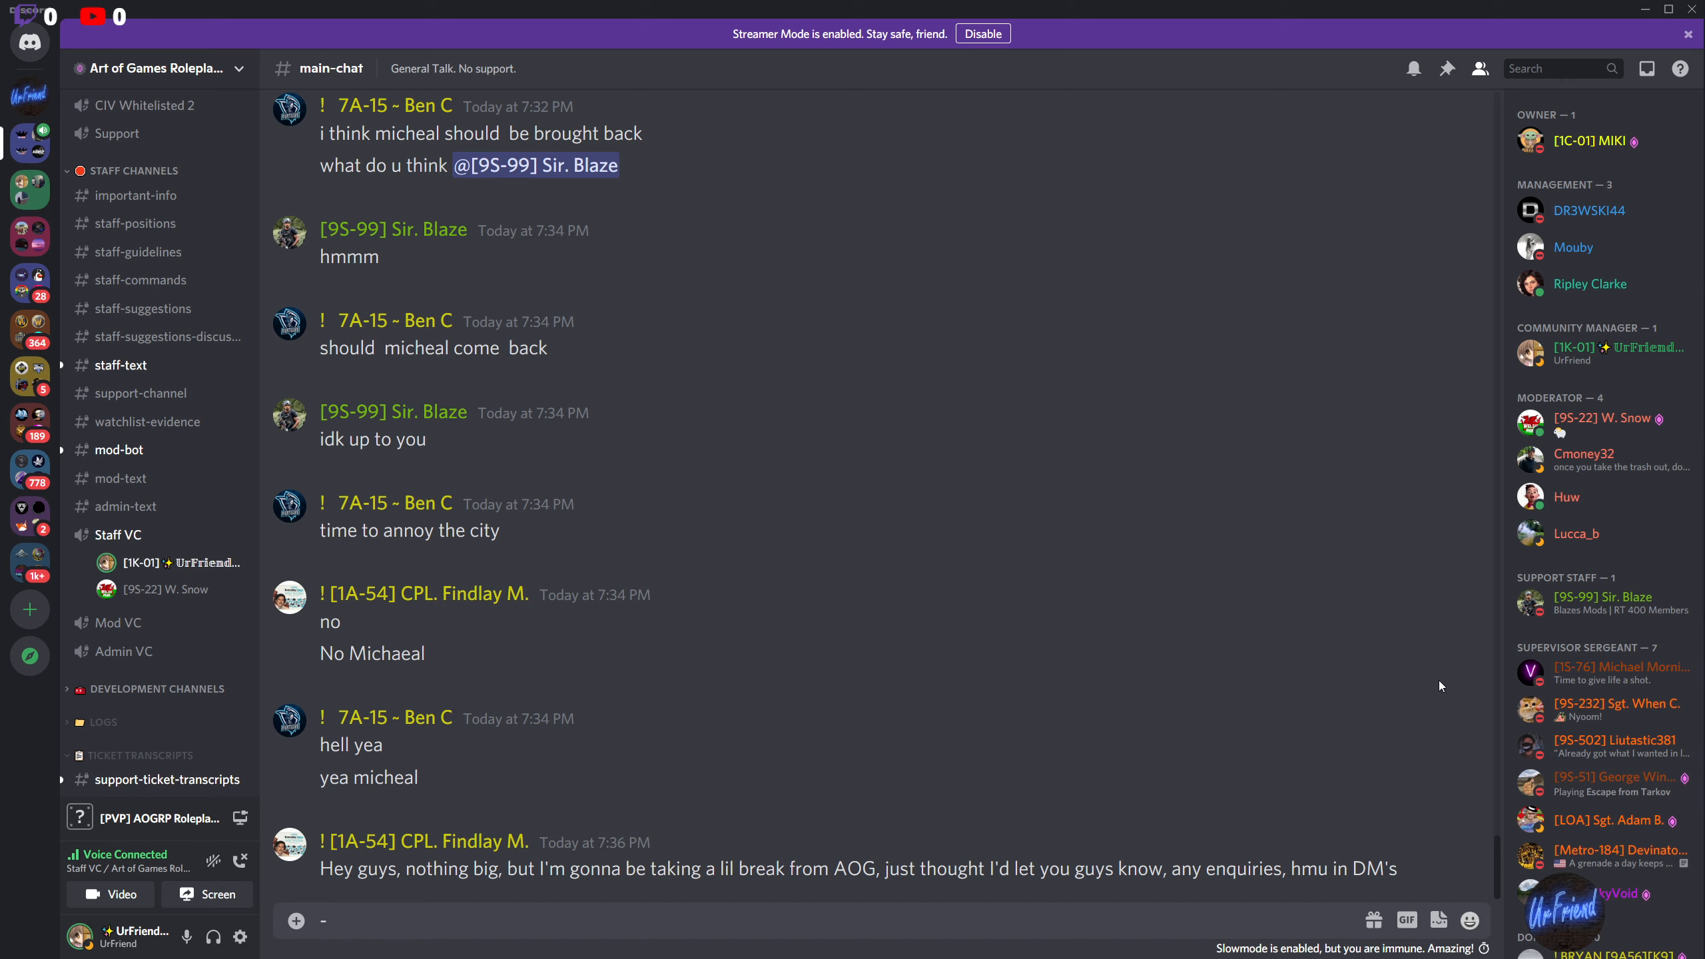
pyautogui.moveTo(1438, 681)
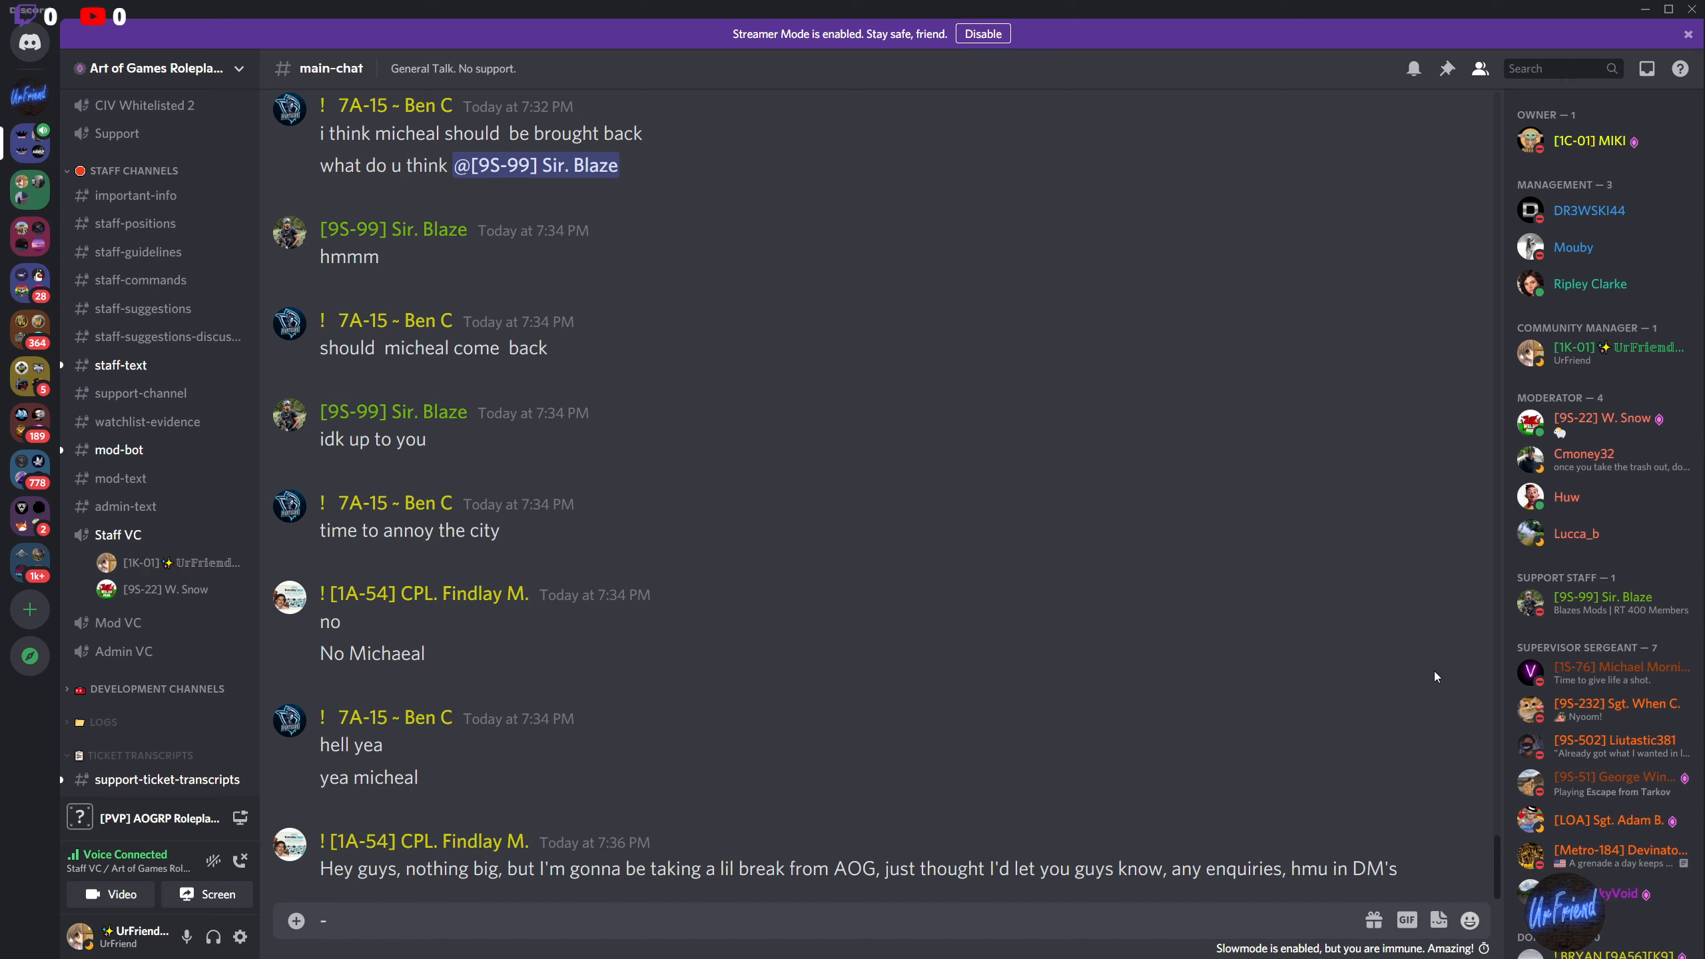
pyautogui.moveTo(1300, 63)
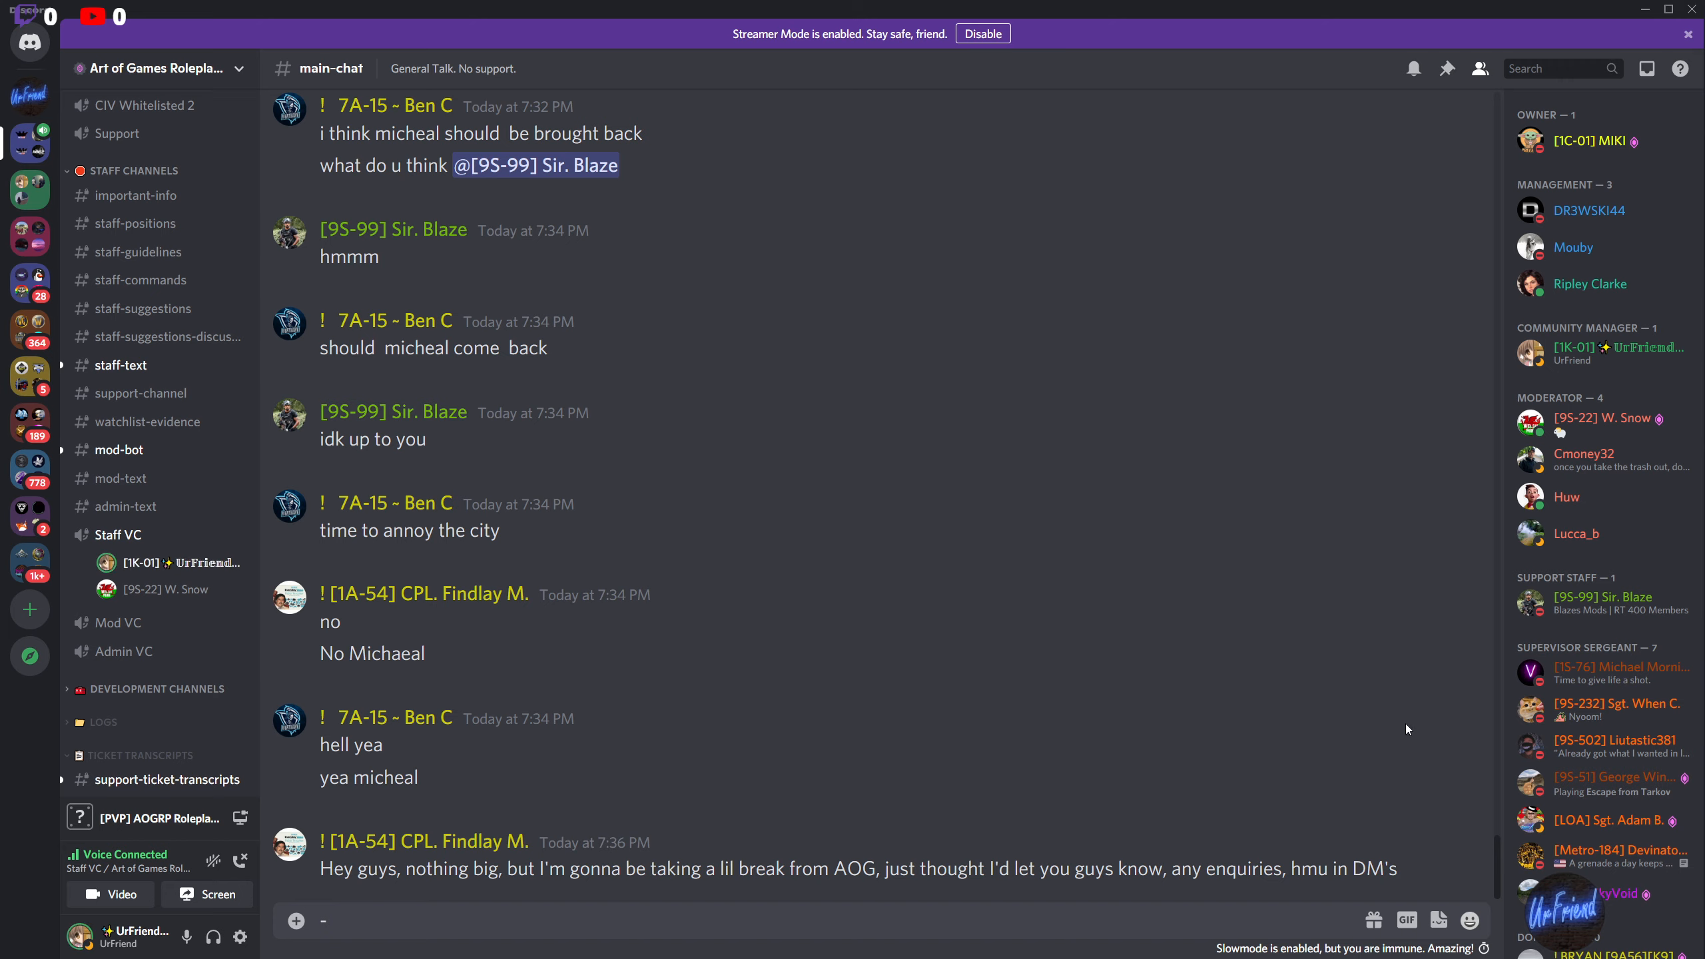
pyautogui.moveTo(561, 461)
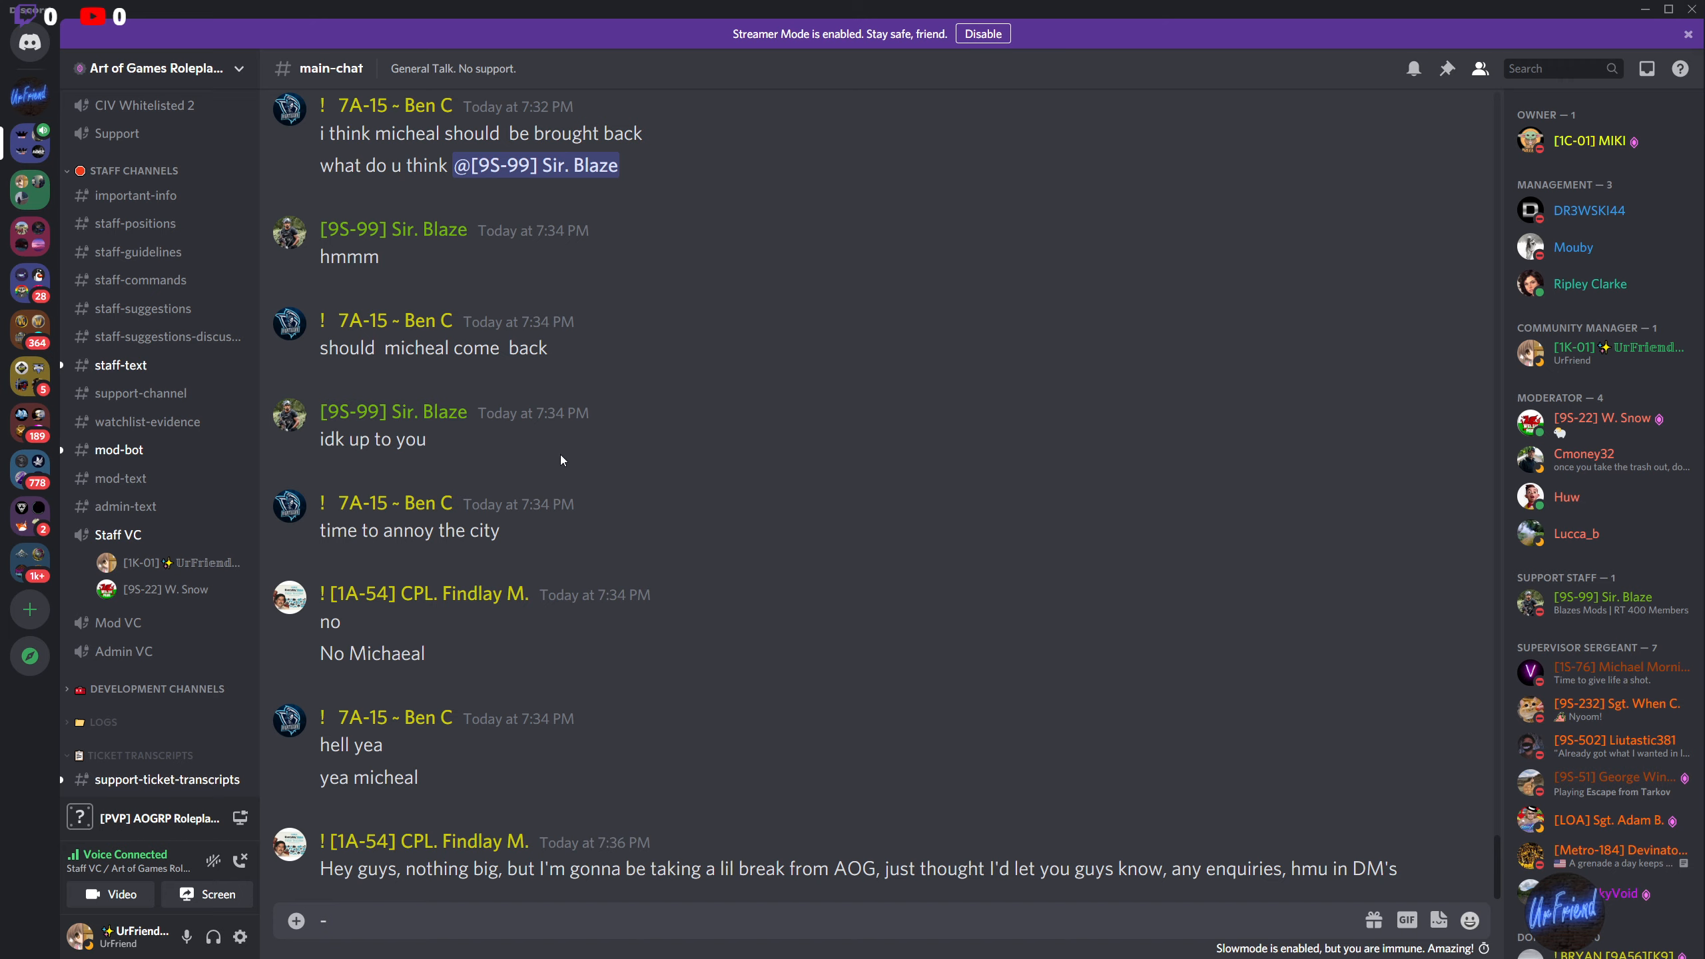
pyautogui.moveTo(1356, 699)
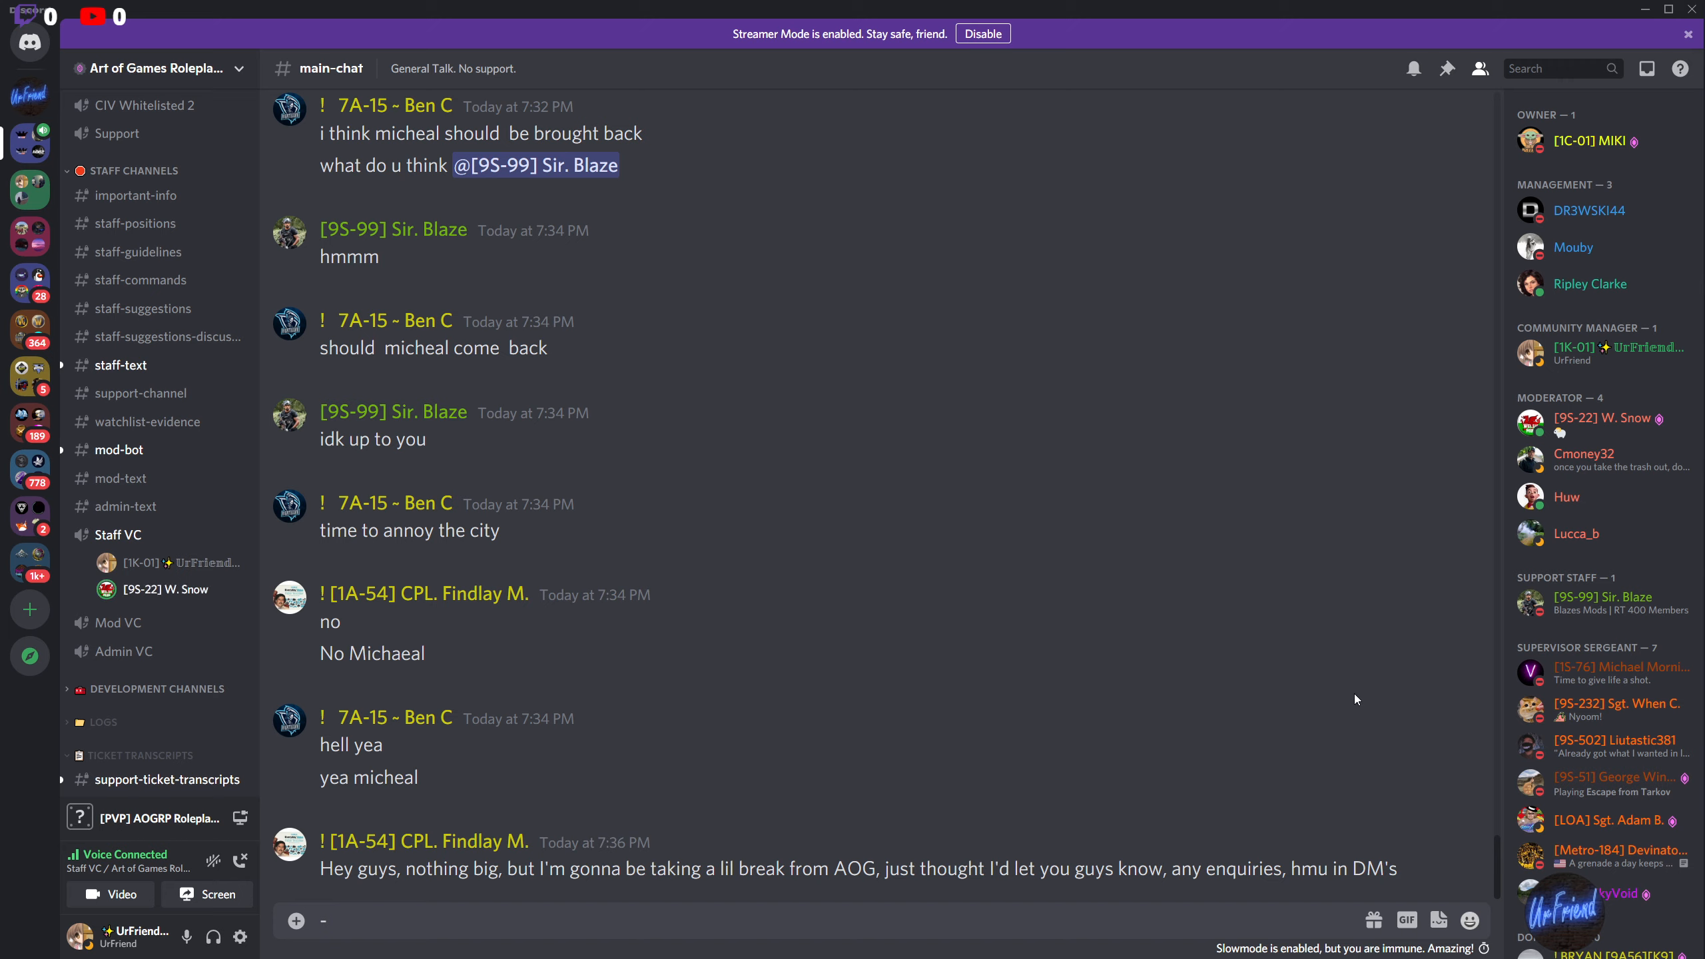
pyautogui.moveTo(1444, 716)
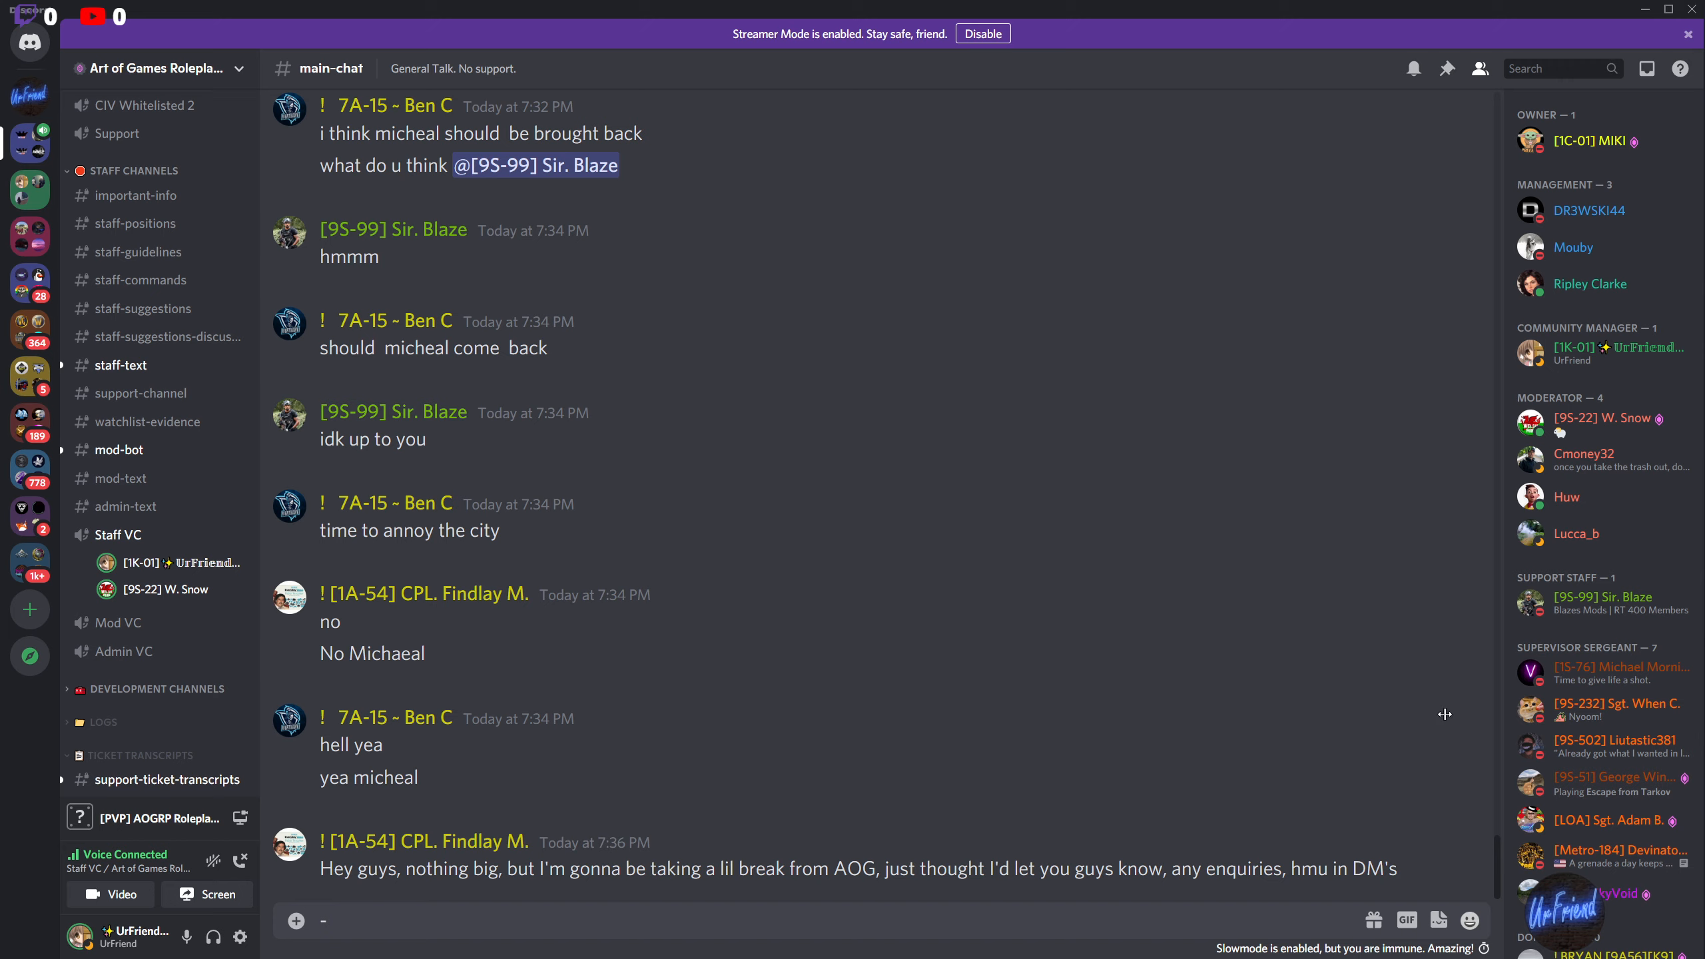
pyautogui.moveTo(1442, 719)
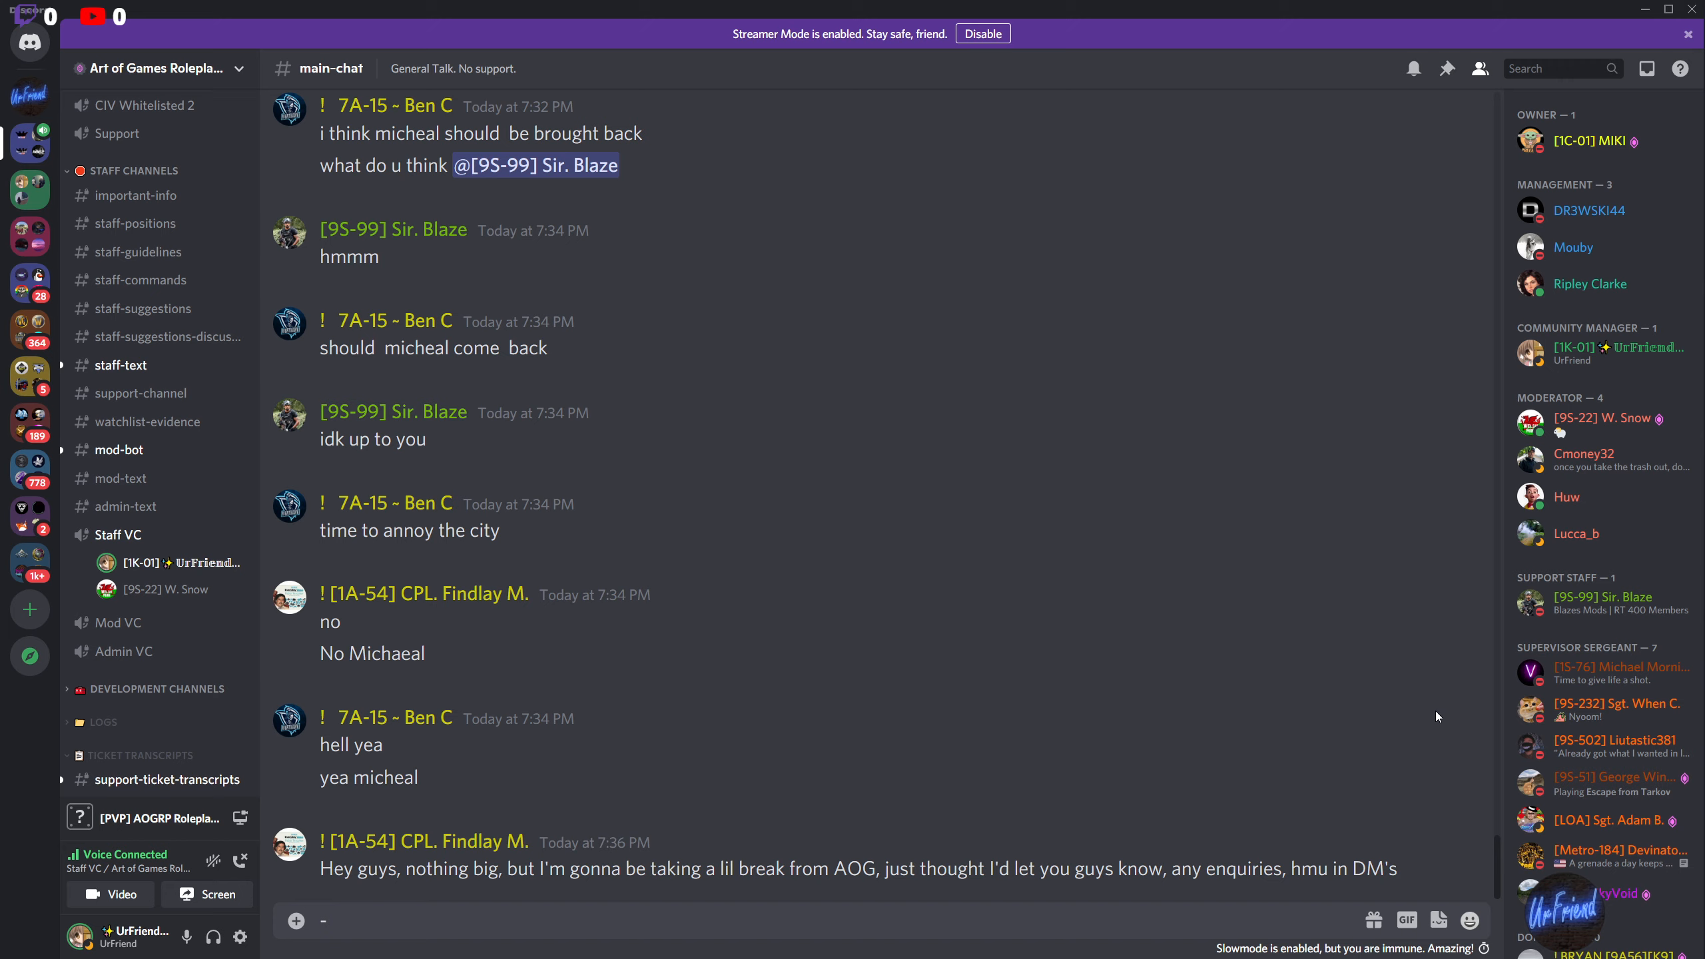
pyautogui.moveTo(1437, 718)
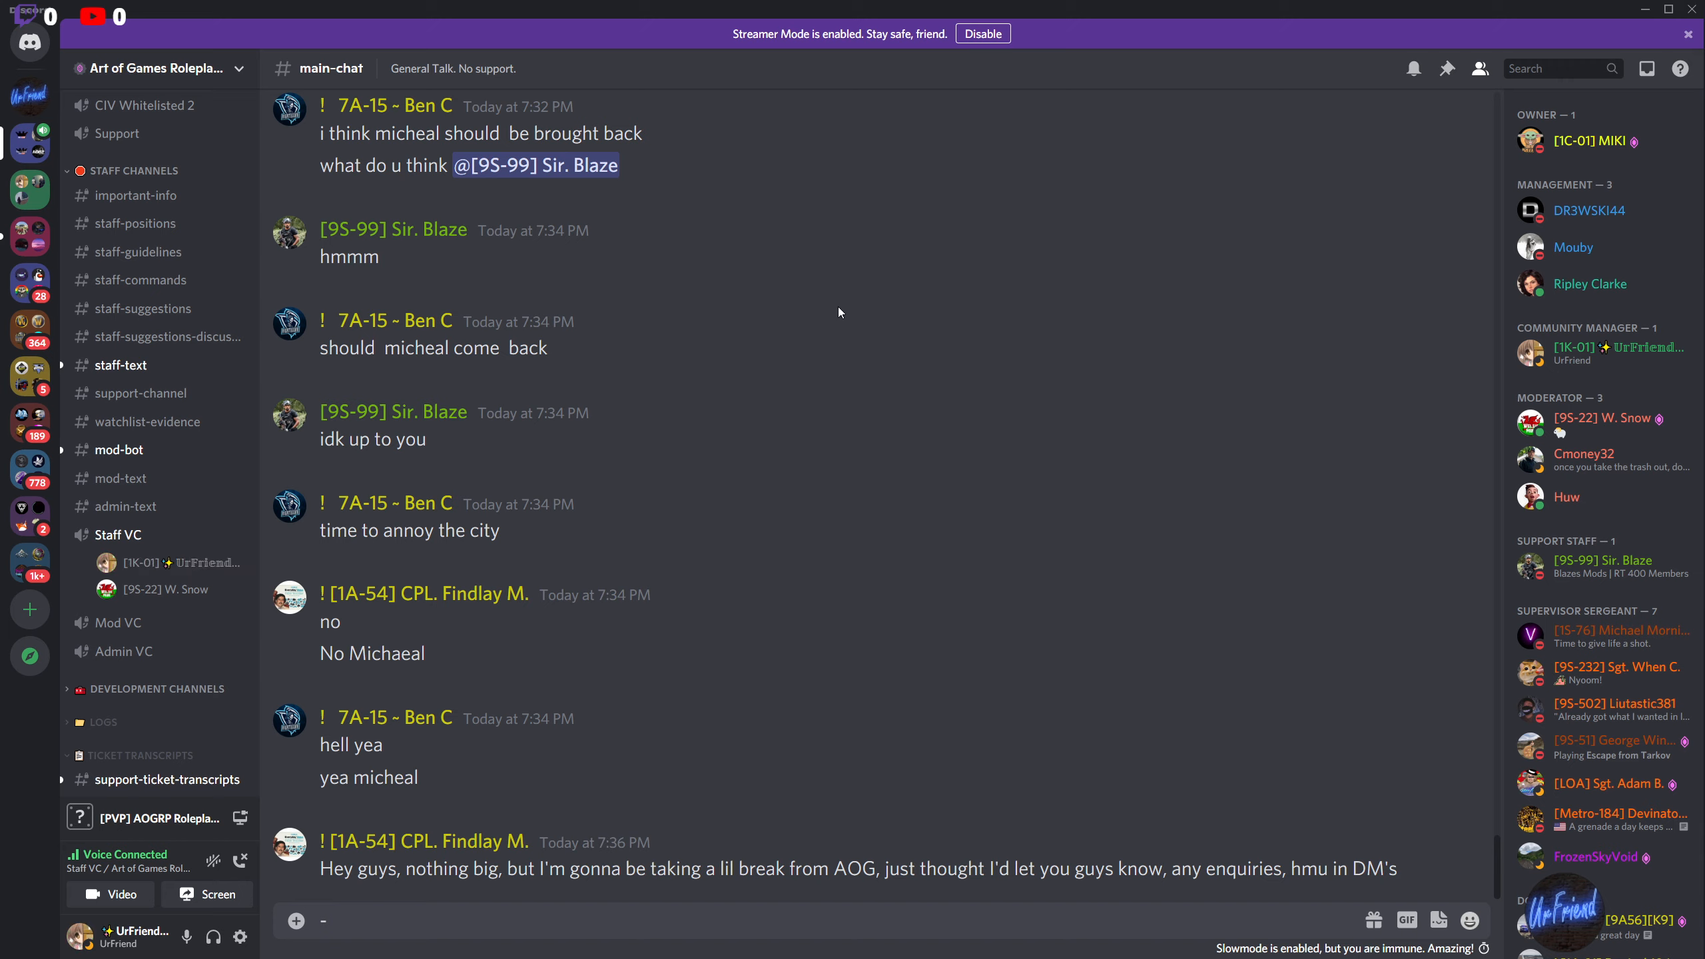
pyautogui.moveTo(481, 577)
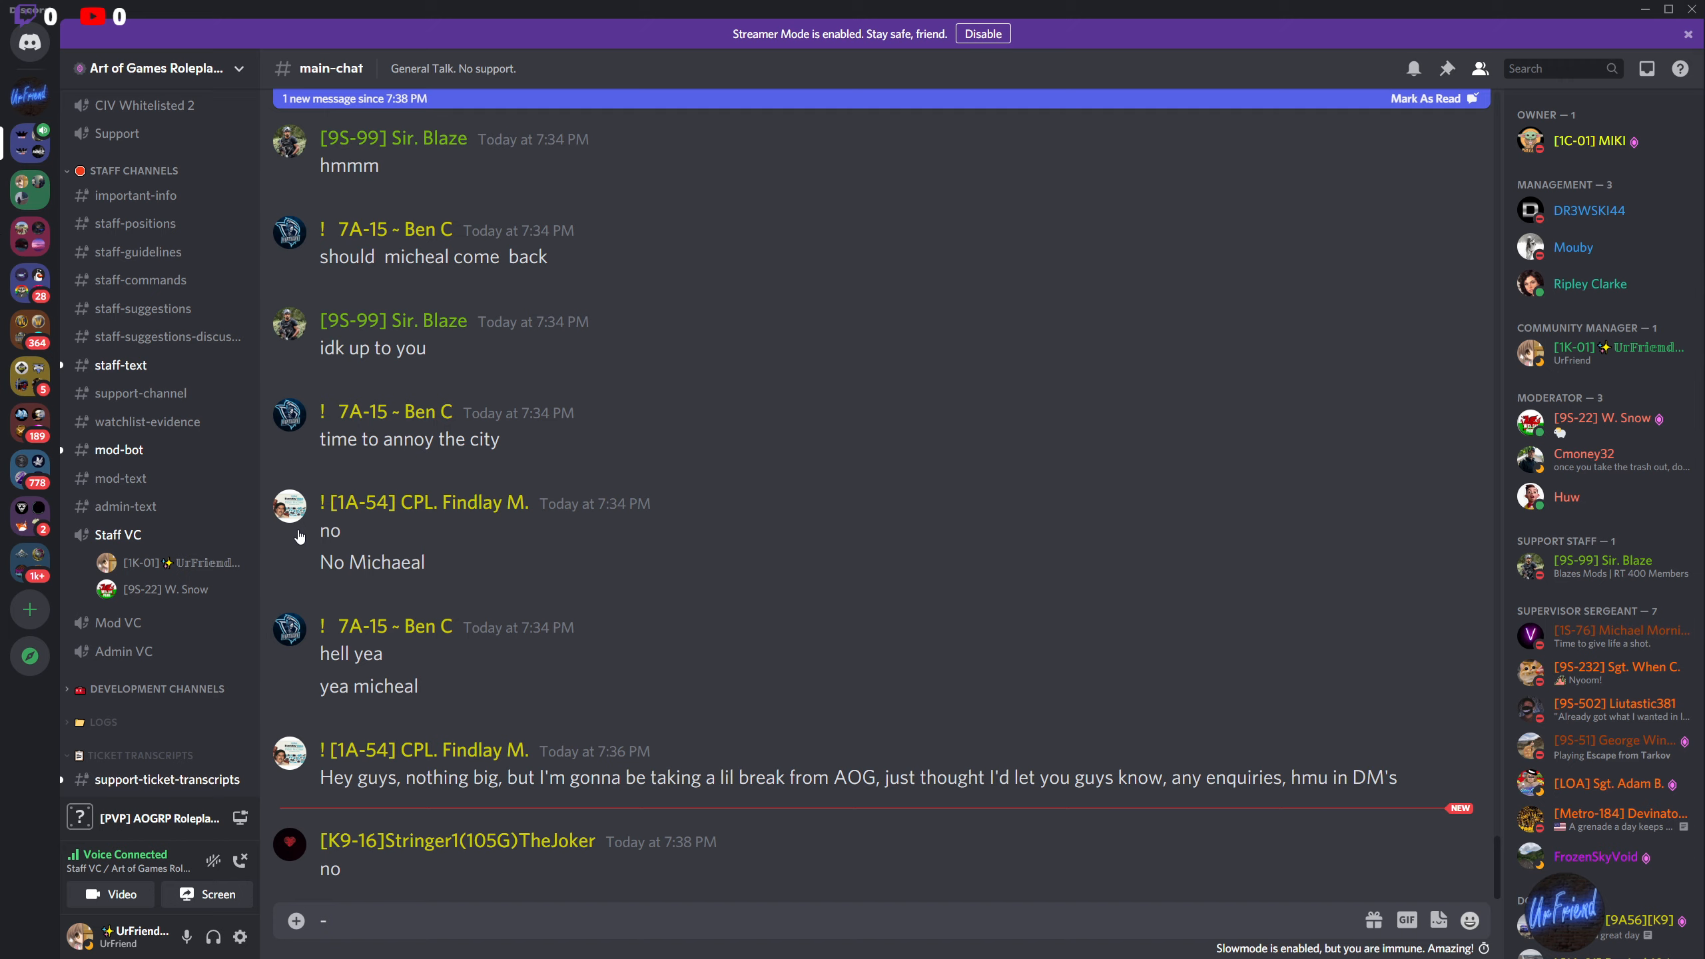
pyautogui.moveTo(1465, 718)
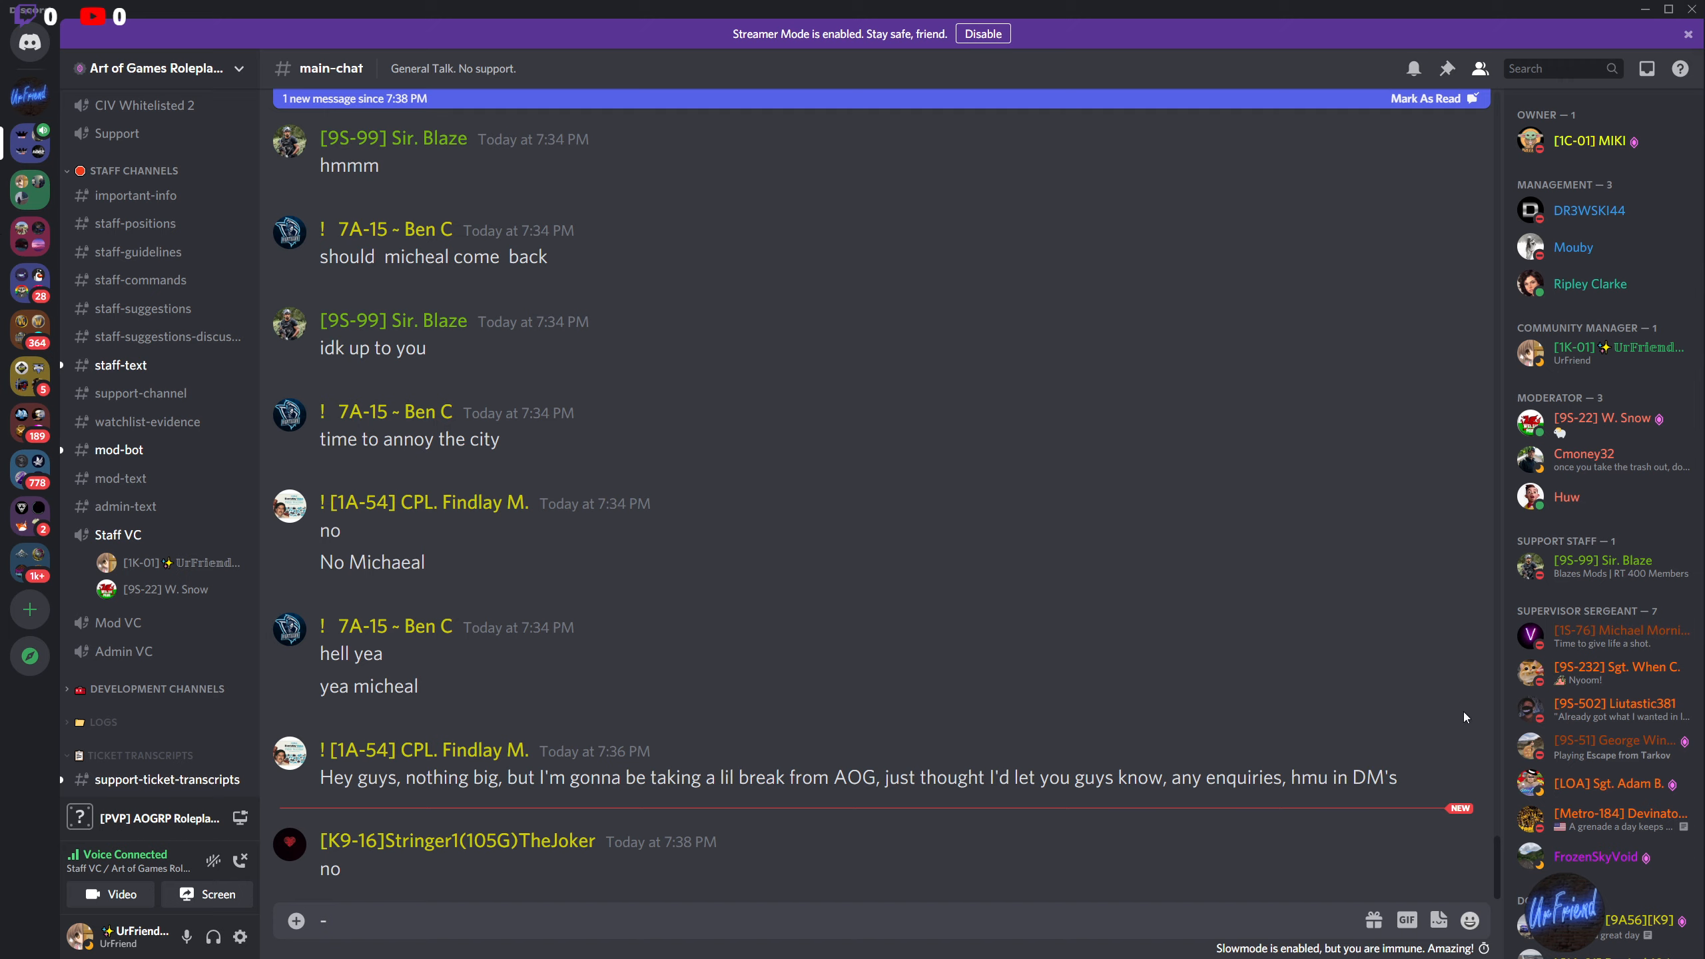
pyautogui.moveTo(1443, 741)
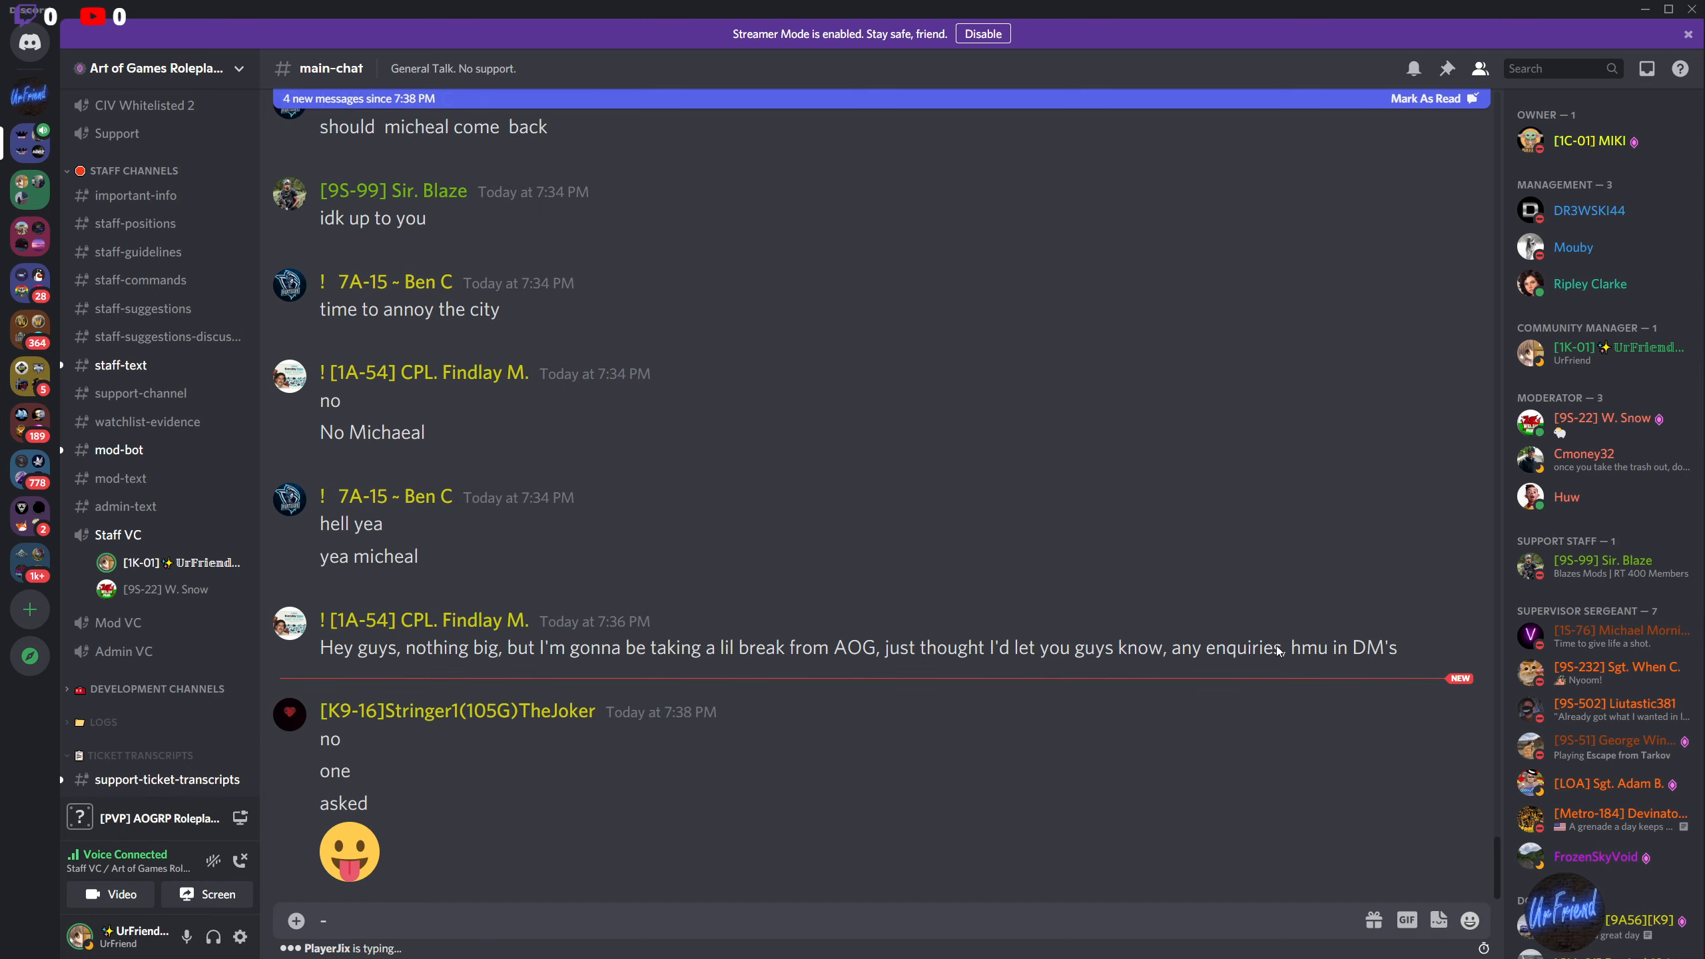
pyautogui.moveTo(997, 583)
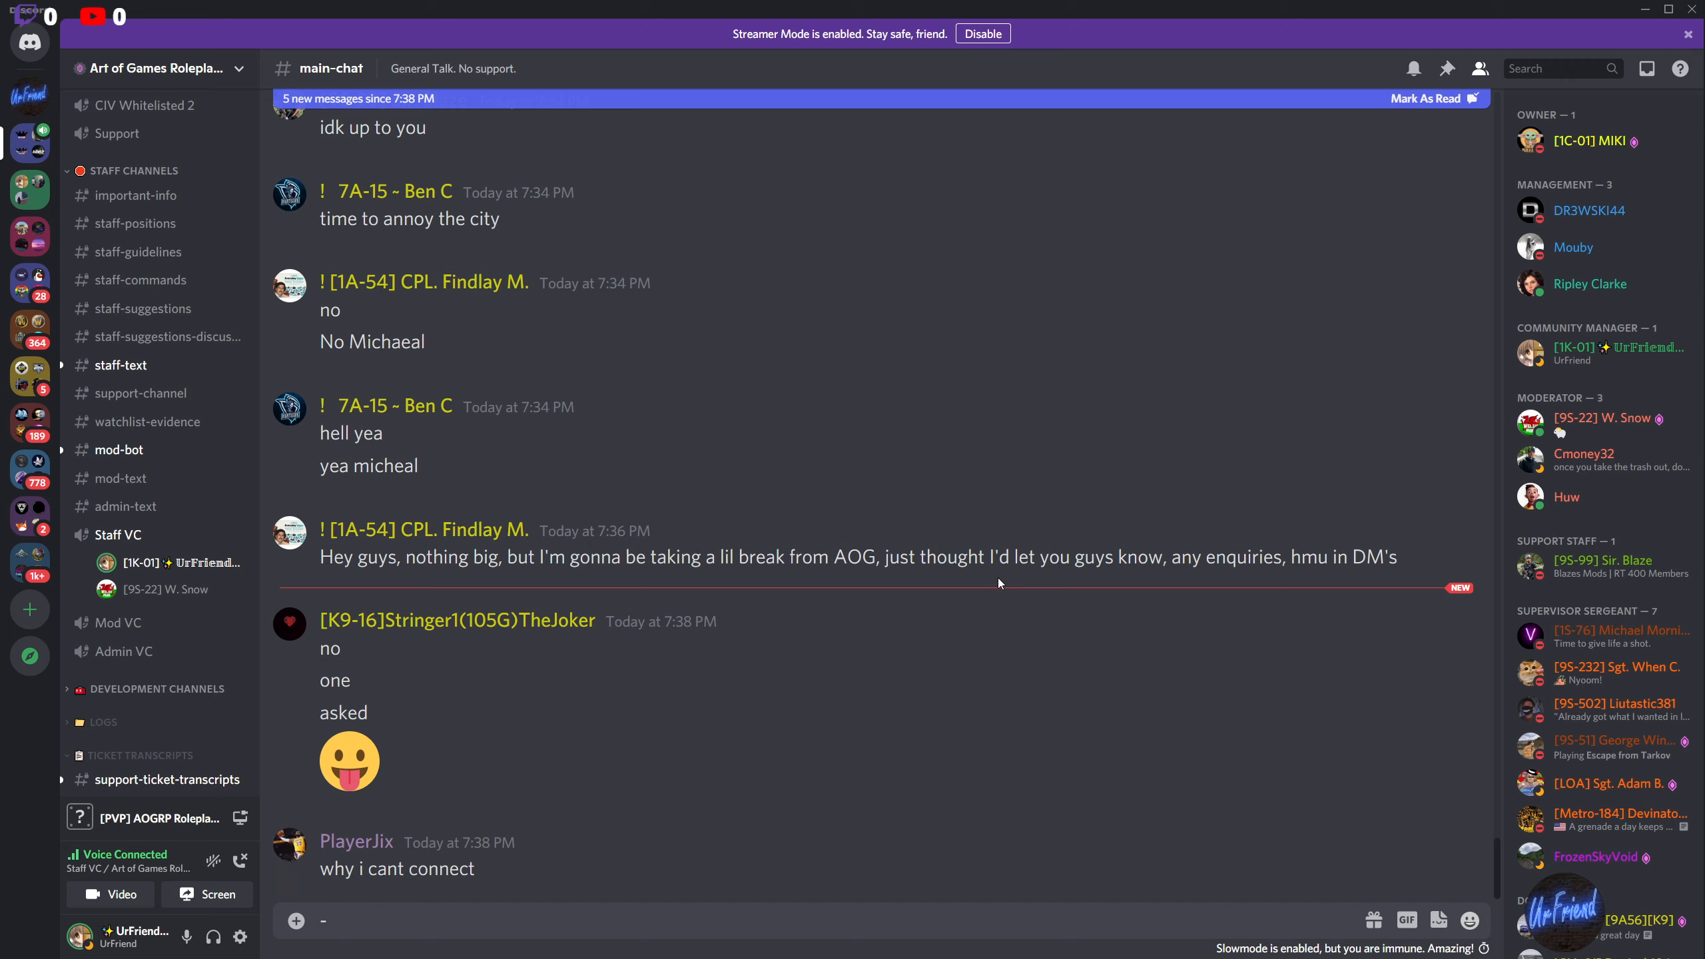
pyautogui.moveTo(987, 581)
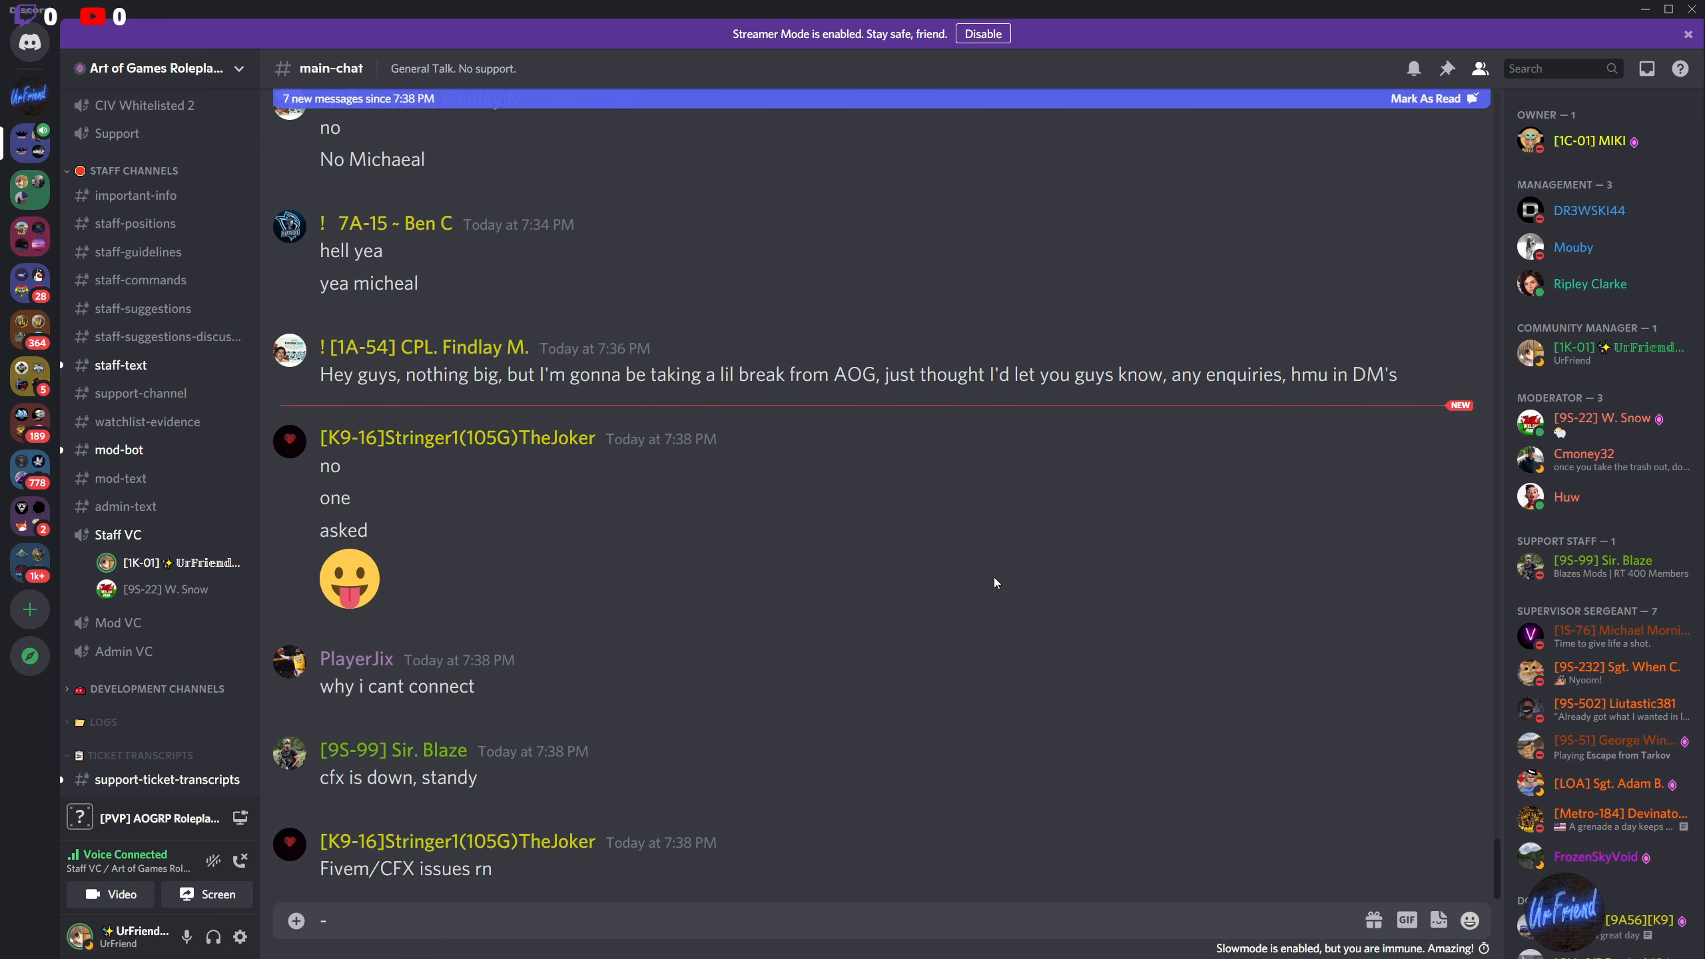
pyautogui.moveTo(945, 571)
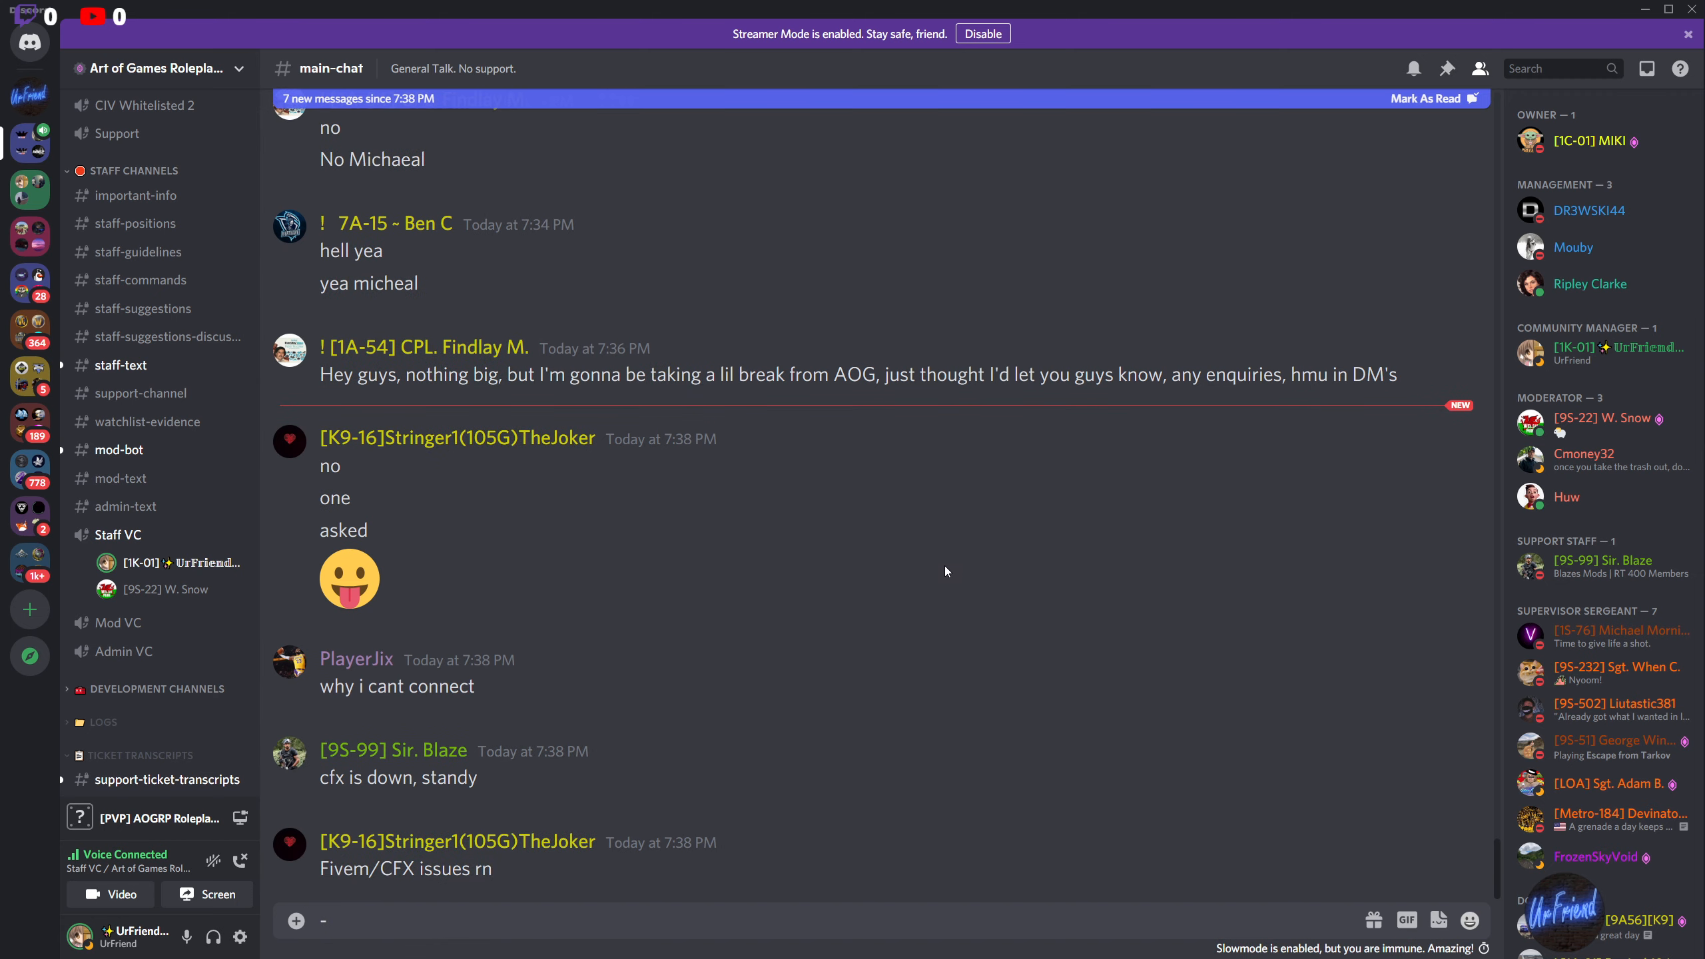
pyautogui.moveTo(1002, 583)
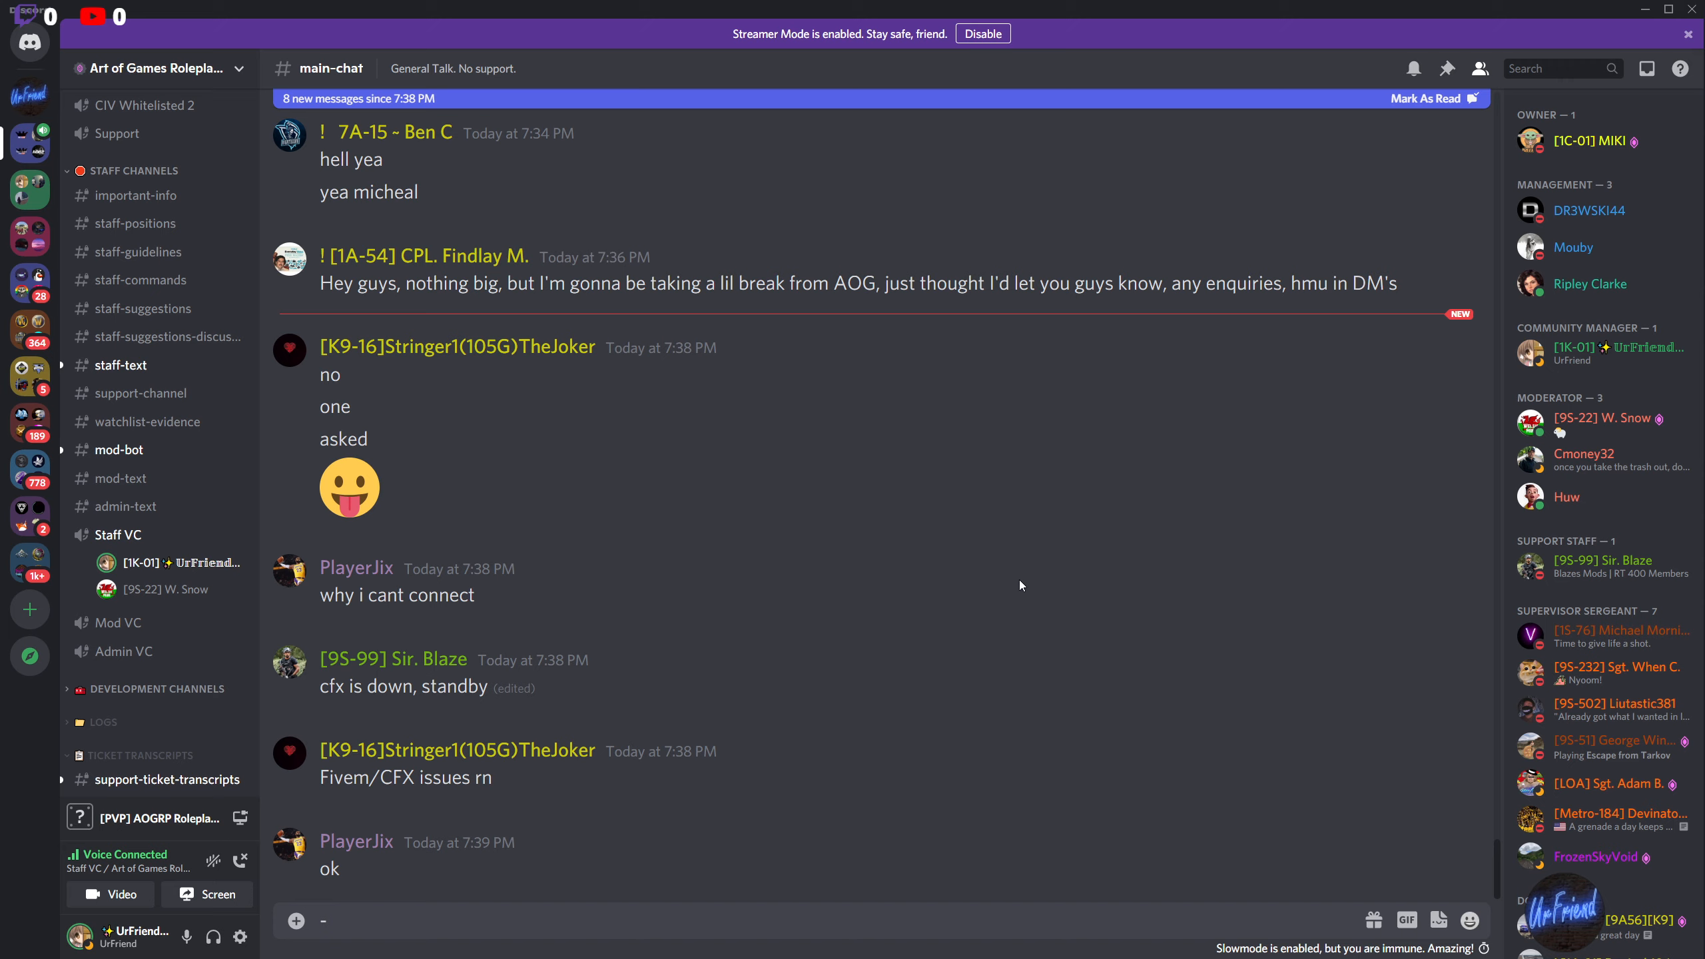
pyautogui.moveTo(1023, 579)
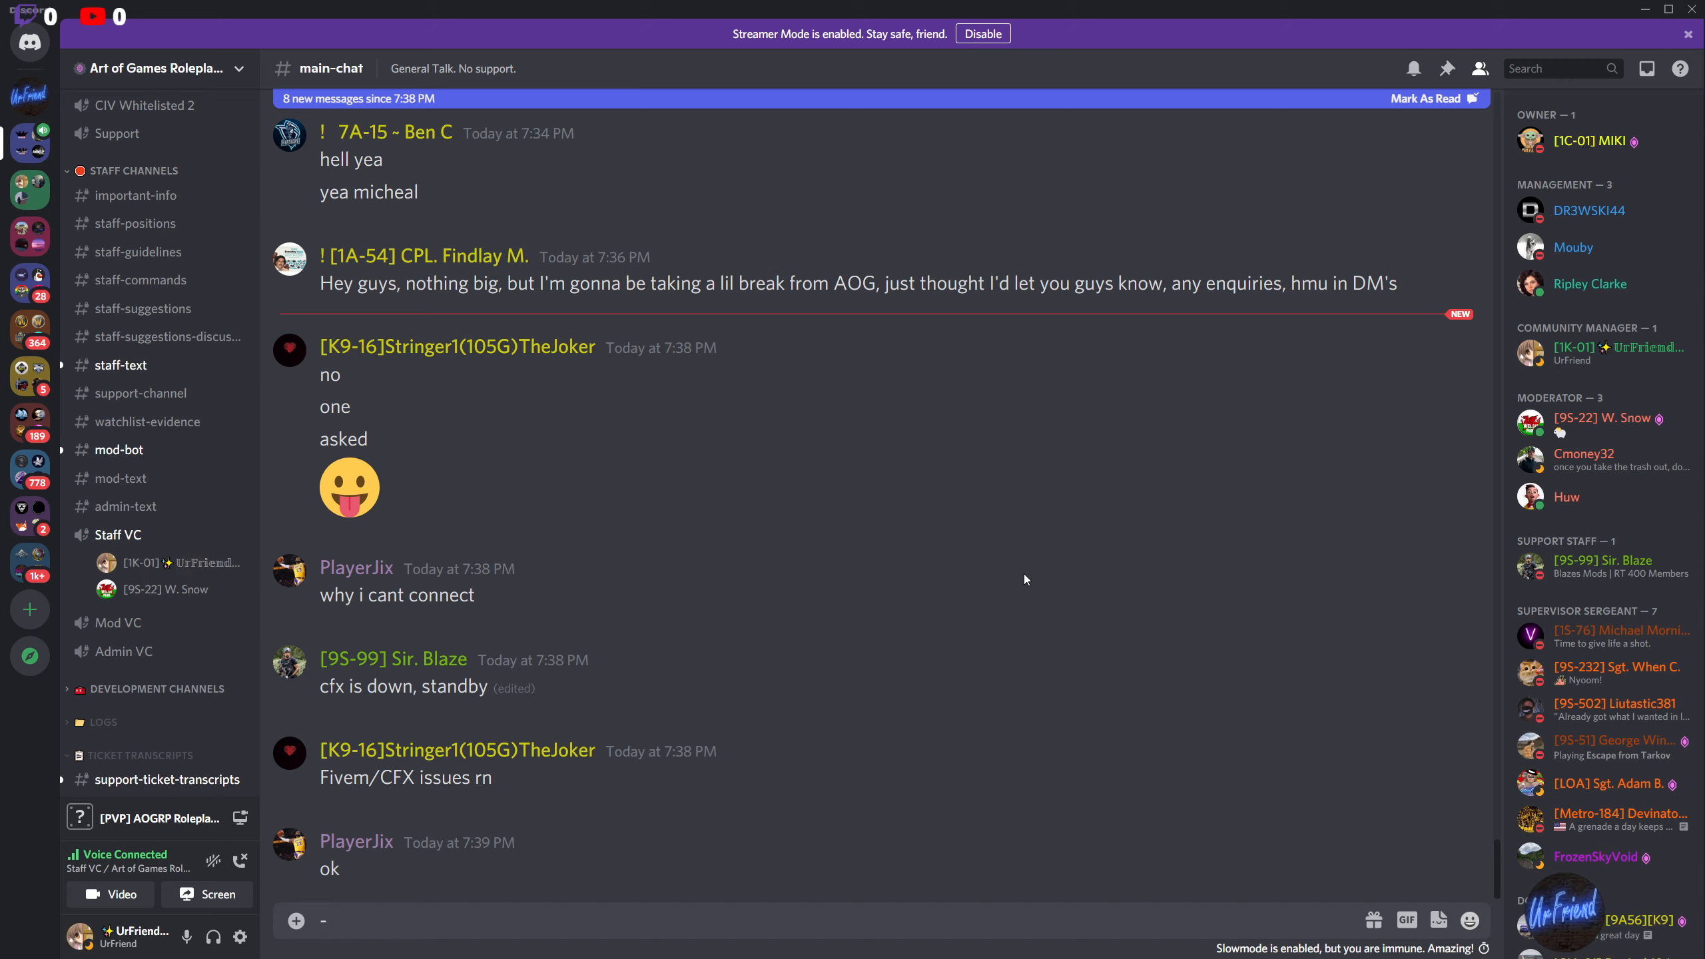
pyautogui.moveTo(1025, 606)
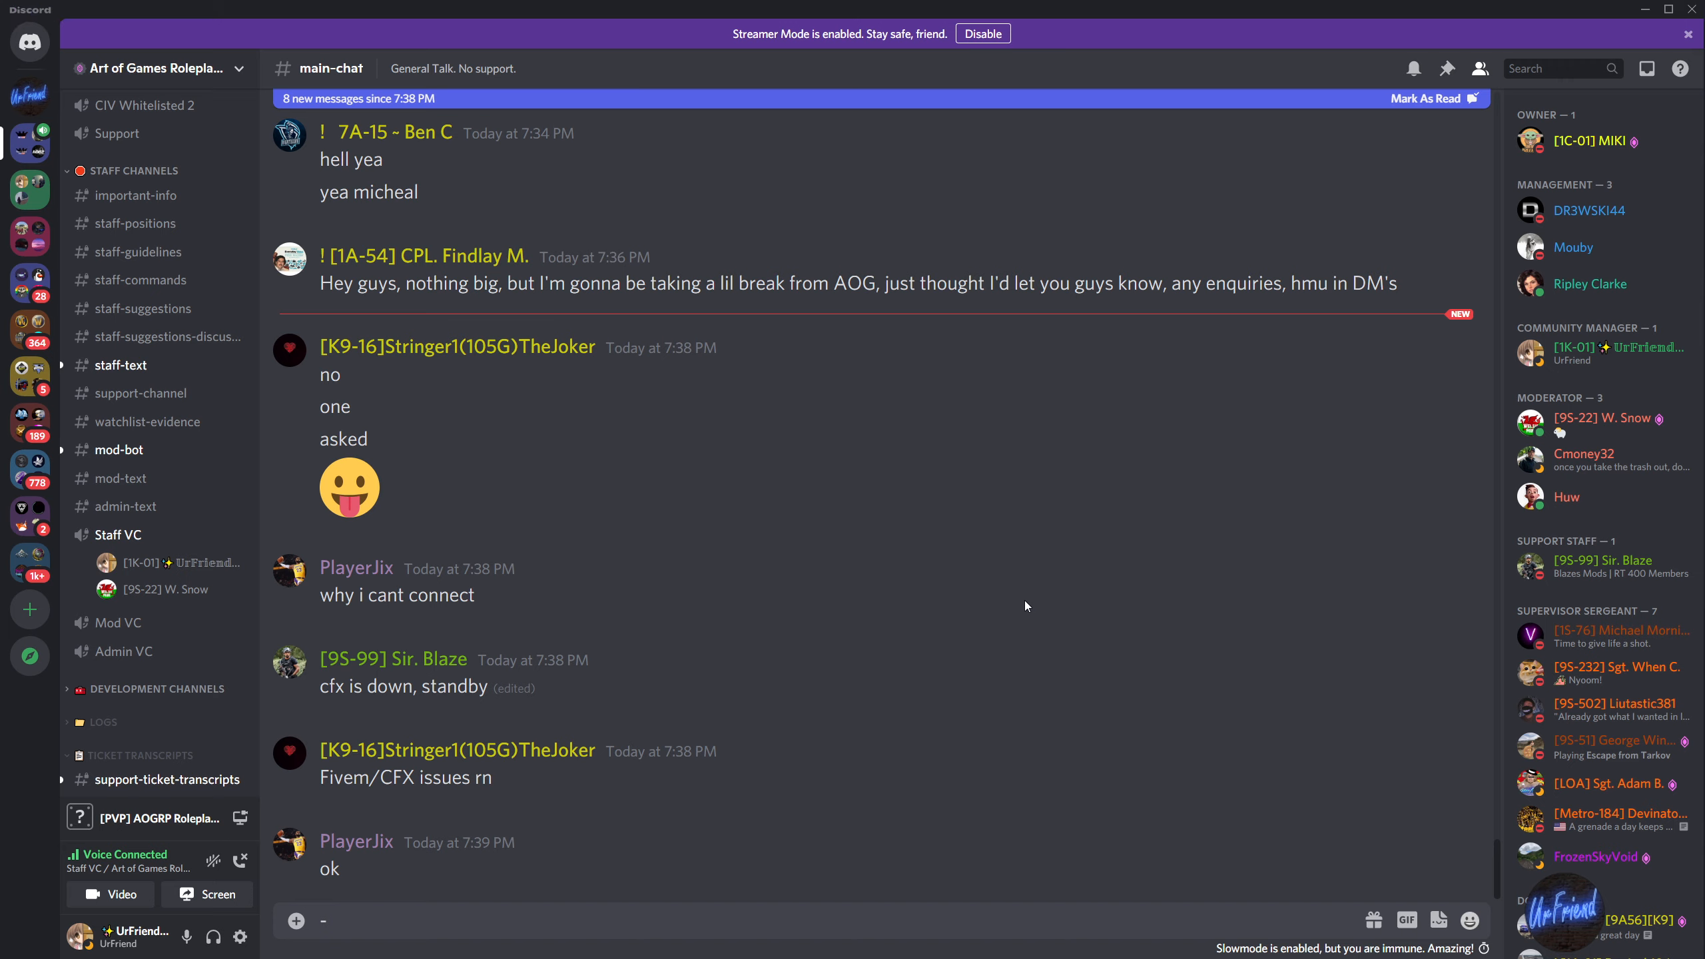
pyautogui.moveTo(1434, 709)
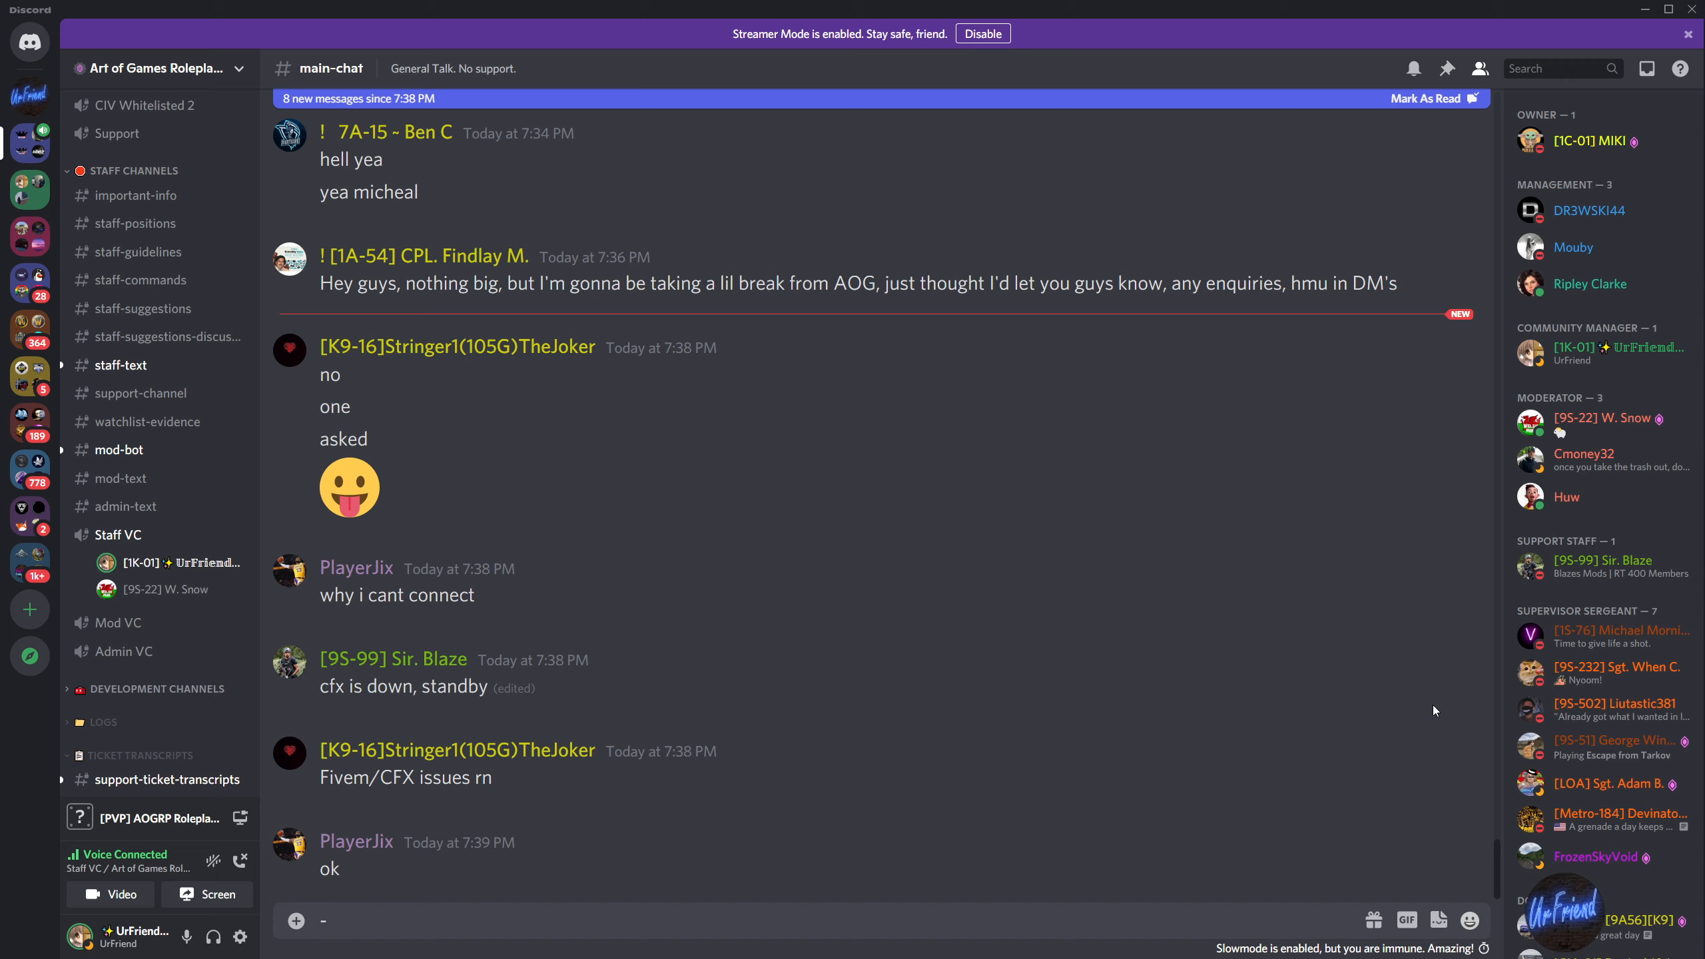
pyautogui.moveTo(978, 595)
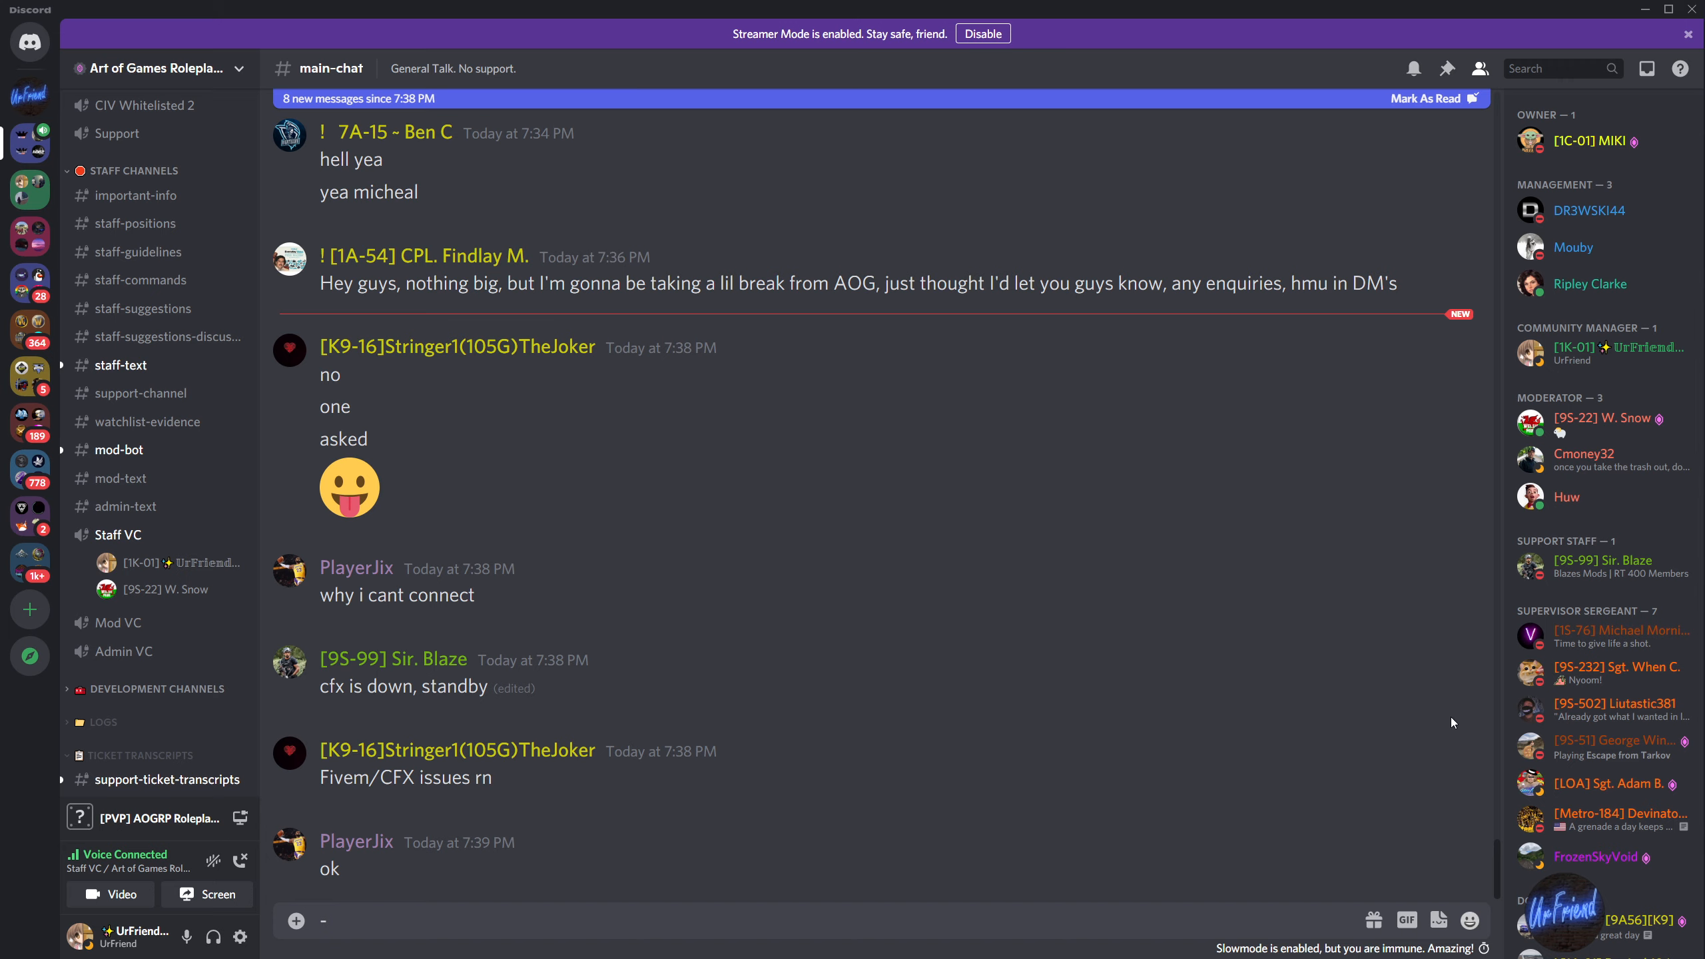
pyautogui.moveTo(1415, 739)
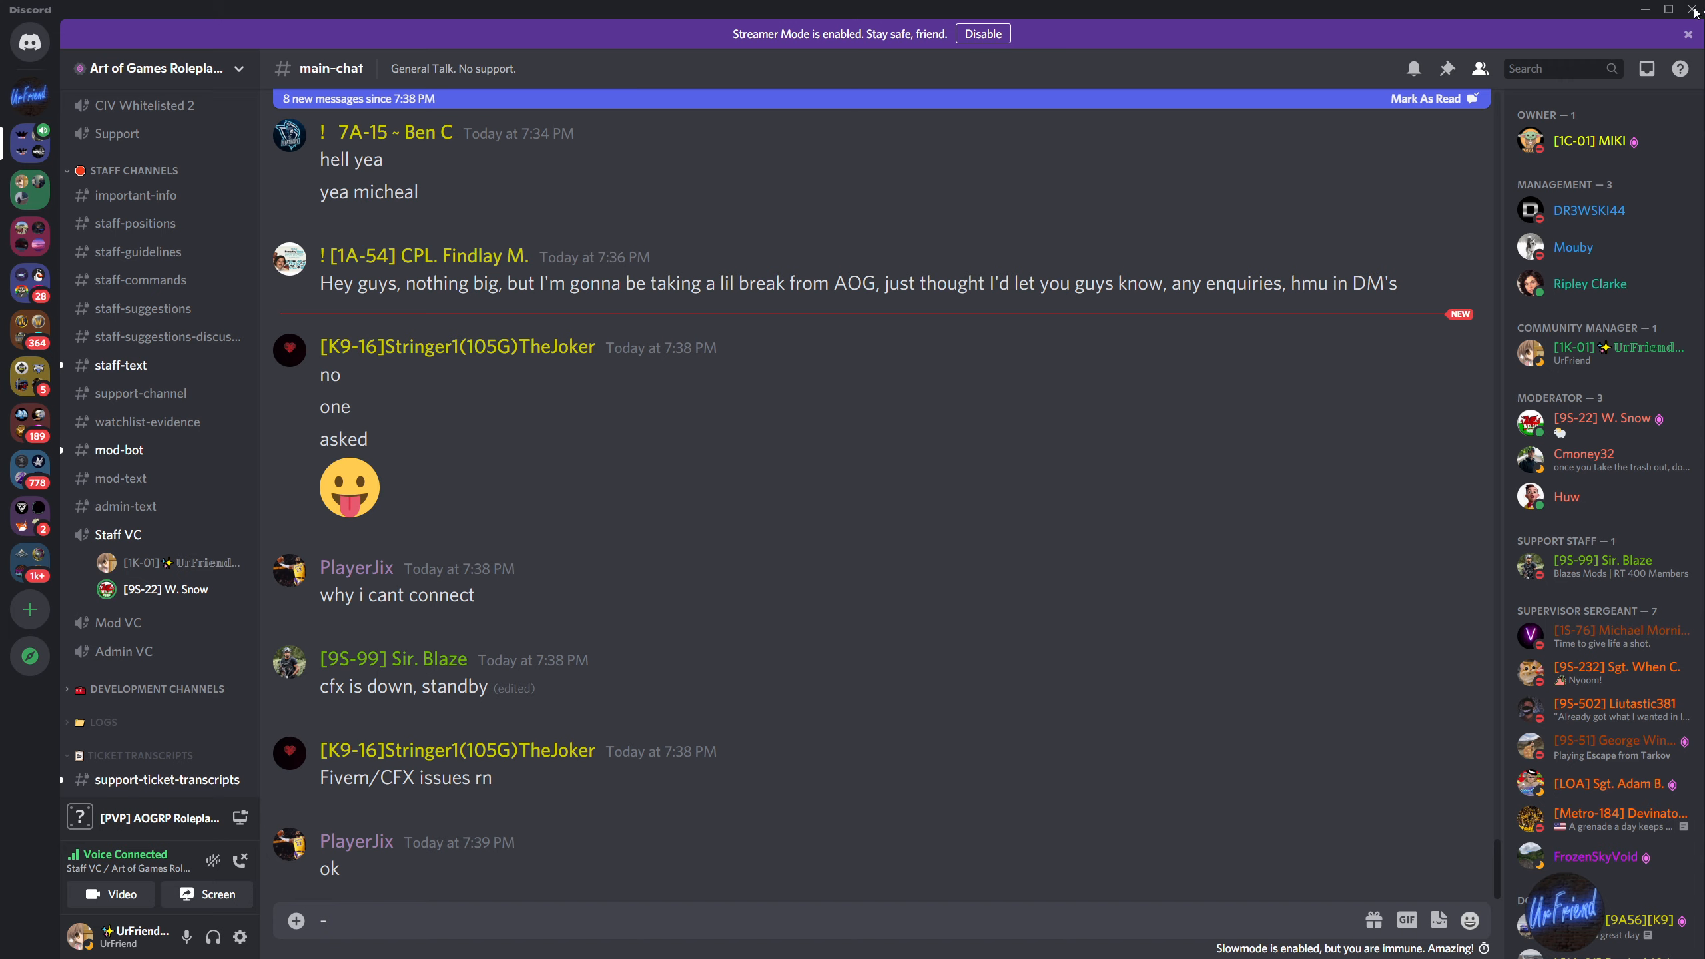
pyautogui.moveTo(1272, 176)
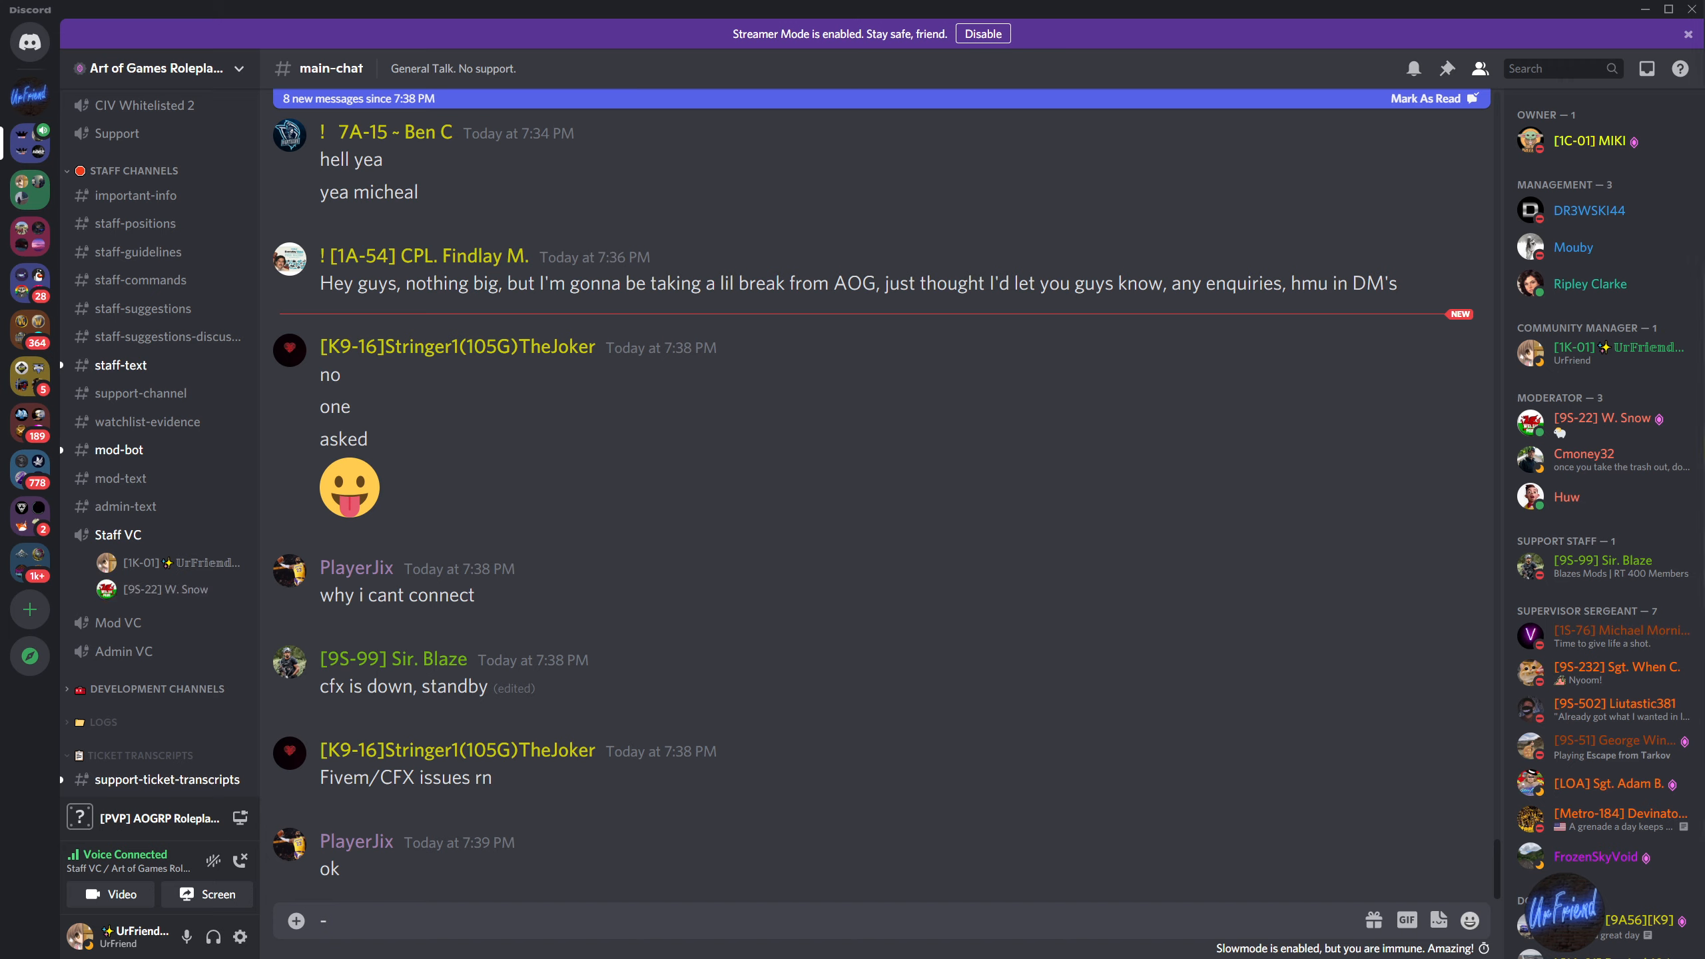
pyautogui.moveTo(946, 421)
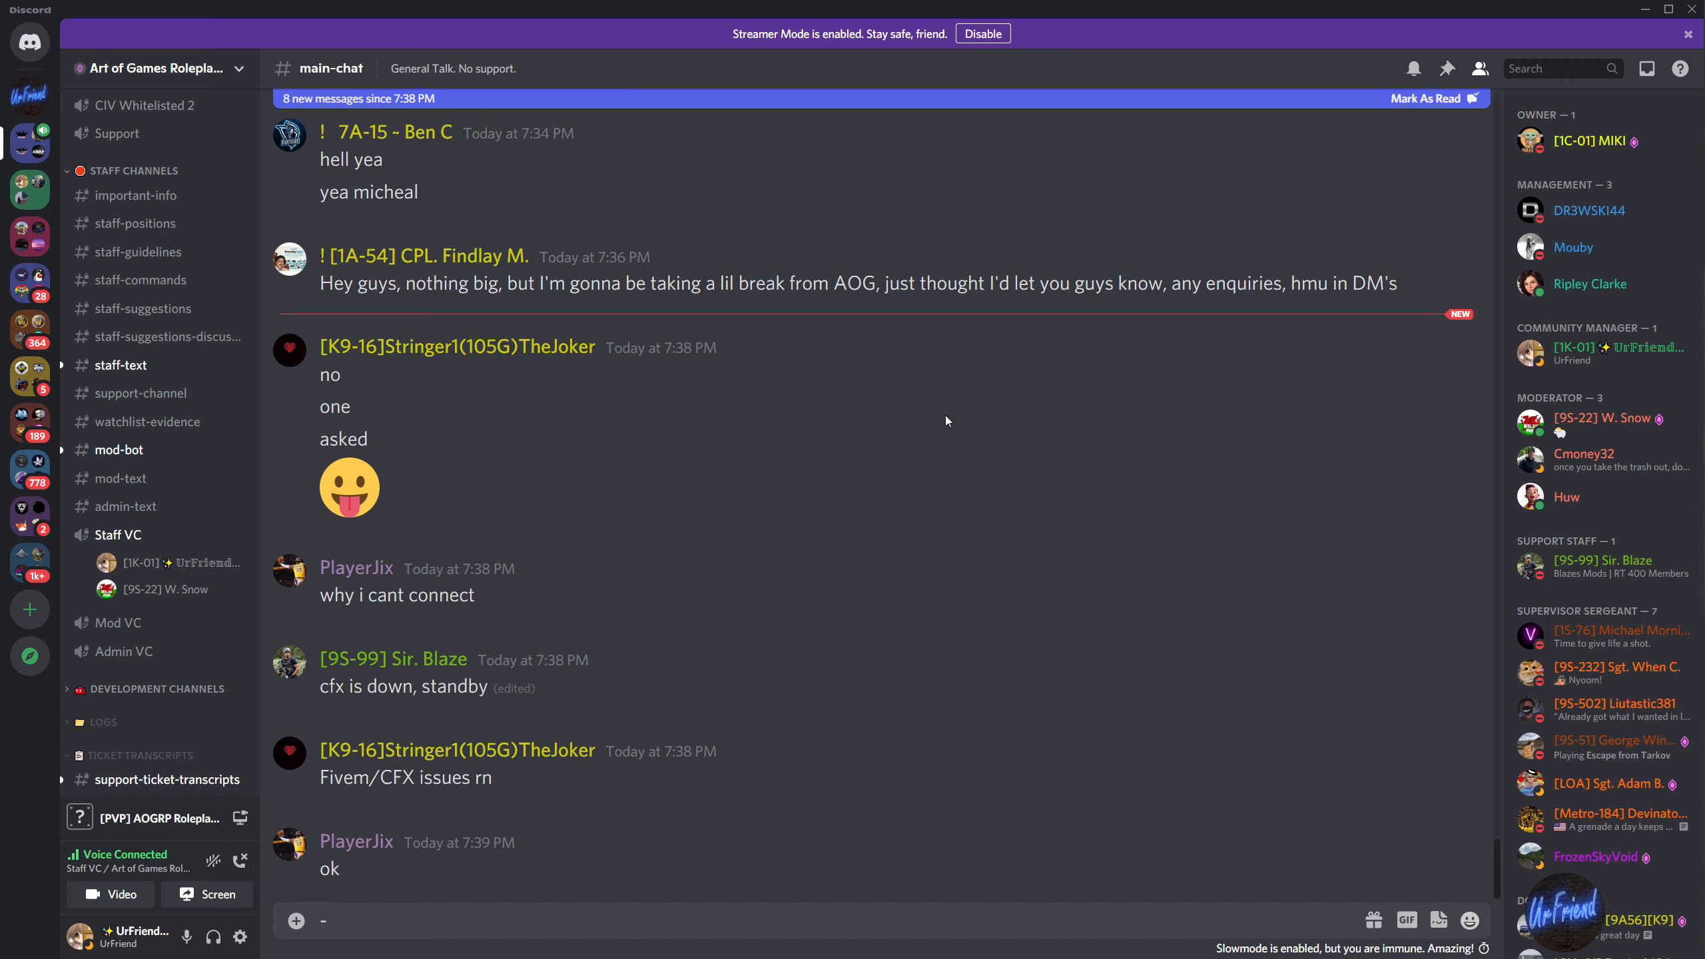
pyautogui.moveTo(1254, 571)
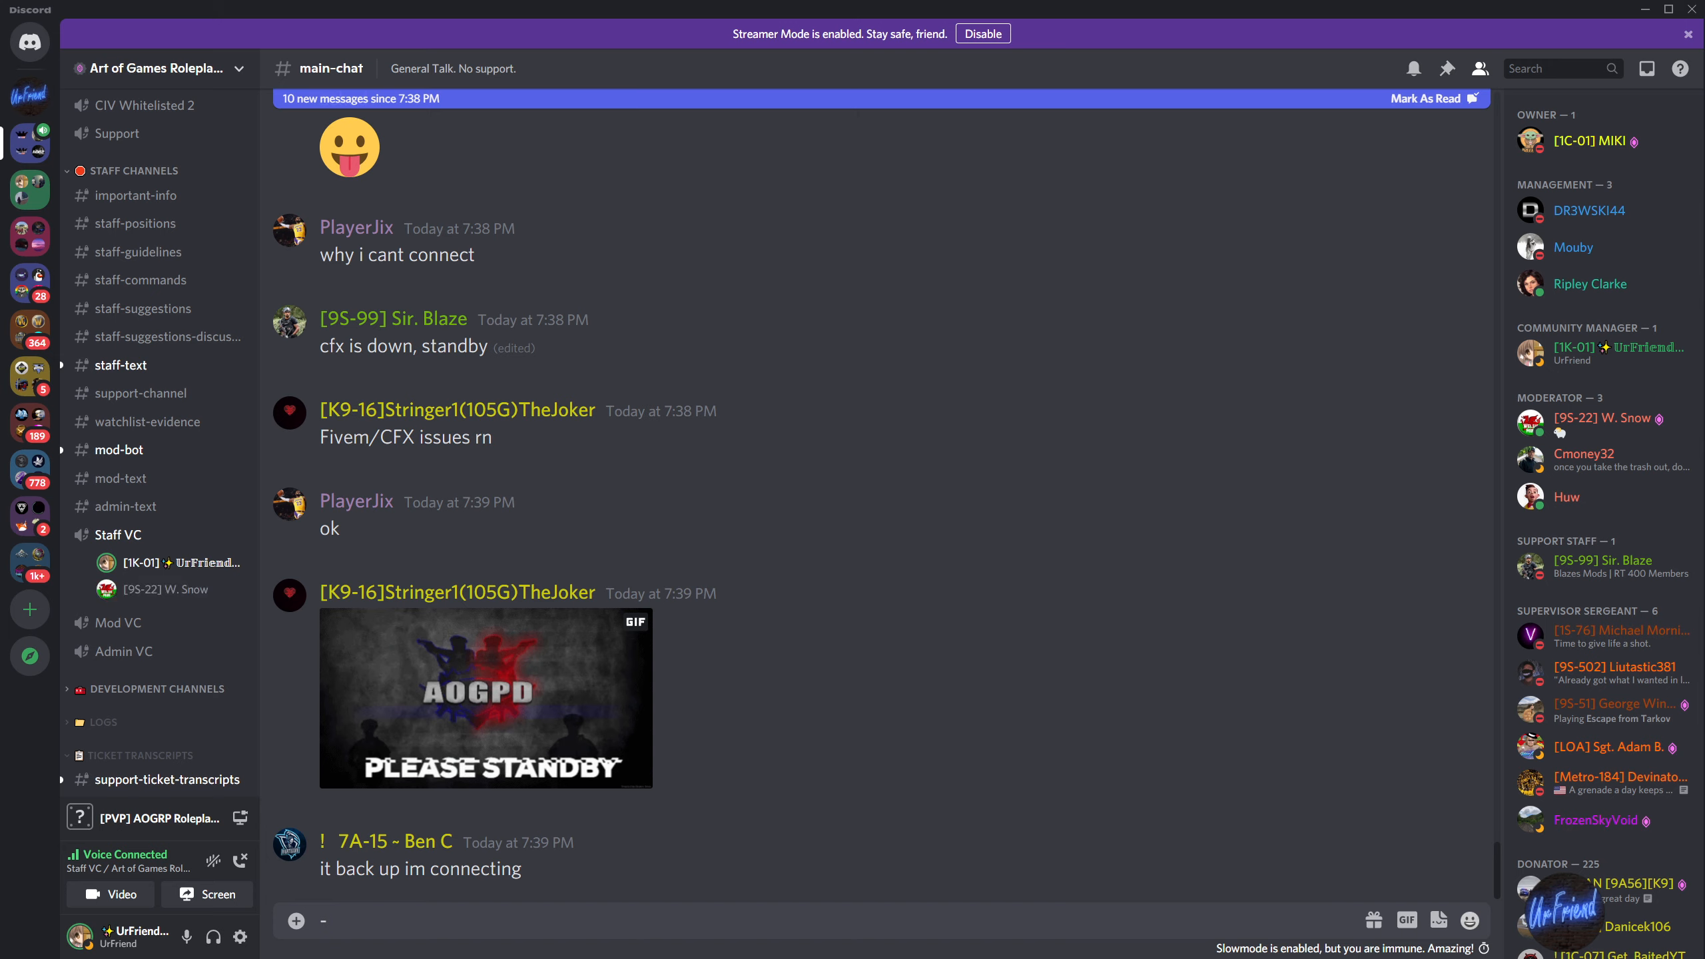
pyautogui.moveTo(878, 191)
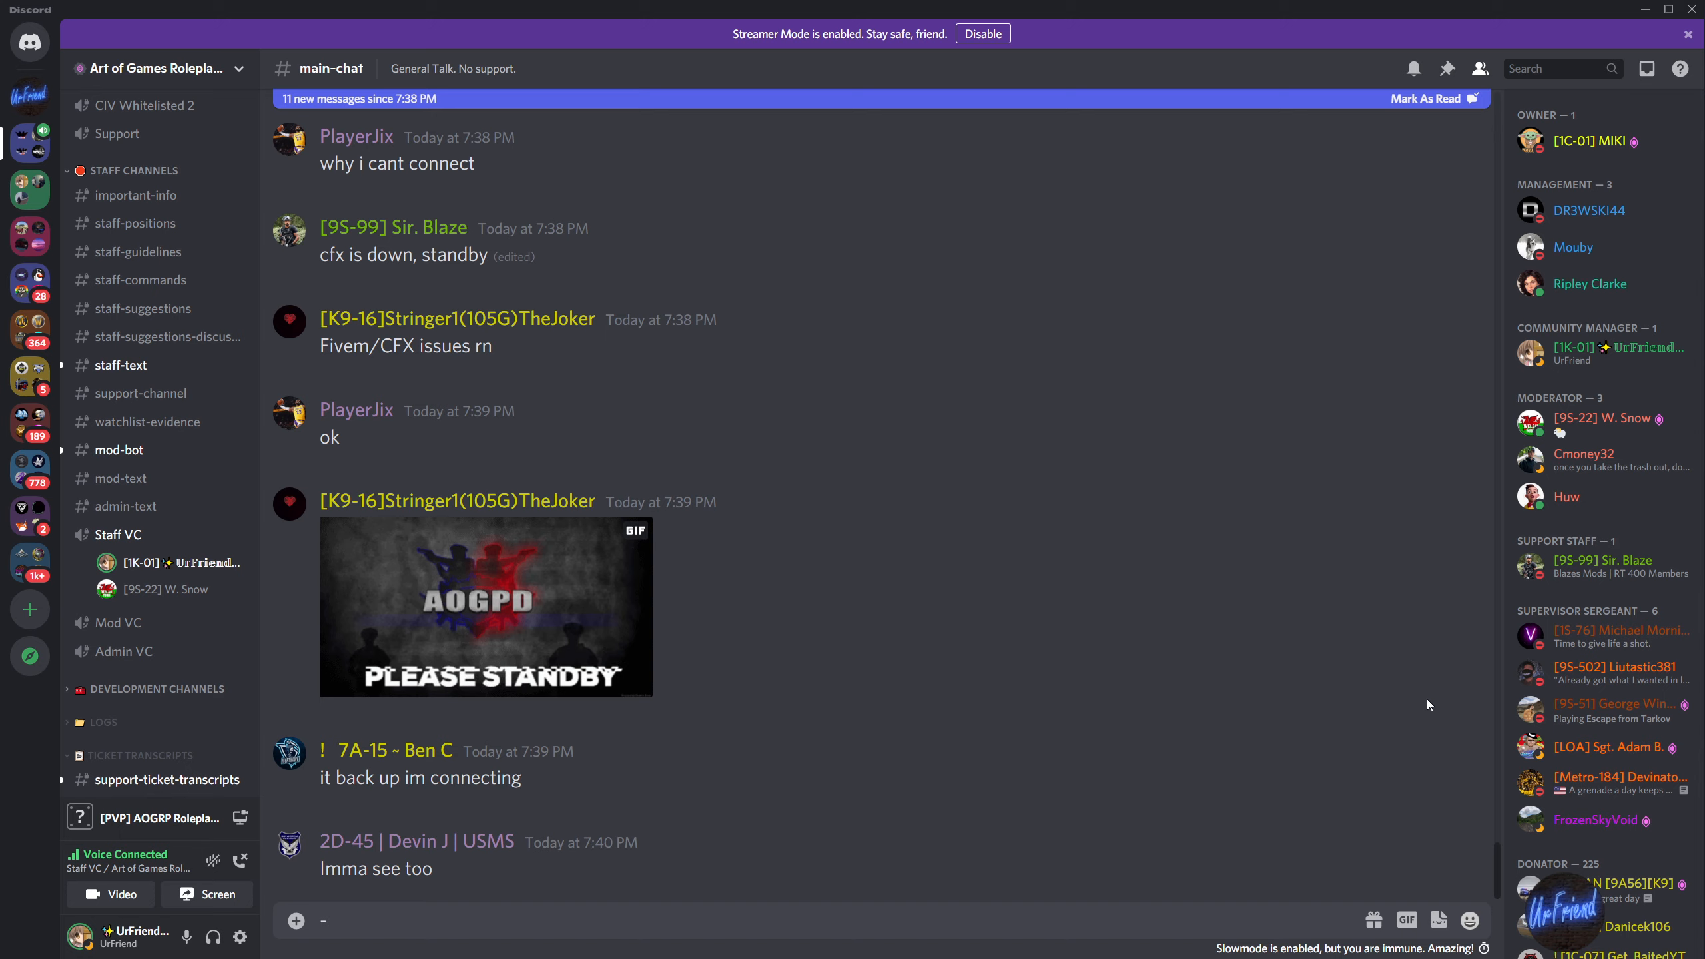
pyautogui.moveTo(1425, 697)
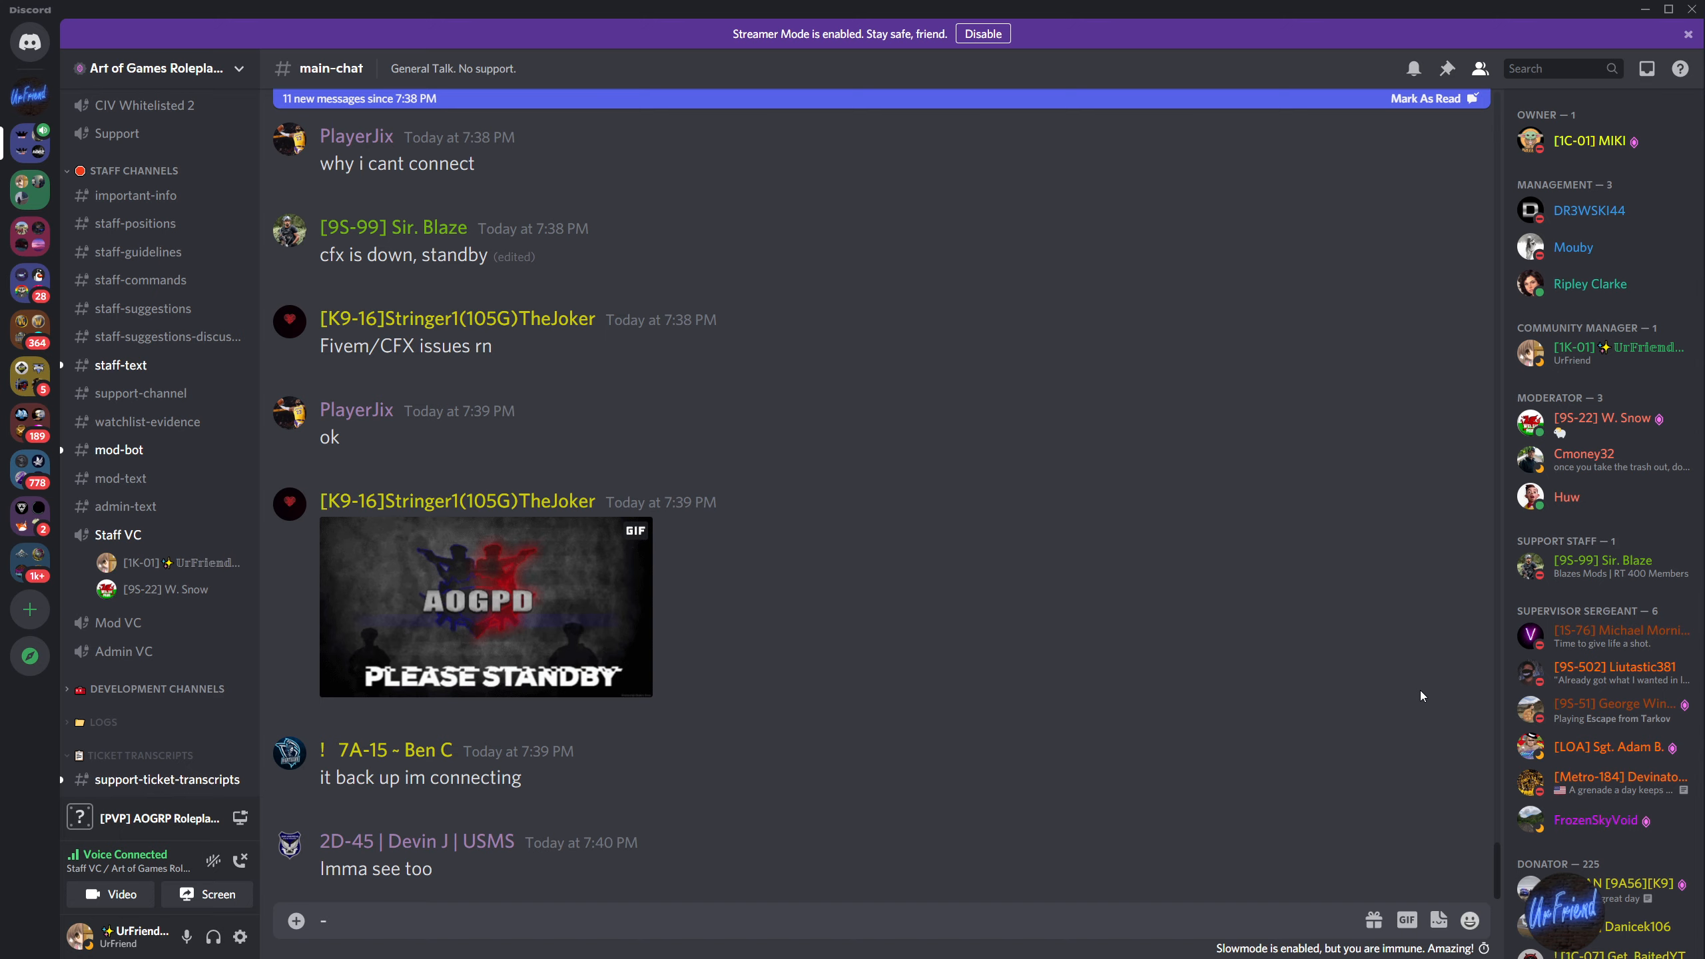
pyautogui.moveTo(937, 484)
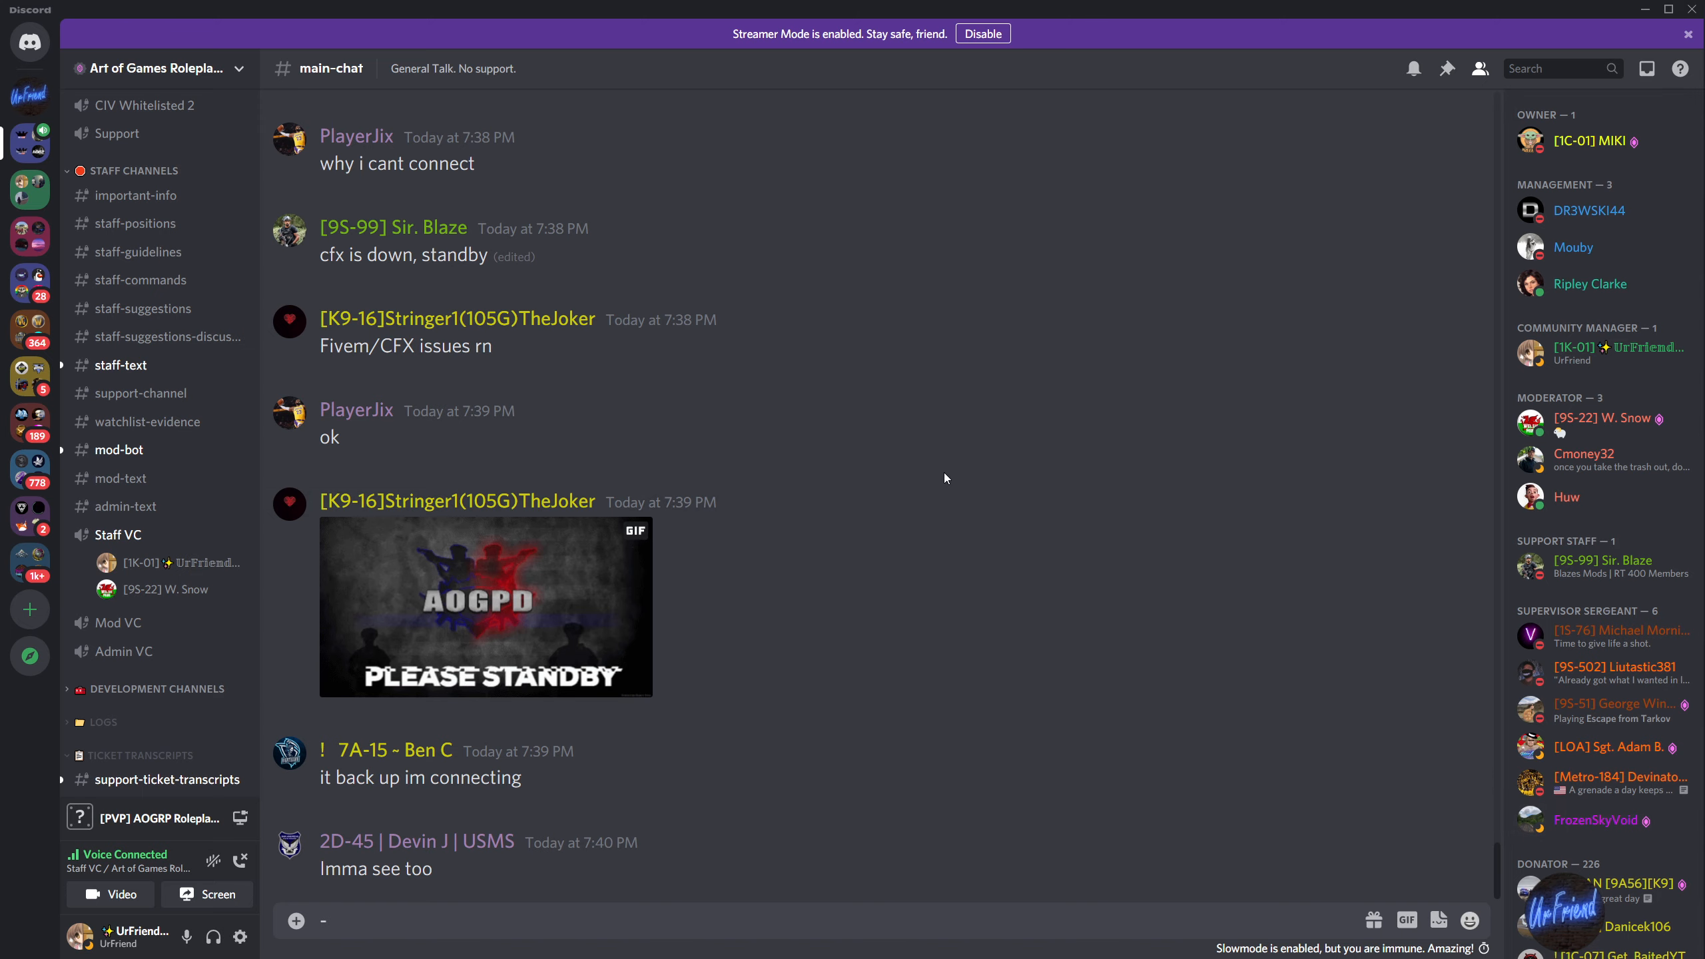
pyautogui.moveTo(1436, 767)
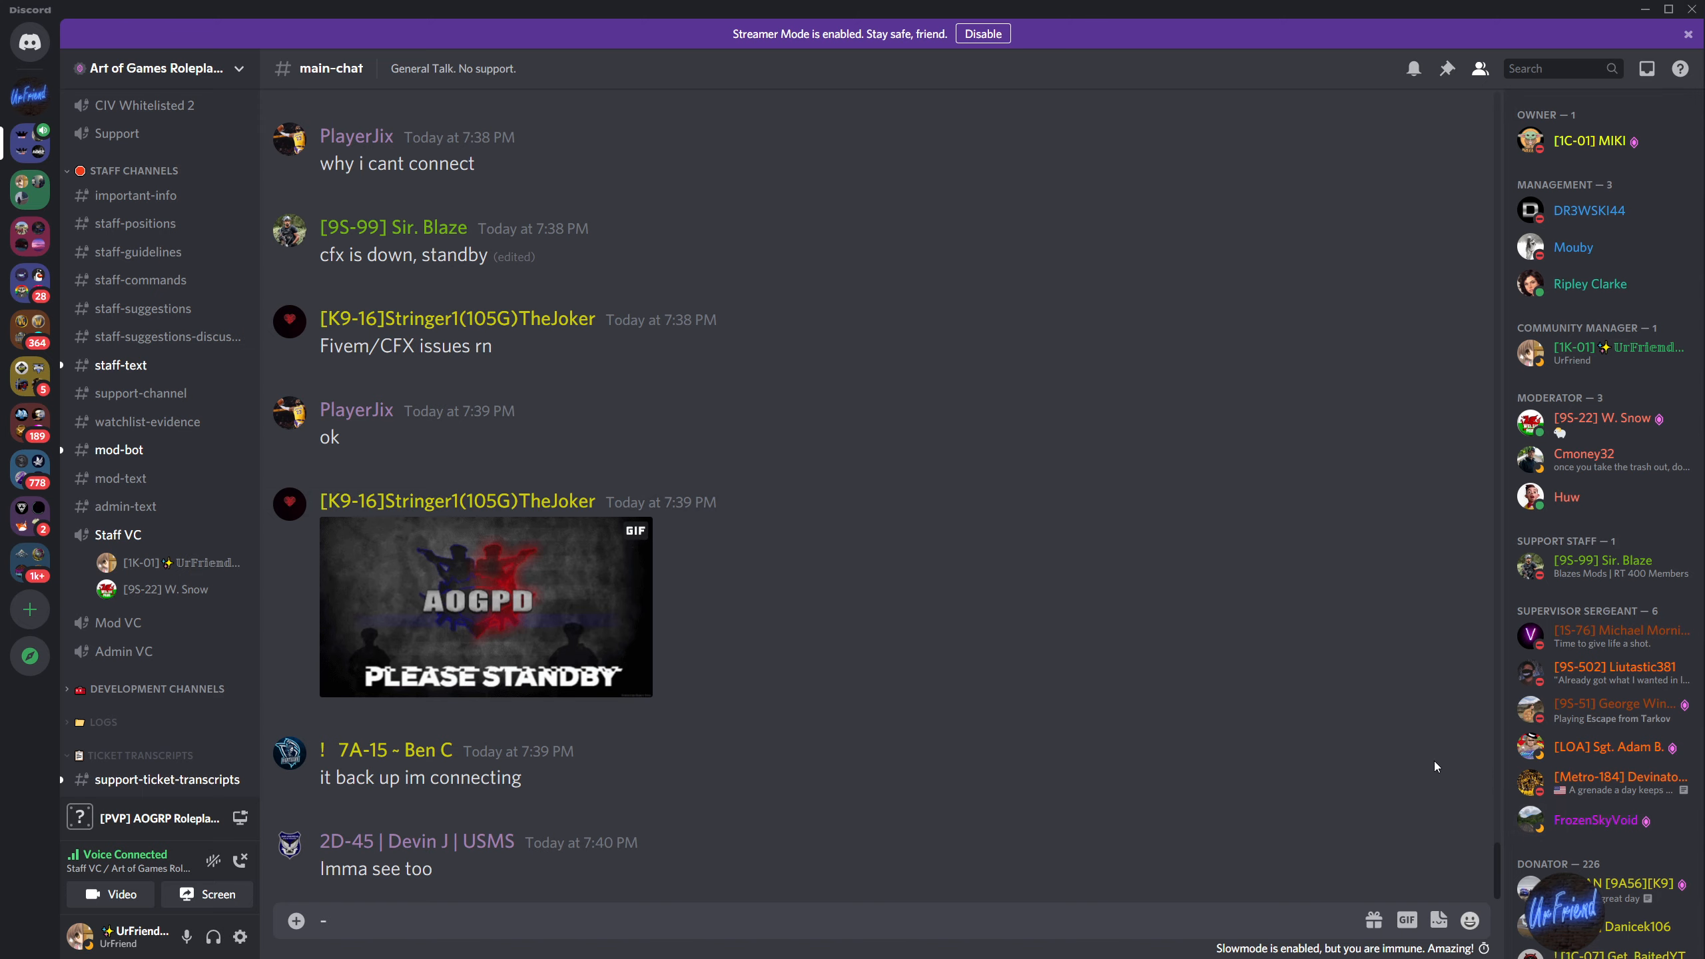
pyautogui.moveTo(1418, 766)
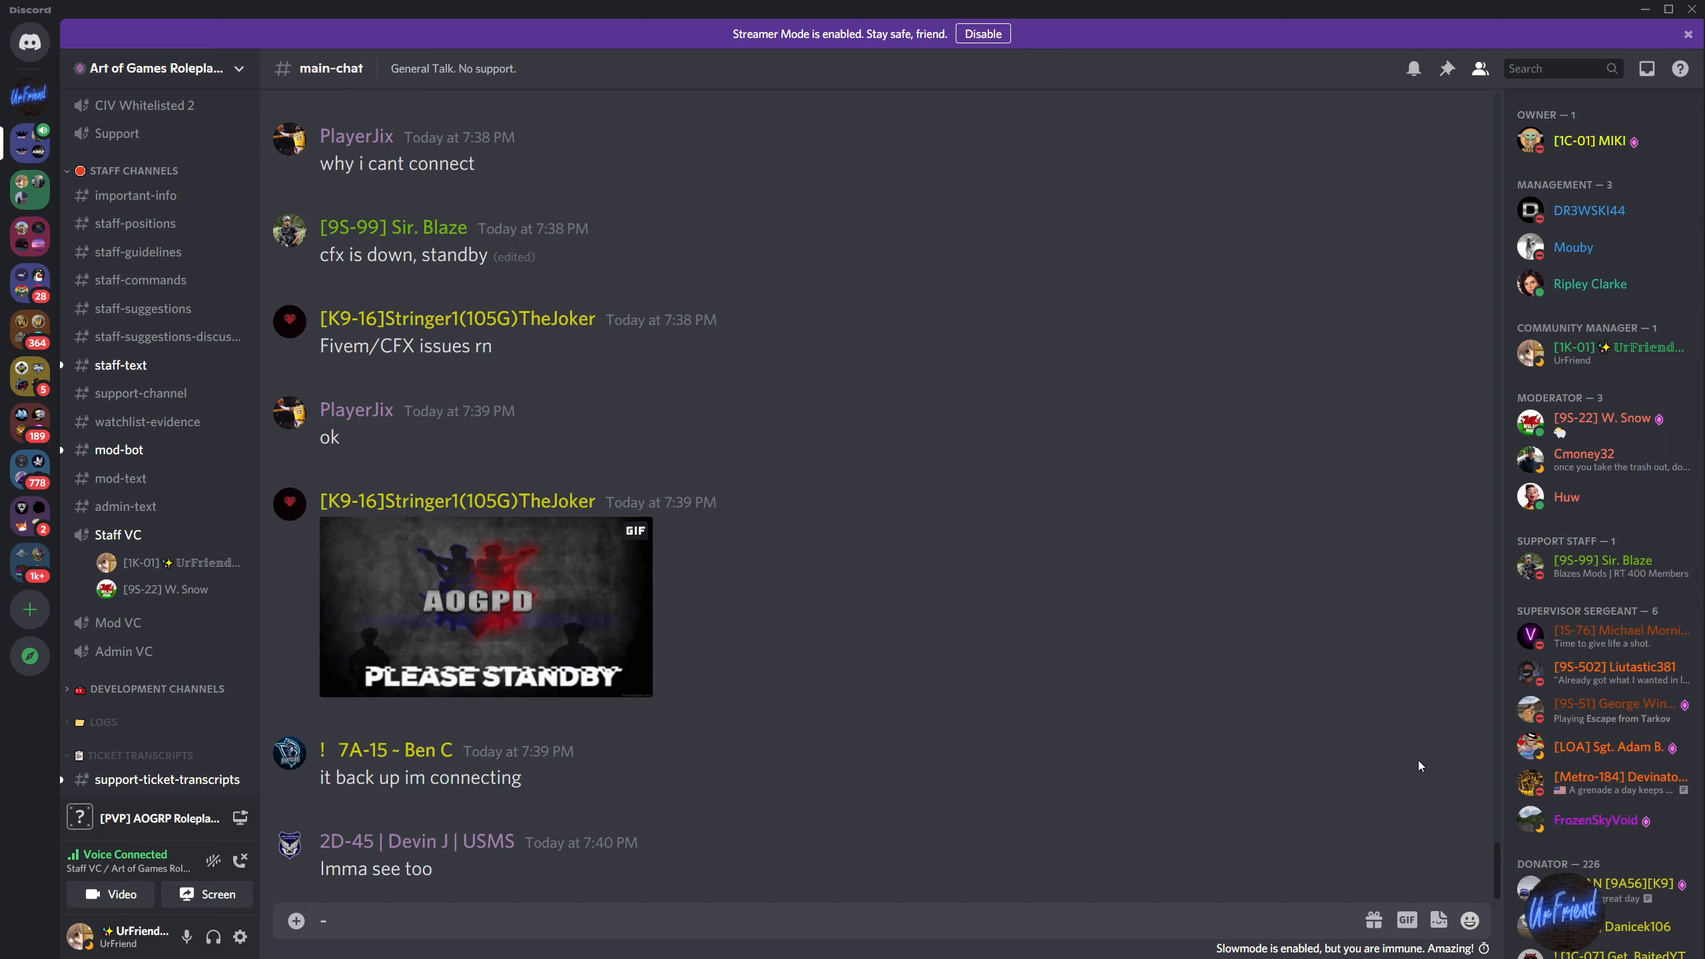
pyautogui.moveTo(974, 681)
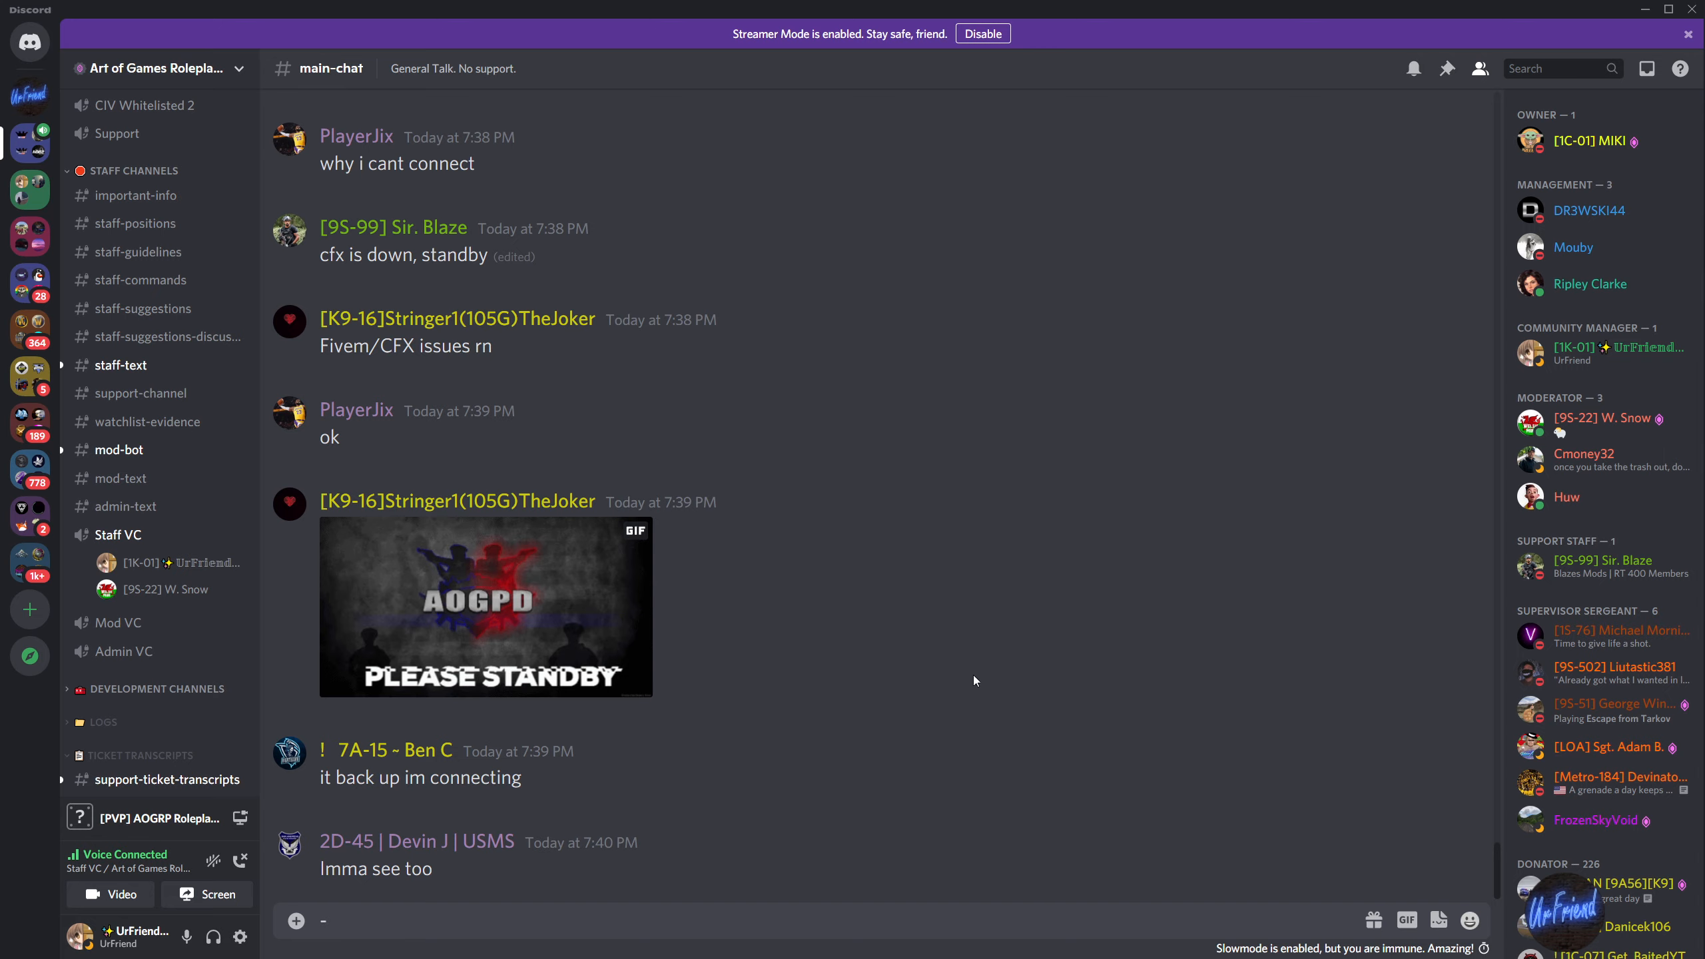
# - Open the Staff VC voice channel to show both participants' call tiles
pyautogui.click(120, 534)
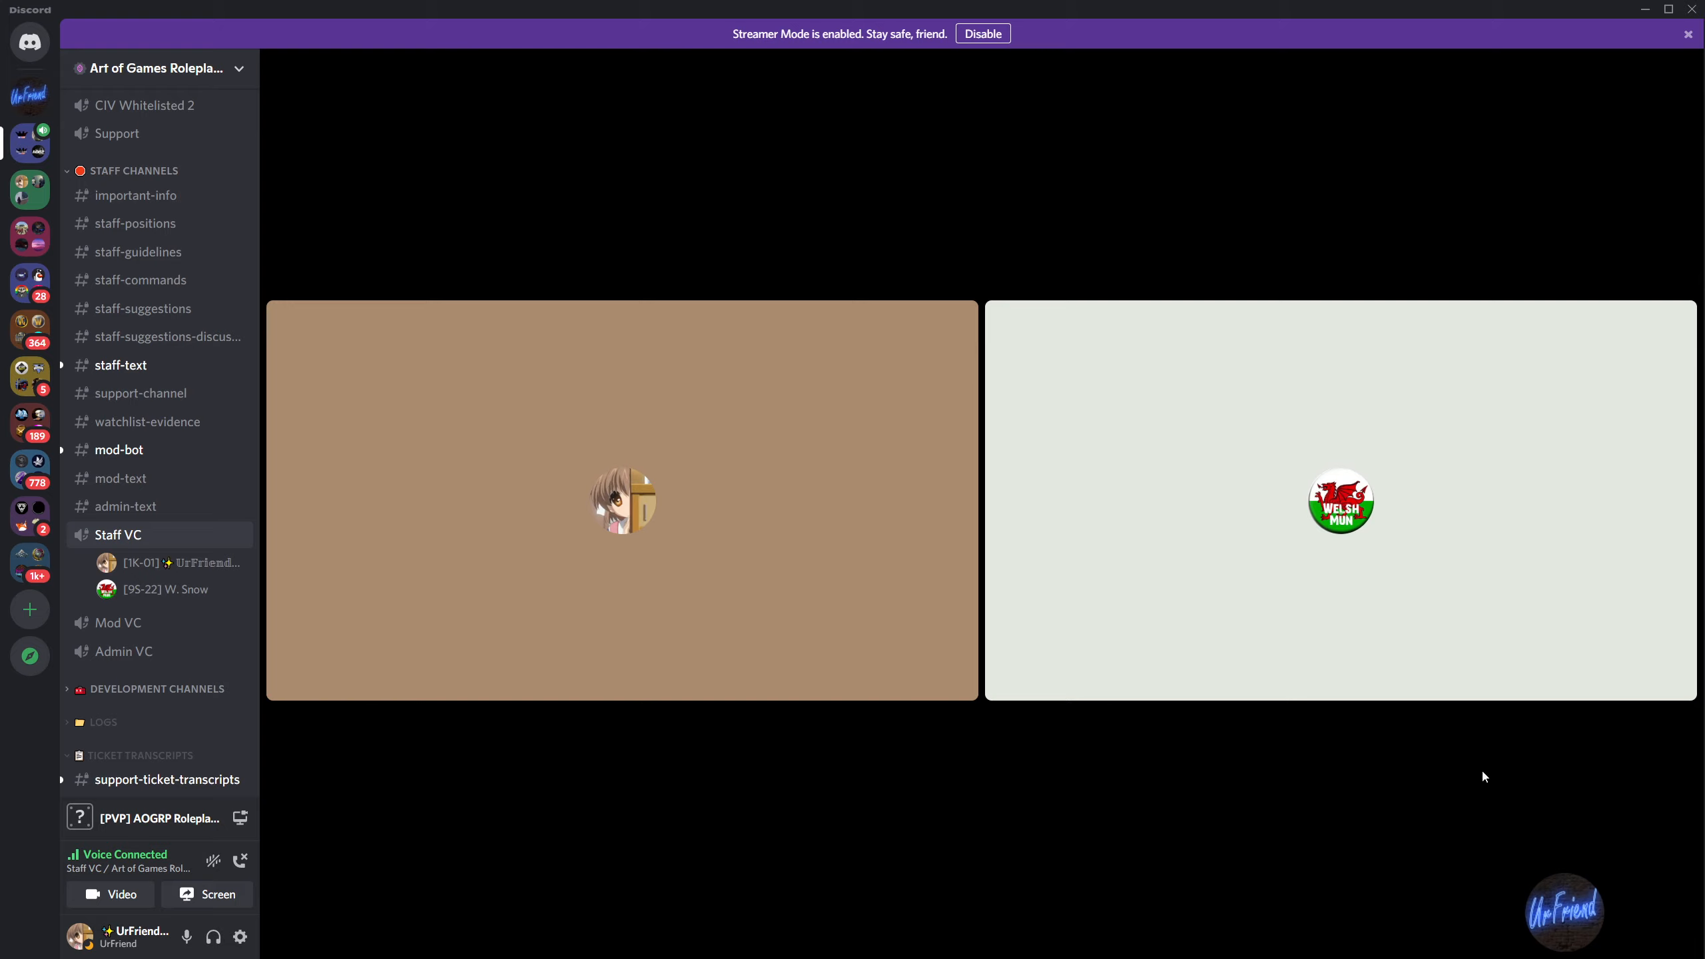
pyautogui.moveTo(1473, 743)
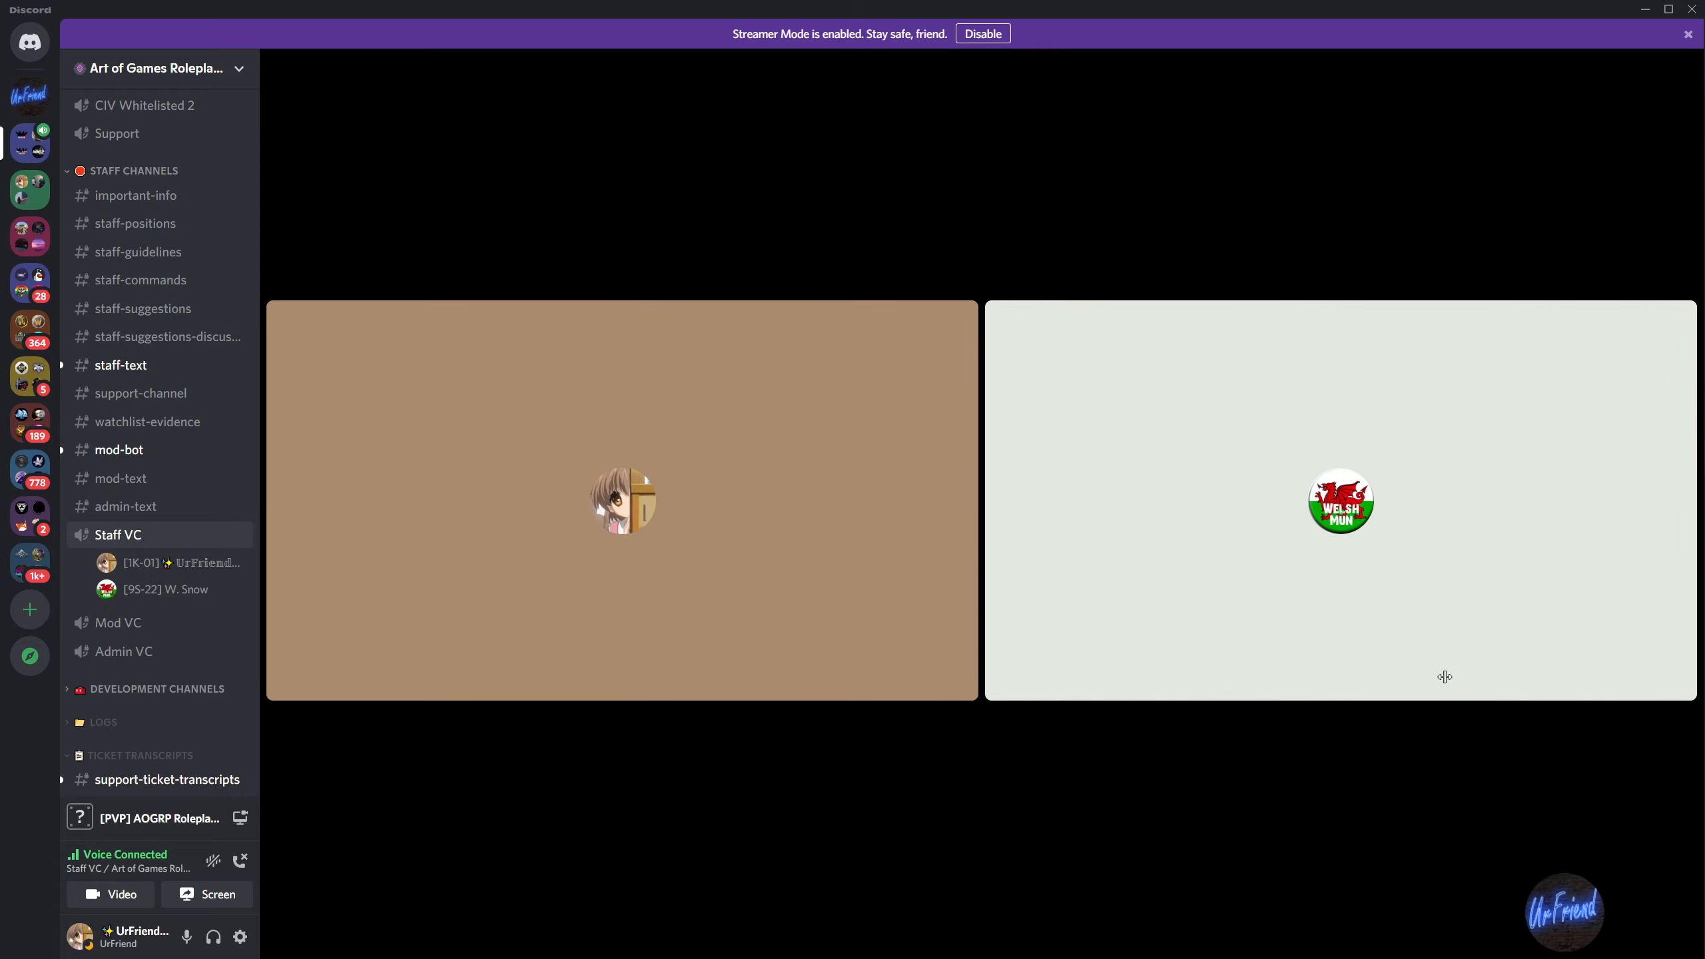
pyautogui.moveTo(1445, 680)
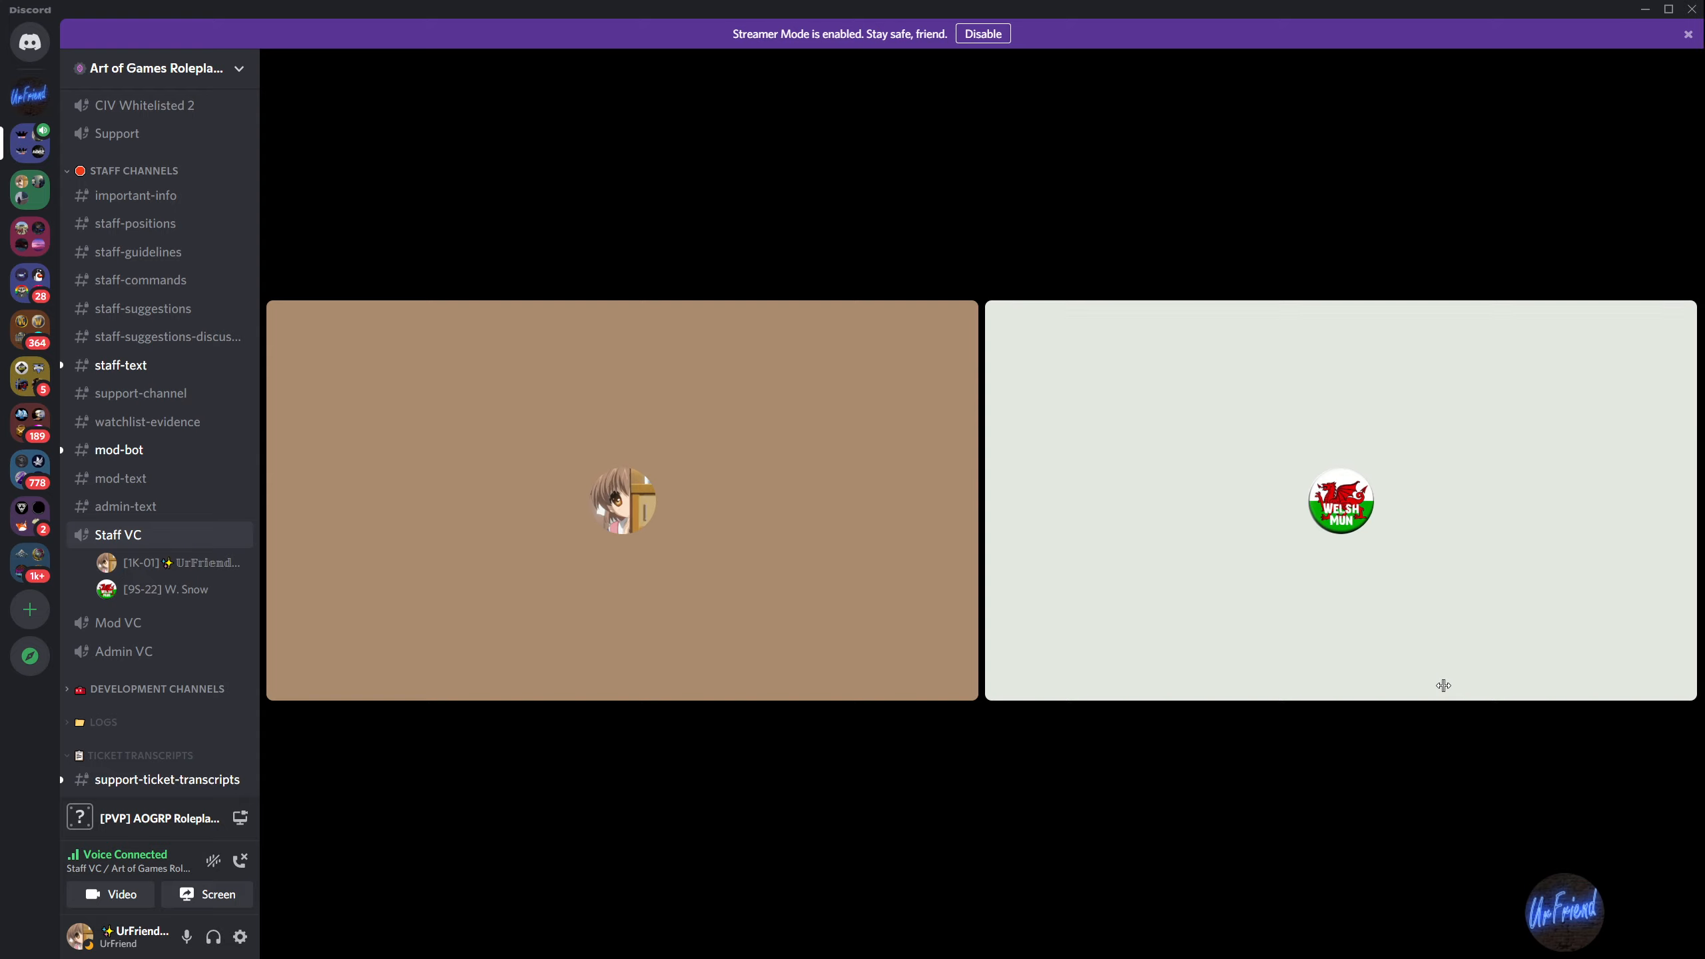
pyautogui.moveTo(542, 522)
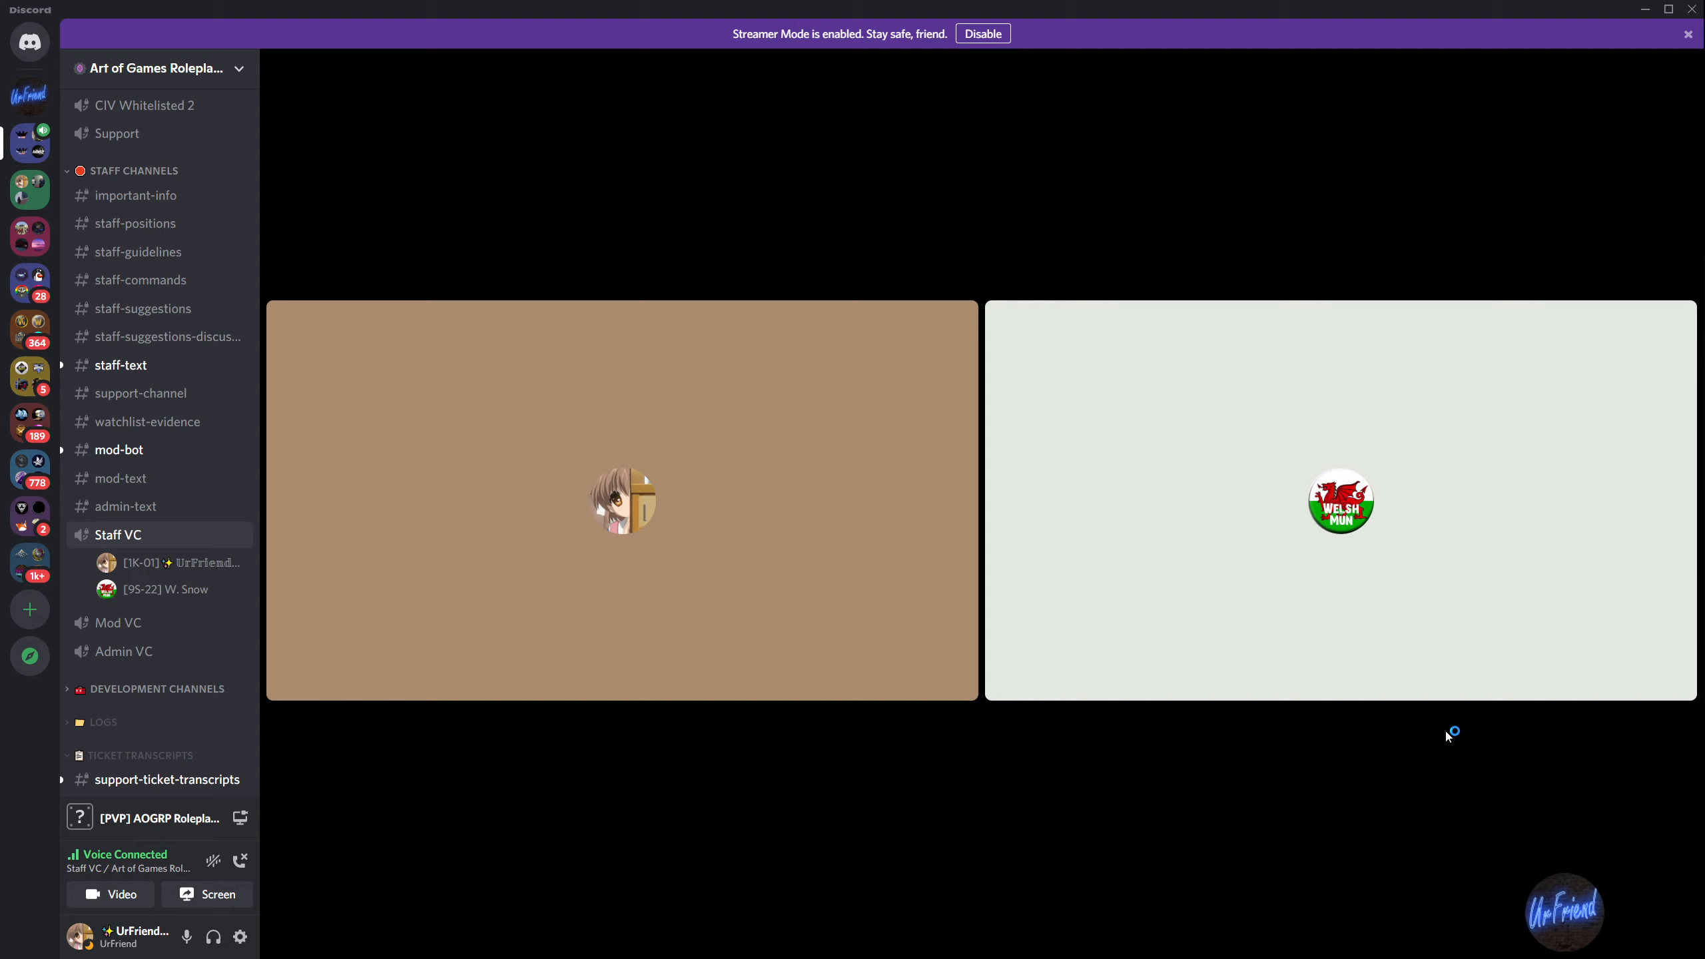
pyautogui.moveTo(1429, 702)
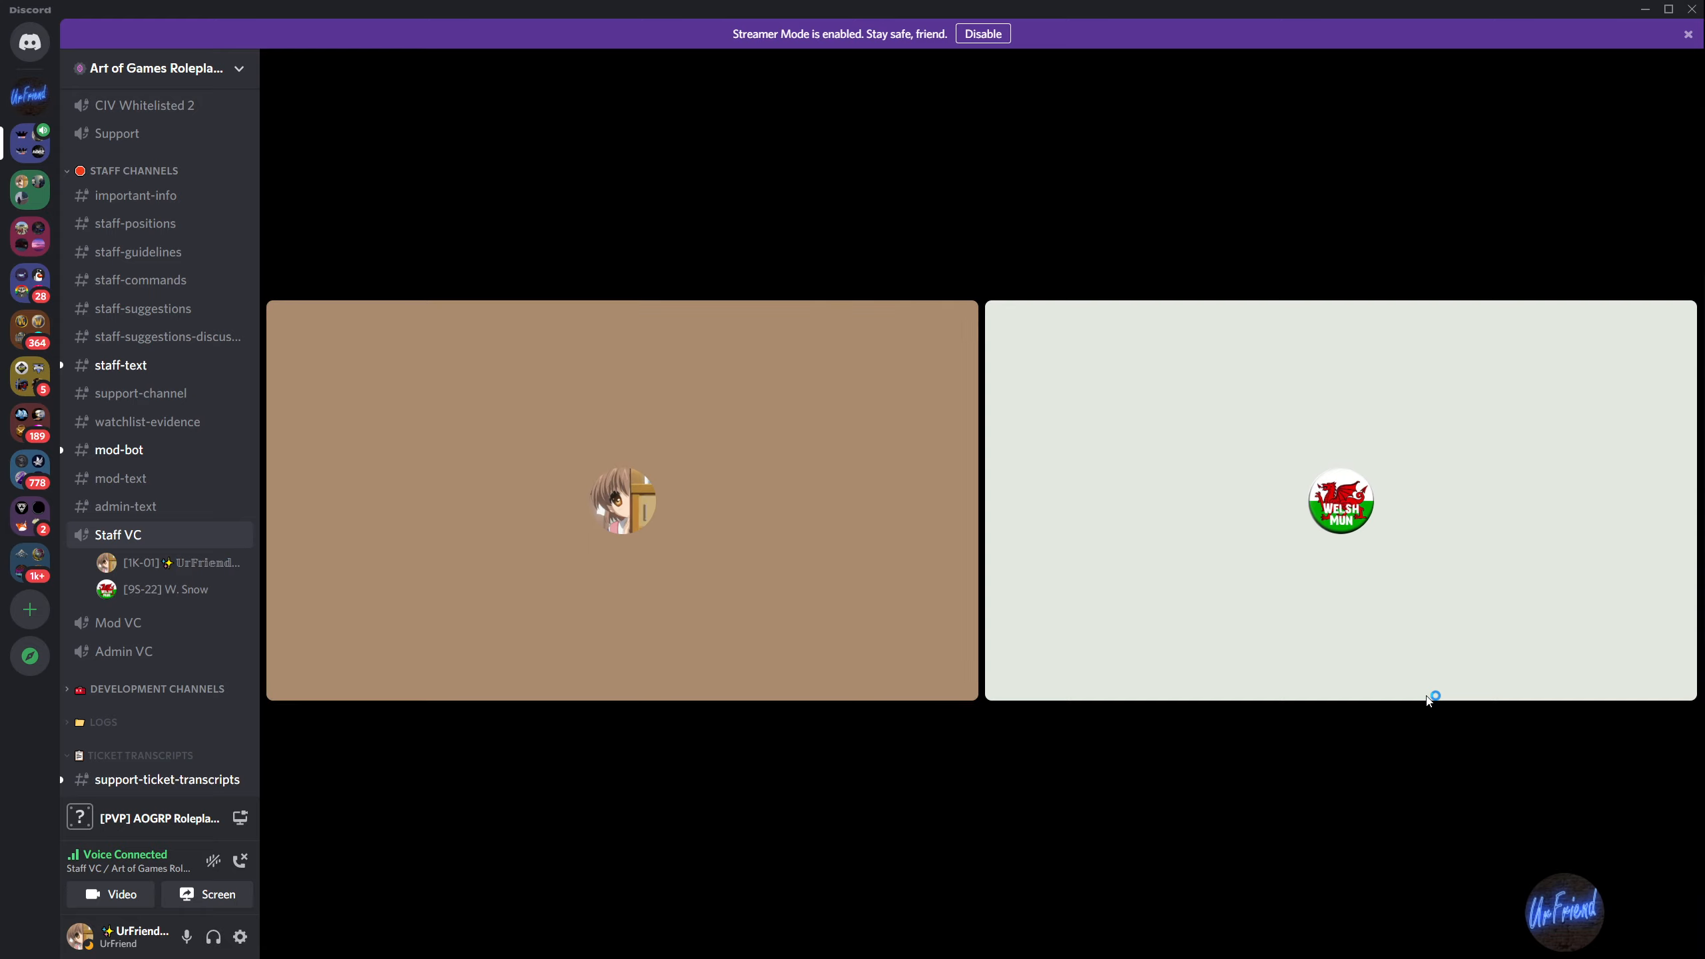
pyautogui.moveTo(691, 579)
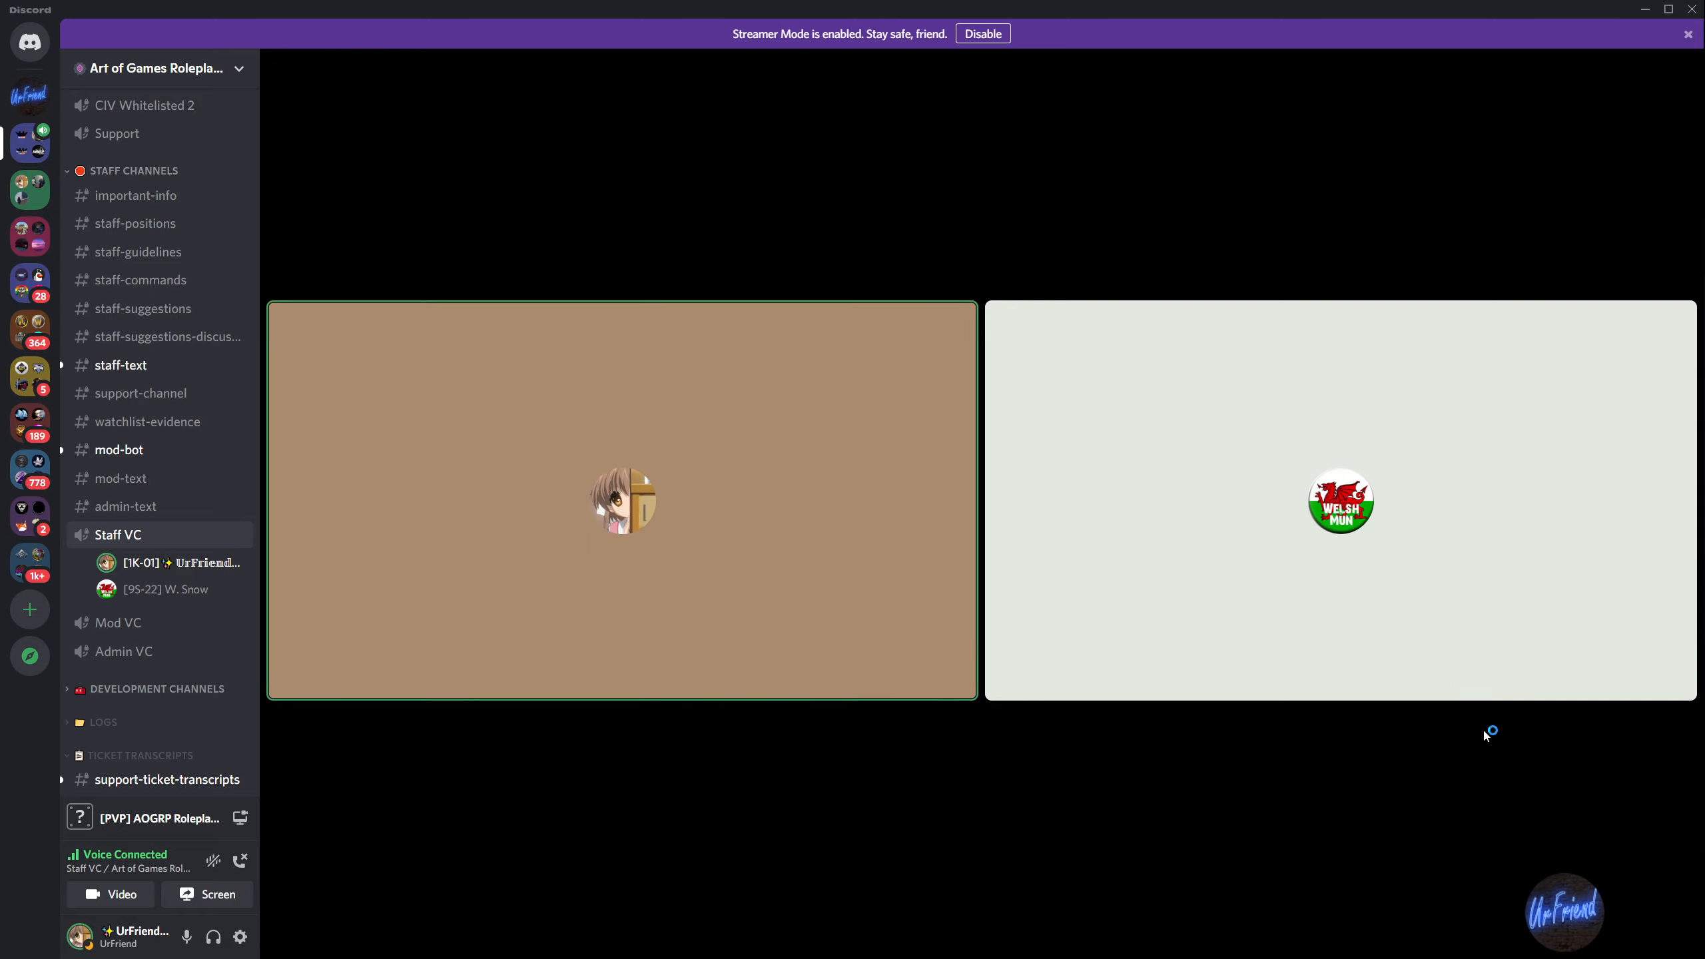
pyautogui.moveTo(1485, 715)
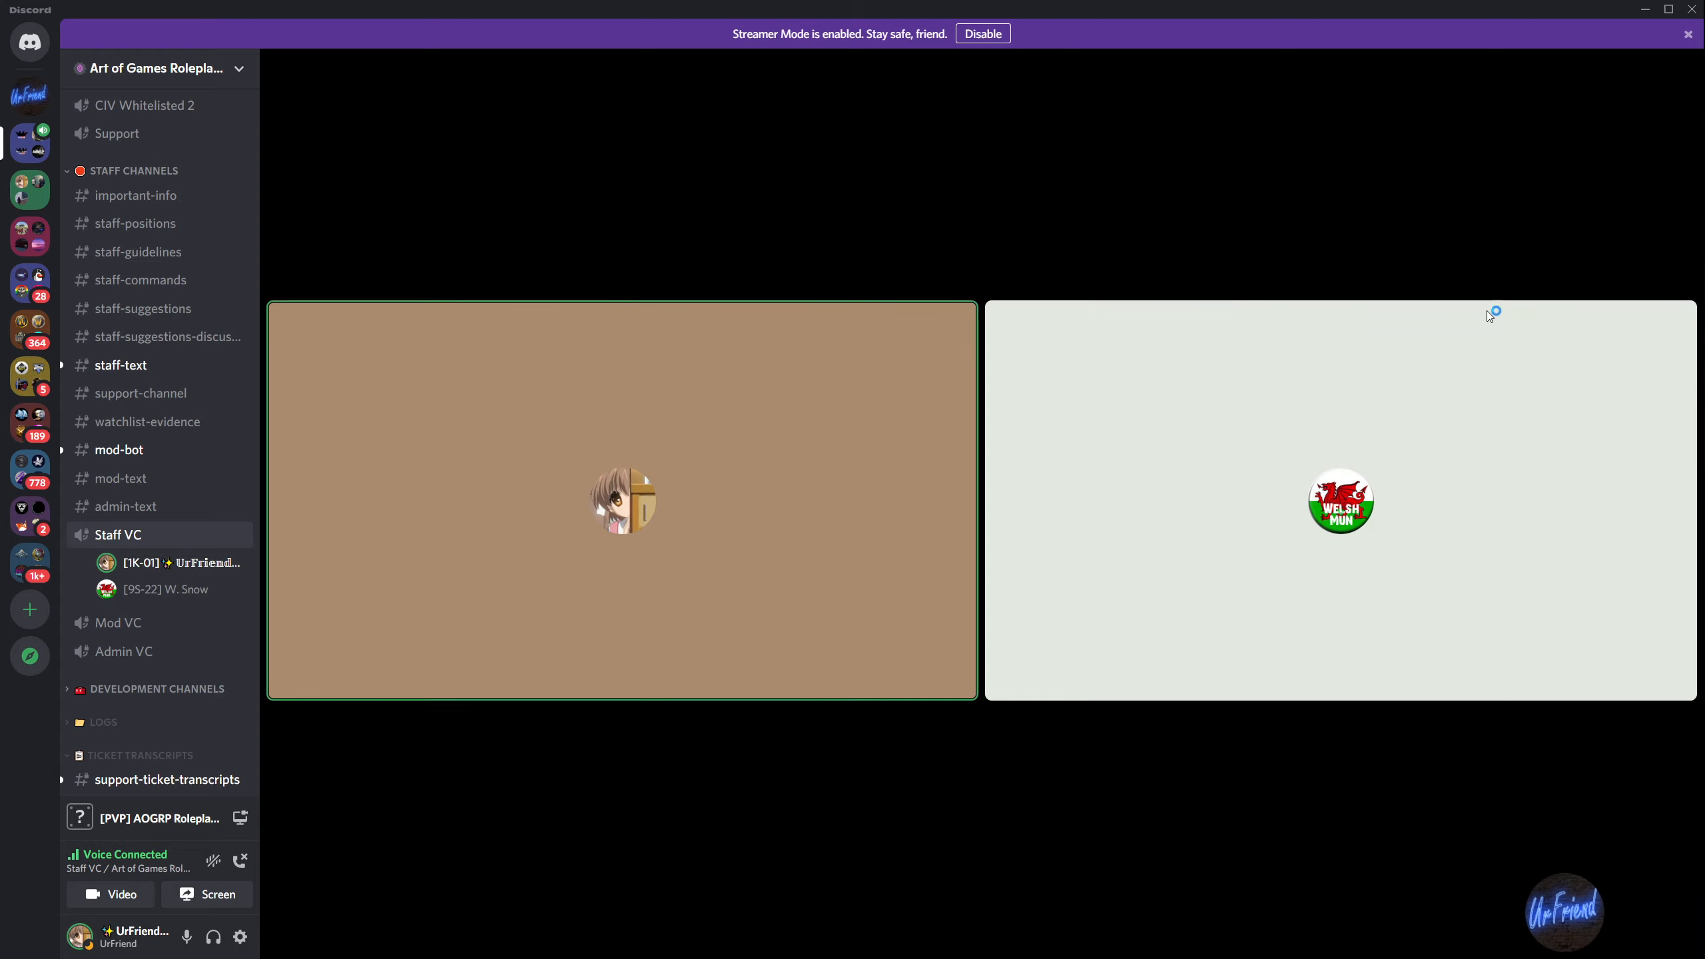
pyautogui.moveTo(290, 372)
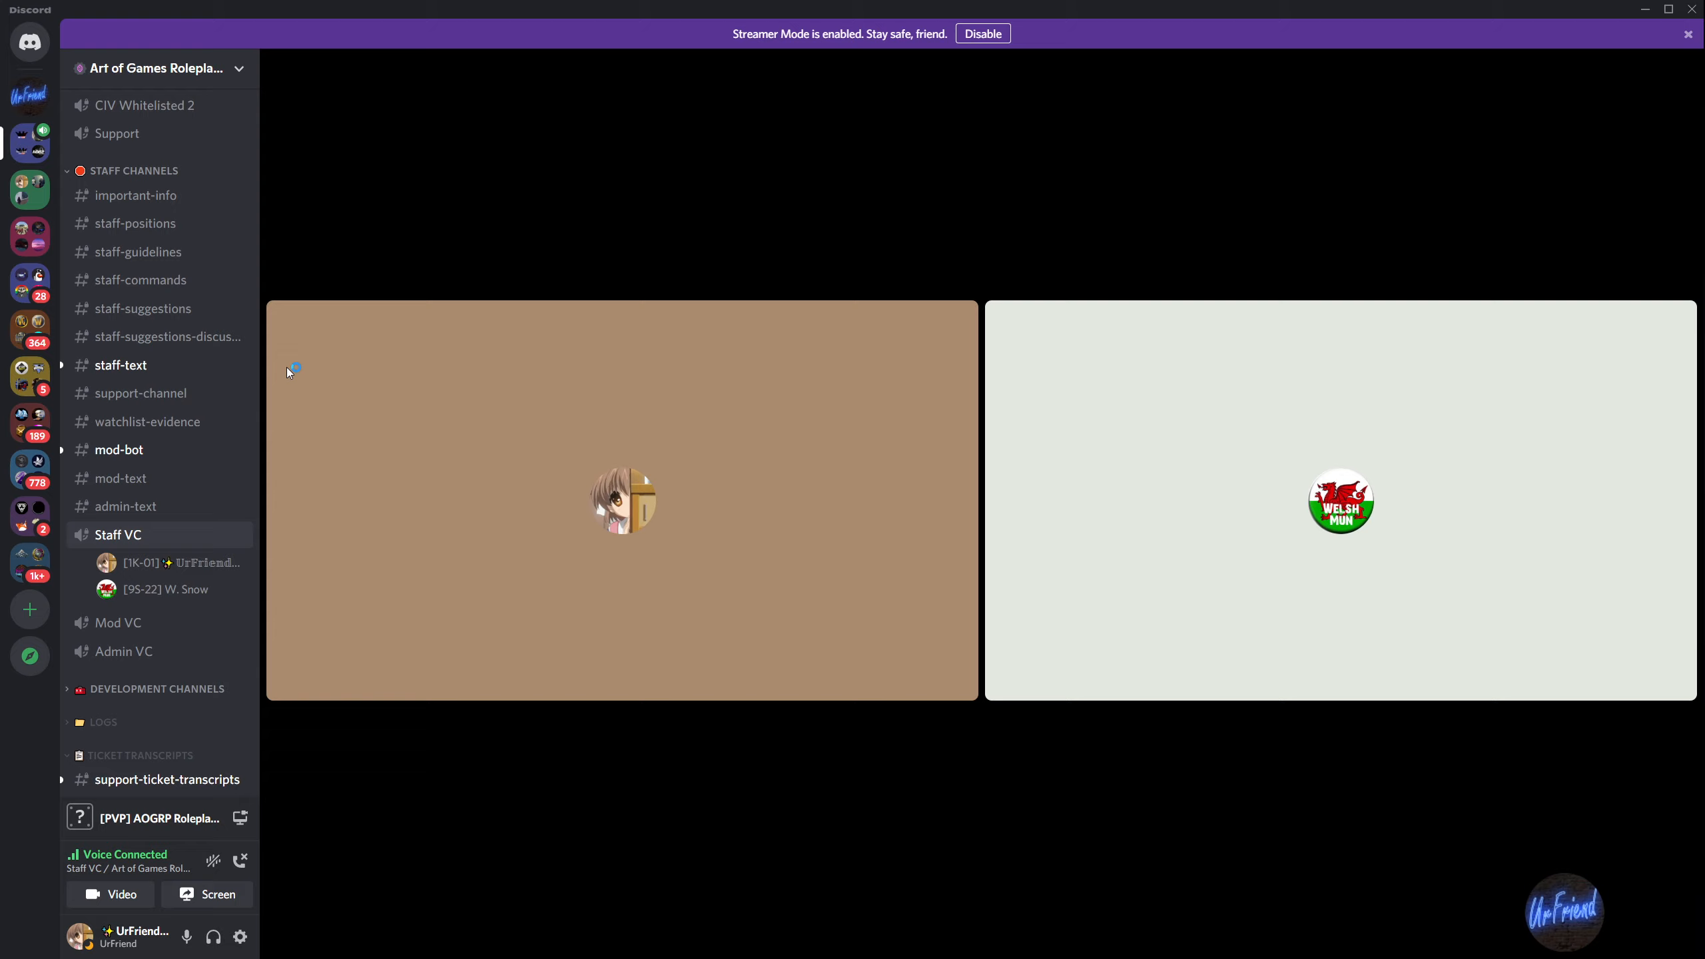
pyautogui.moveTo(821, 649)
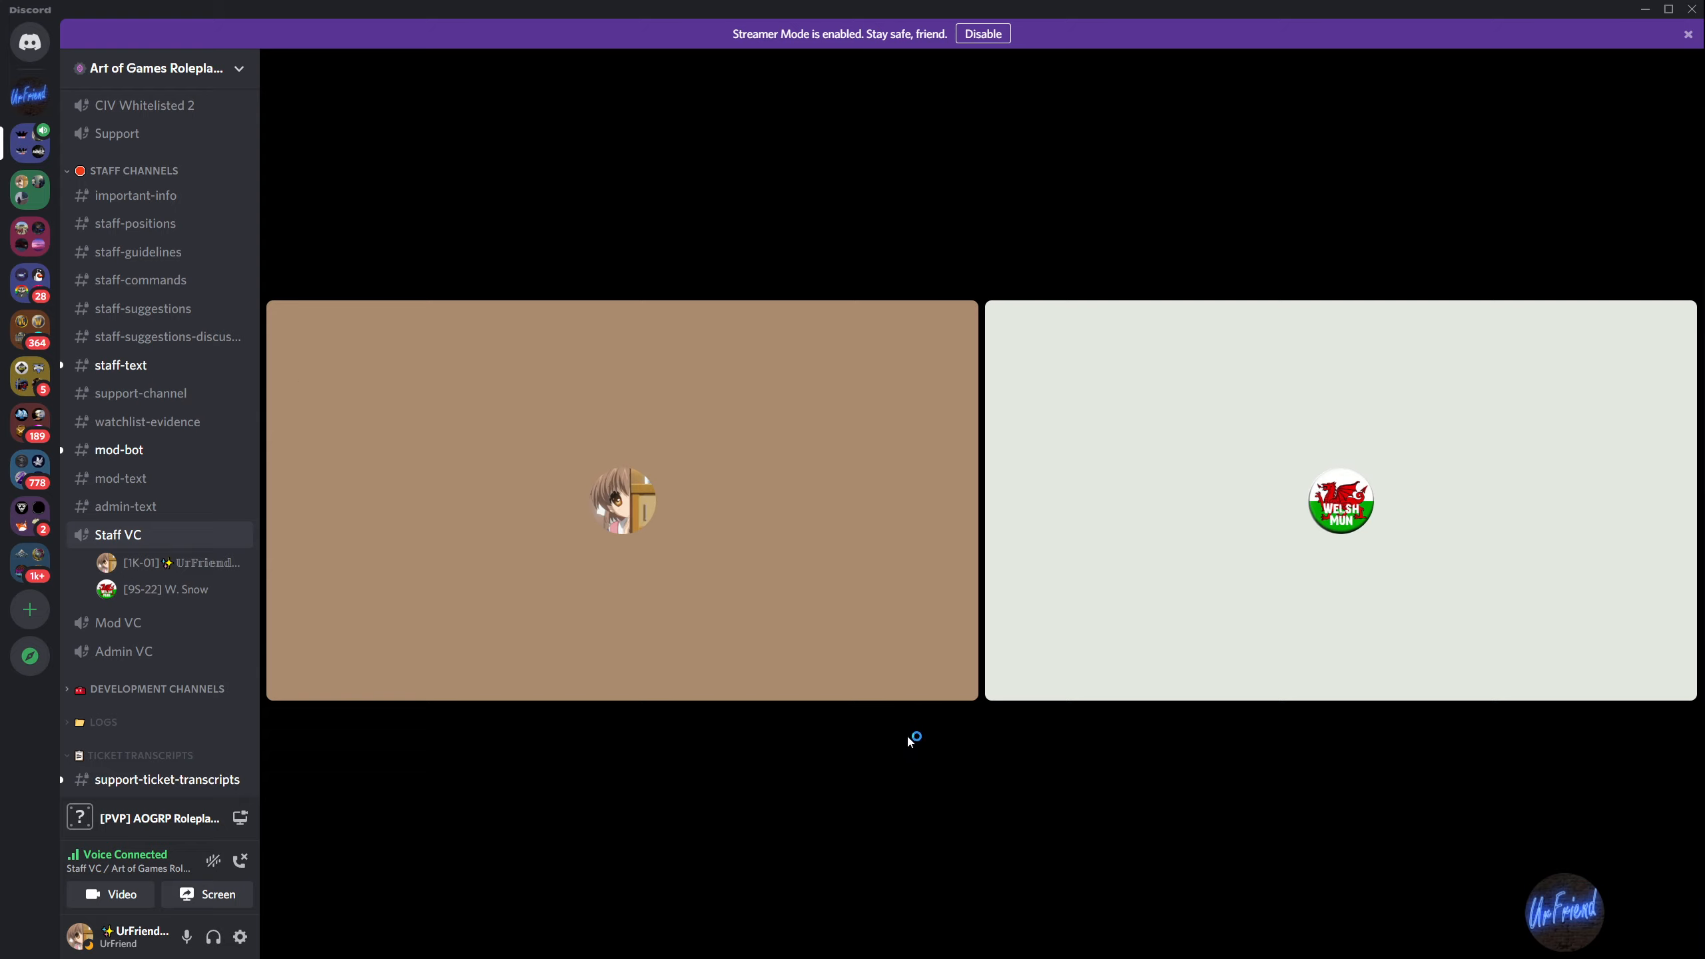
pyautogui.moveTo(907, 742)
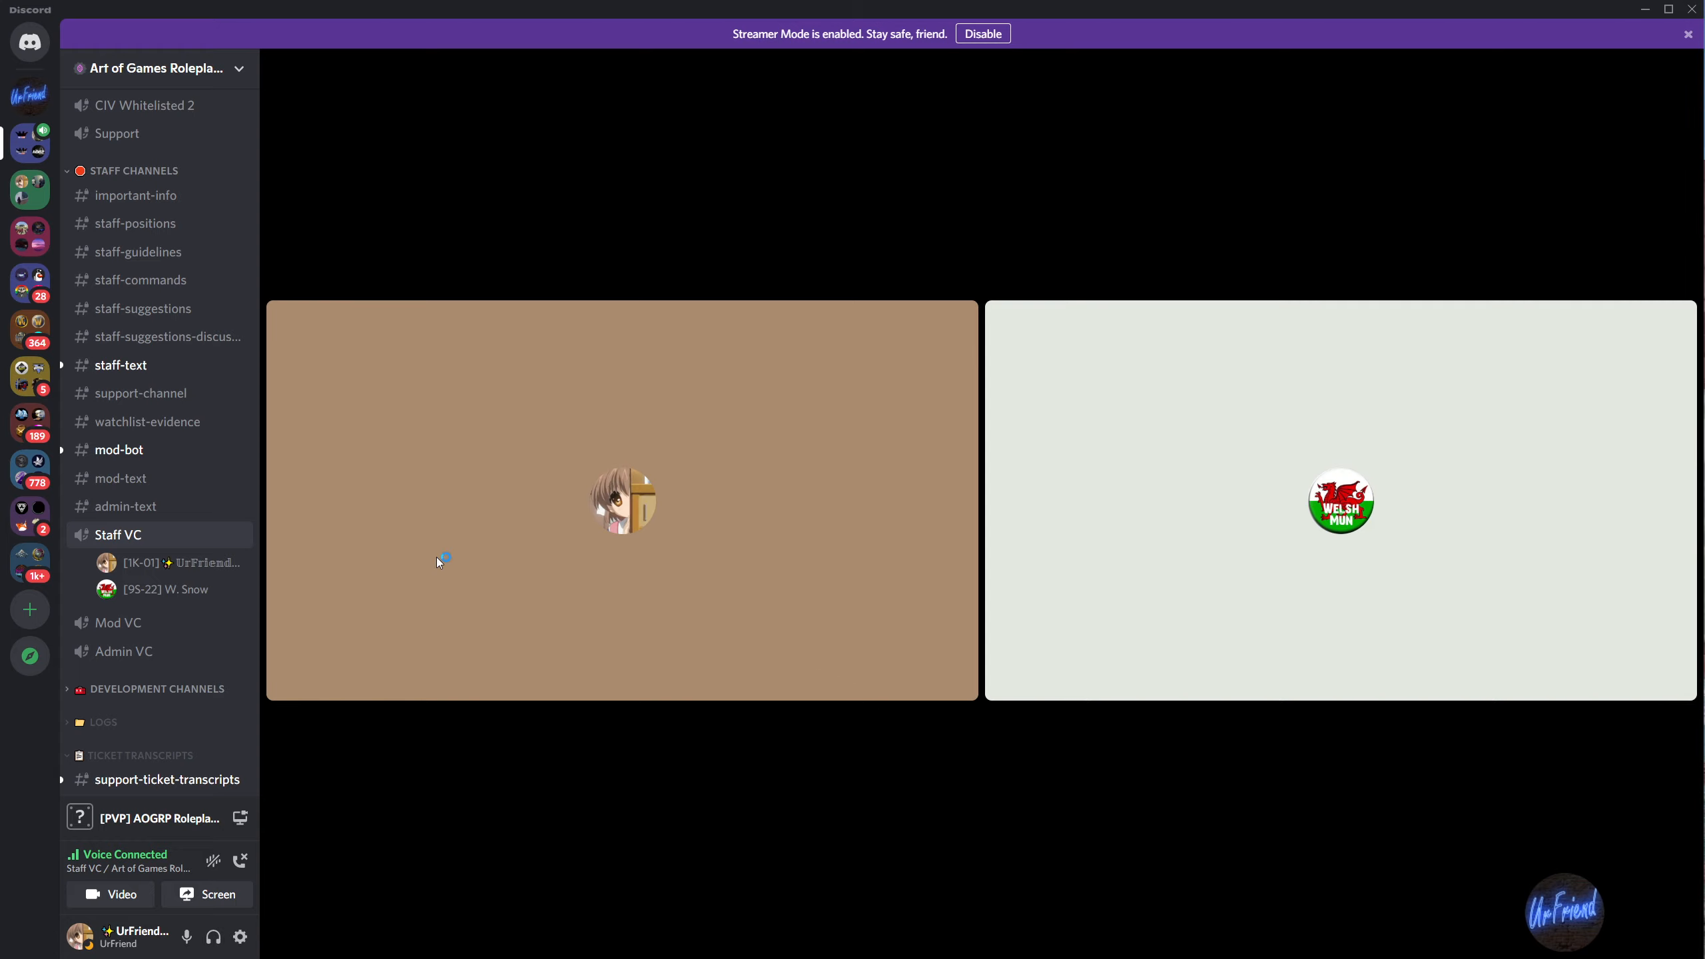
pyautogui.moveTo(448, 555)
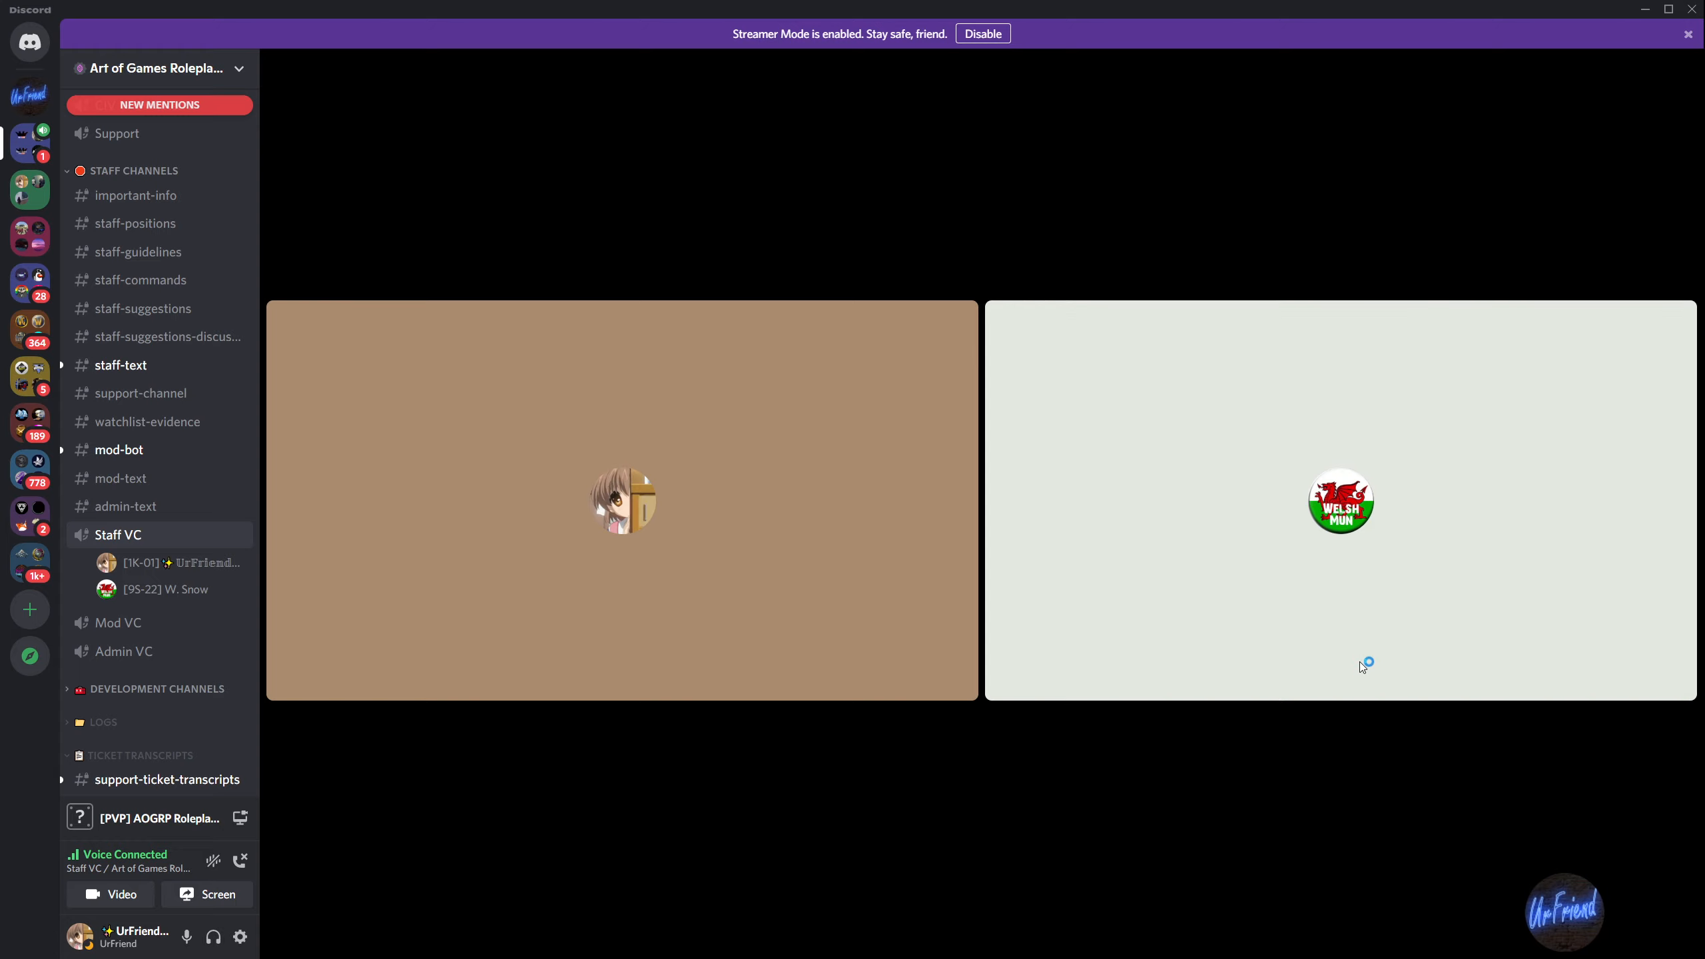
pyautogui.moveTo(1462, 715)
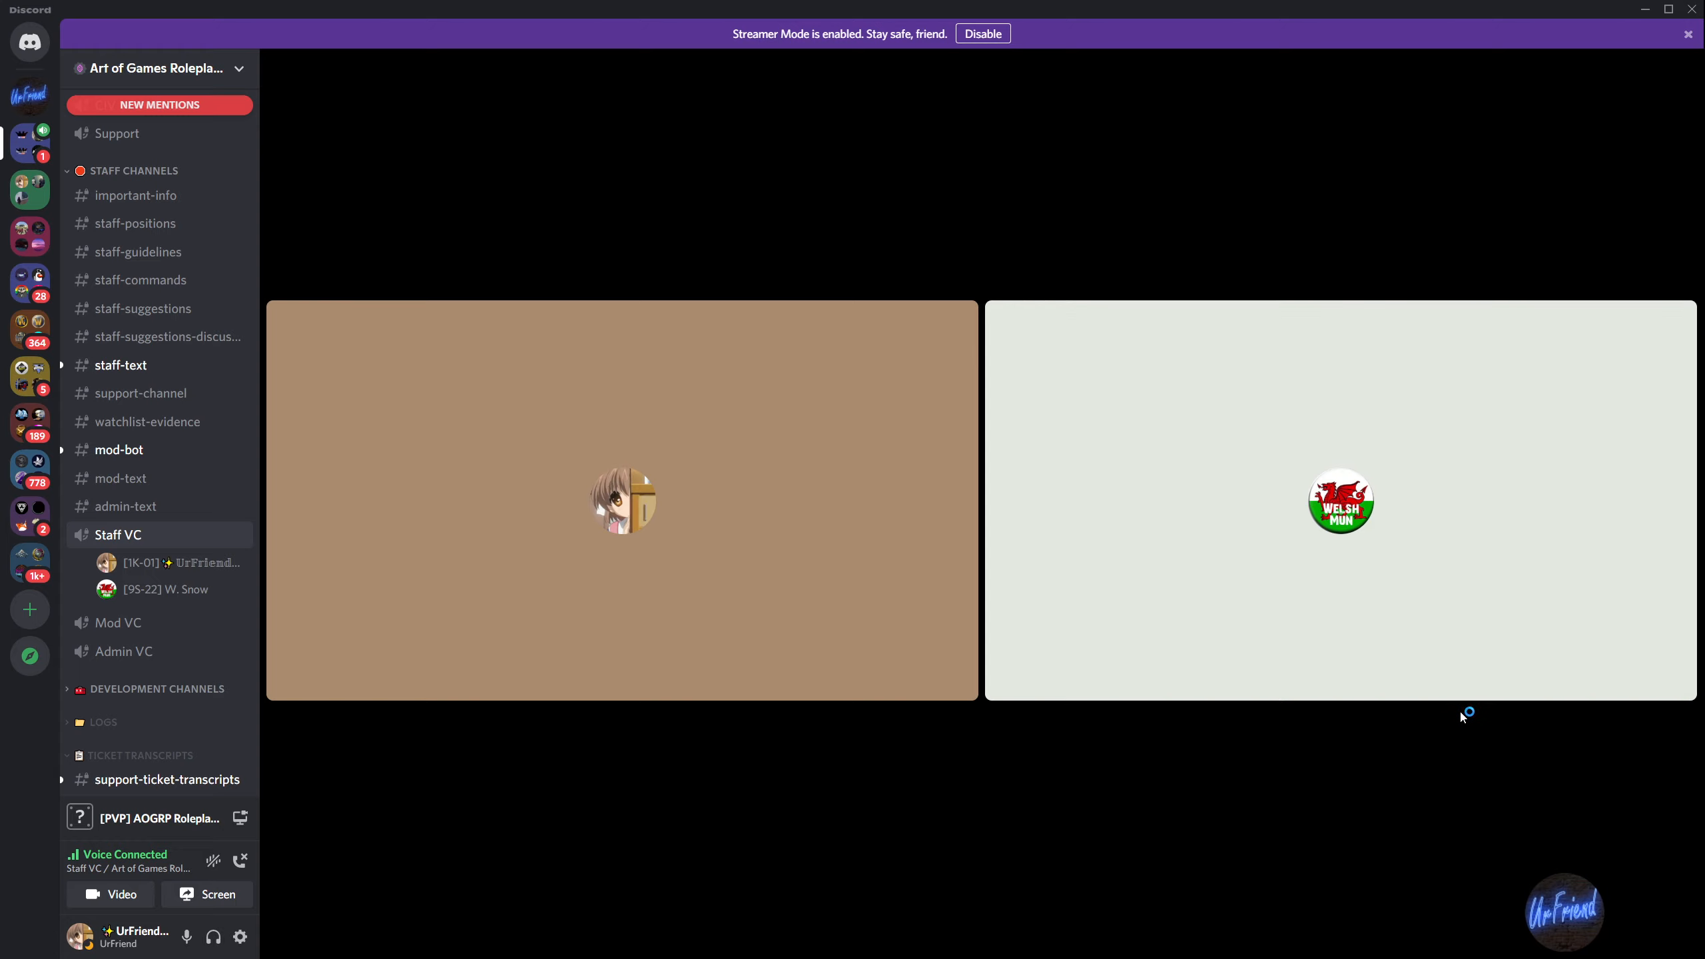
pyautogui.moveTo(752, 529)
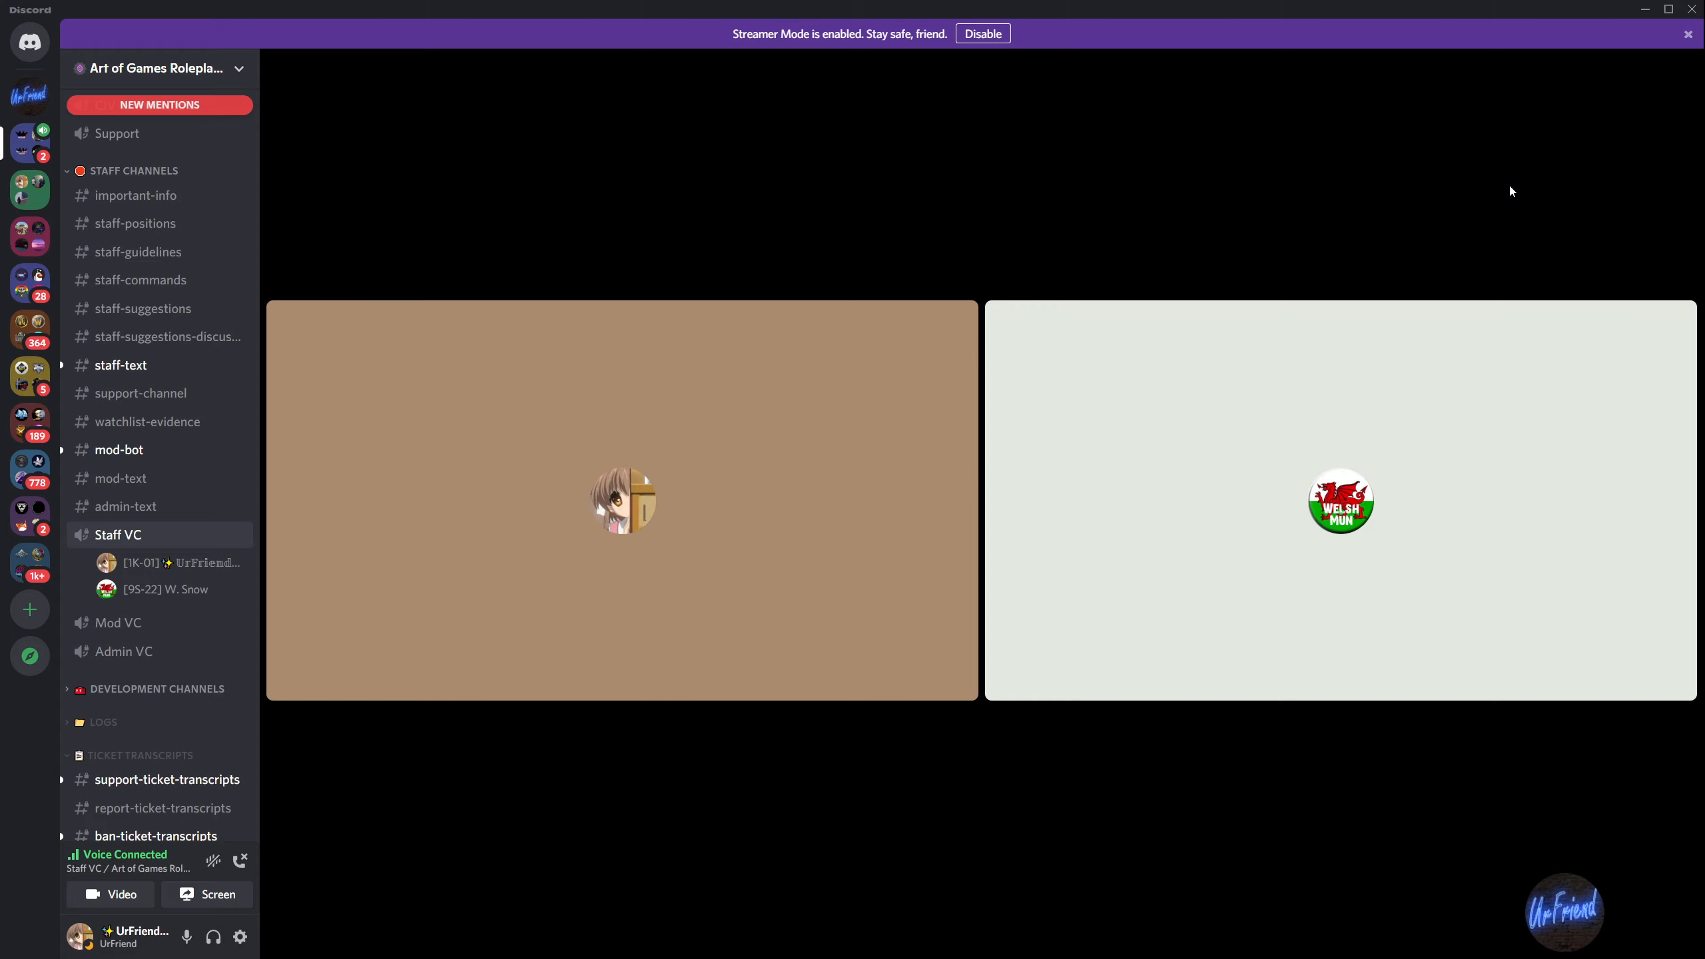
pyautogui.moveTo(371, 470)
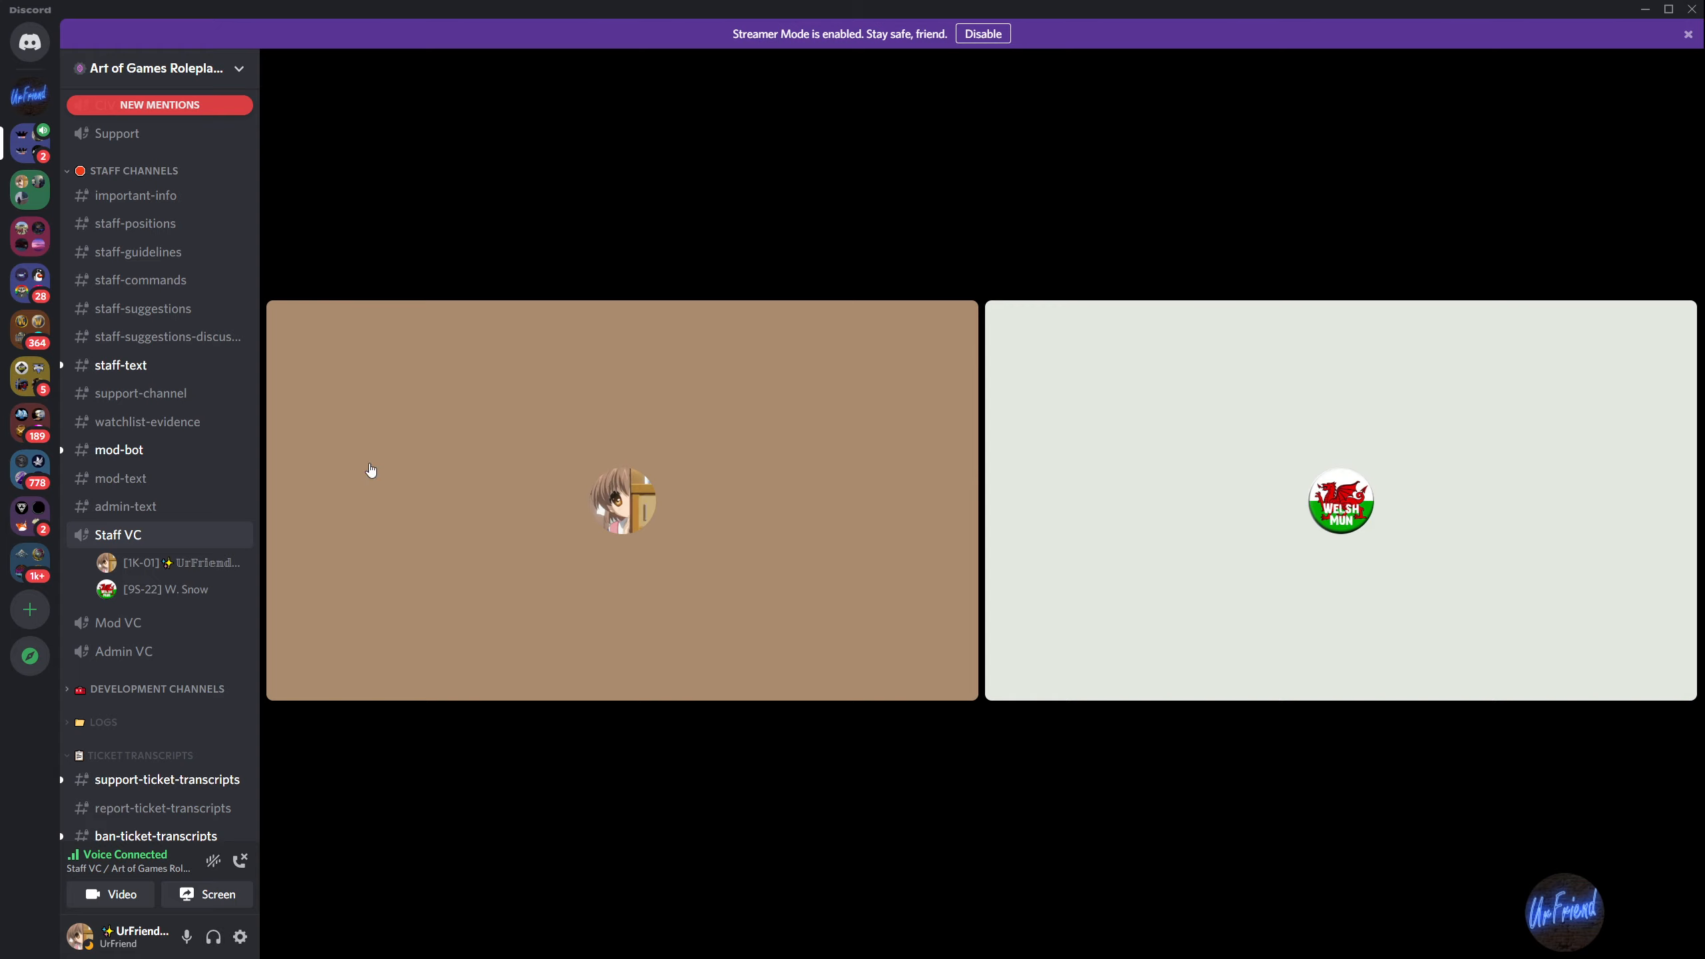
pyautogui.moveTo(456, 792)
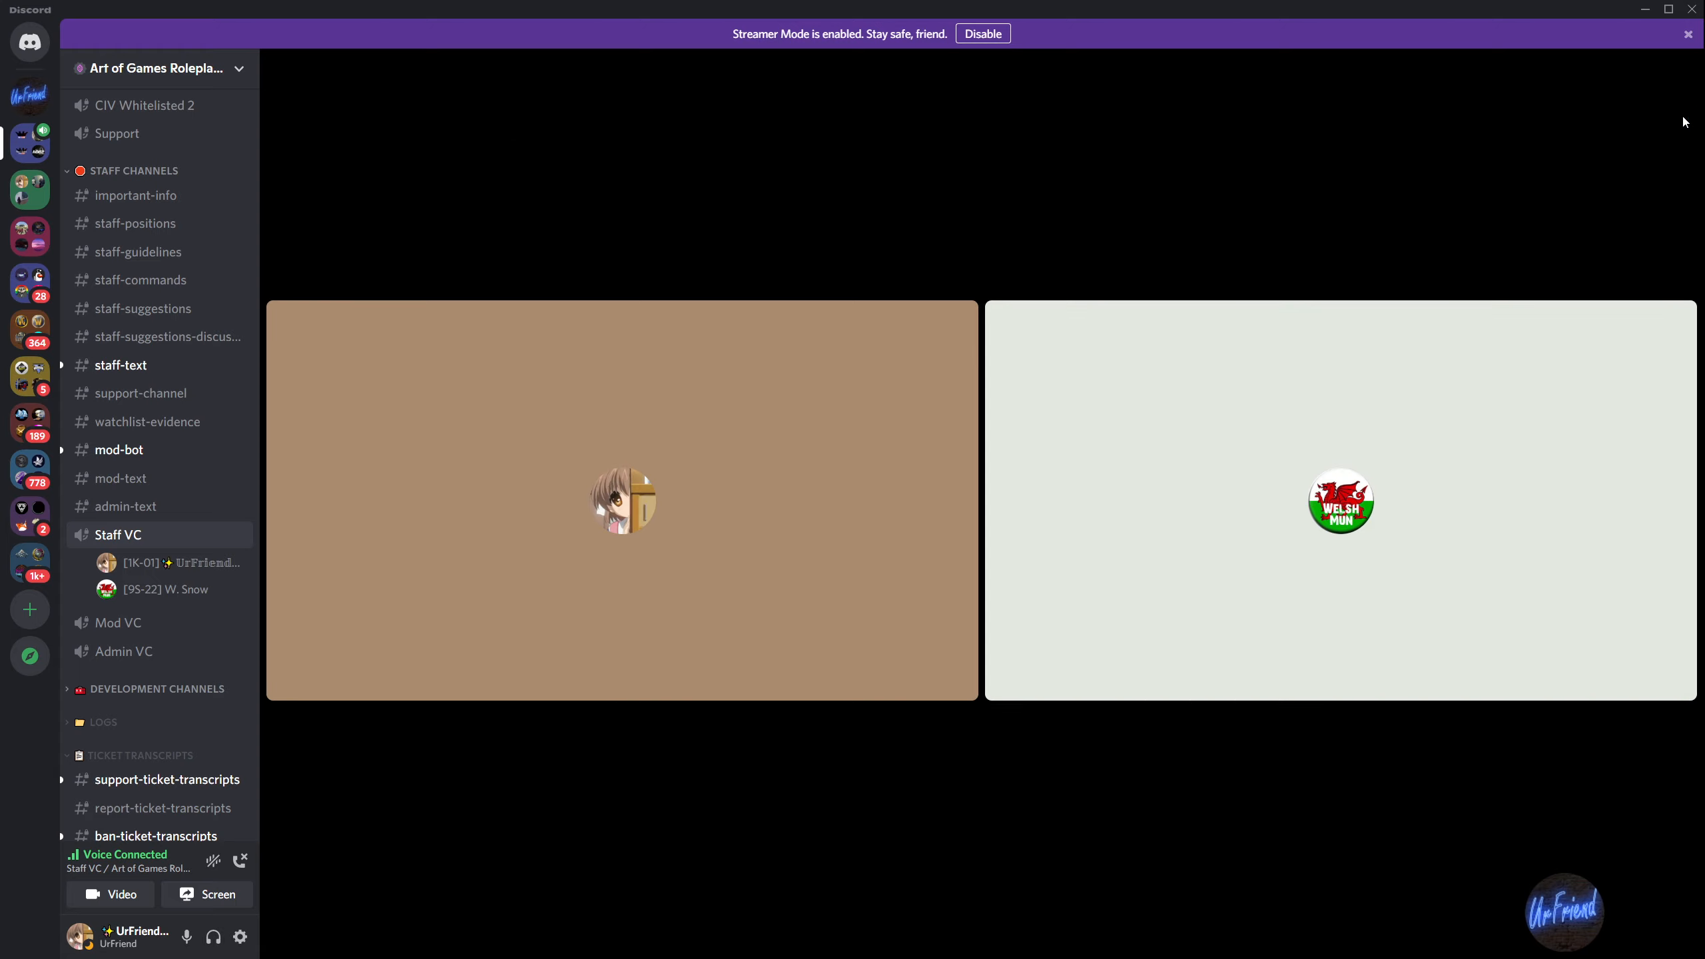
pyautogui.moveTo(679, 573)
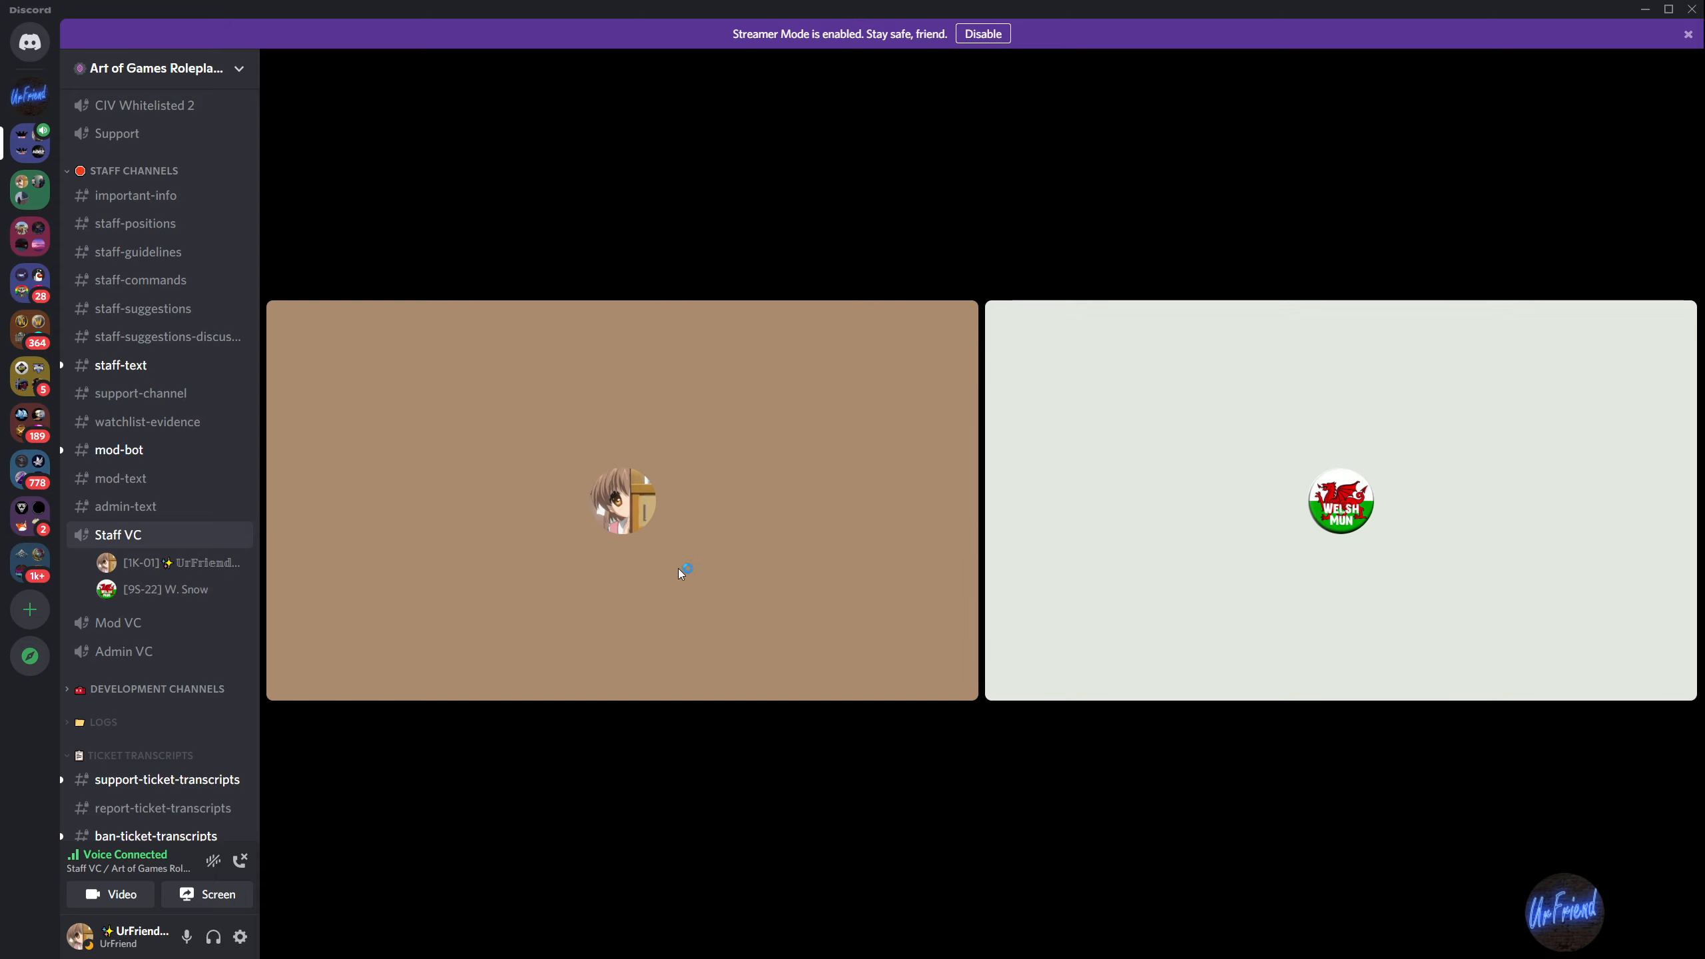
pyautogui.moveTo(1428, 727)
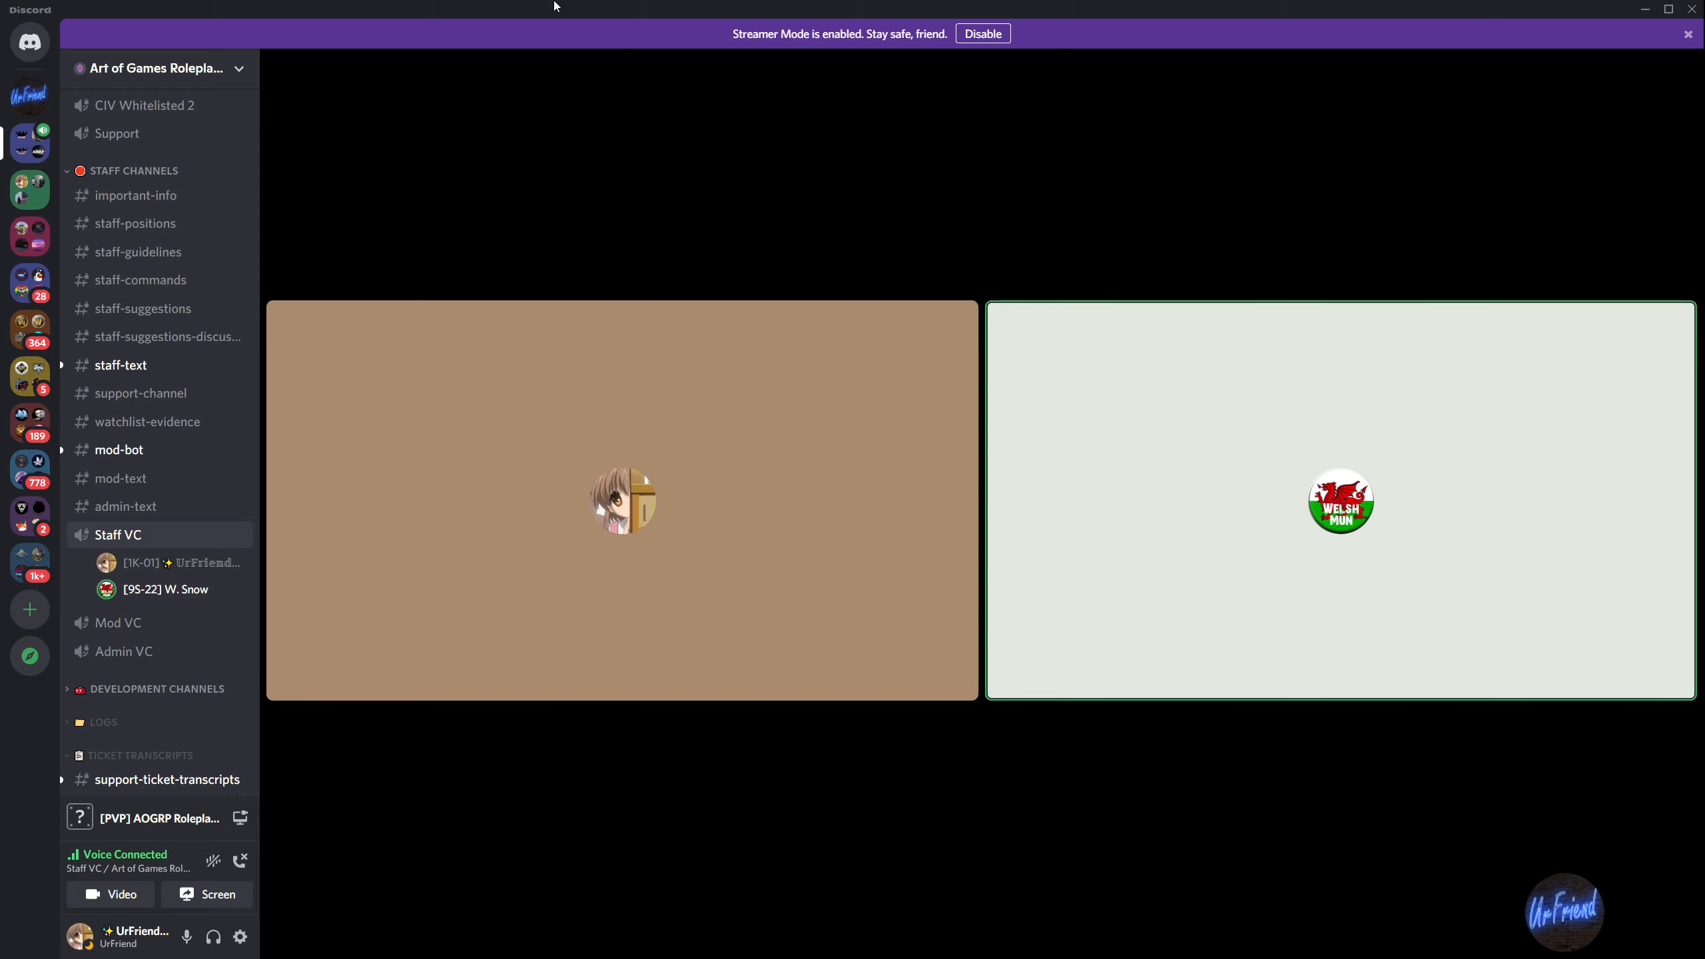
pyautogui.moveTo(623, 333)
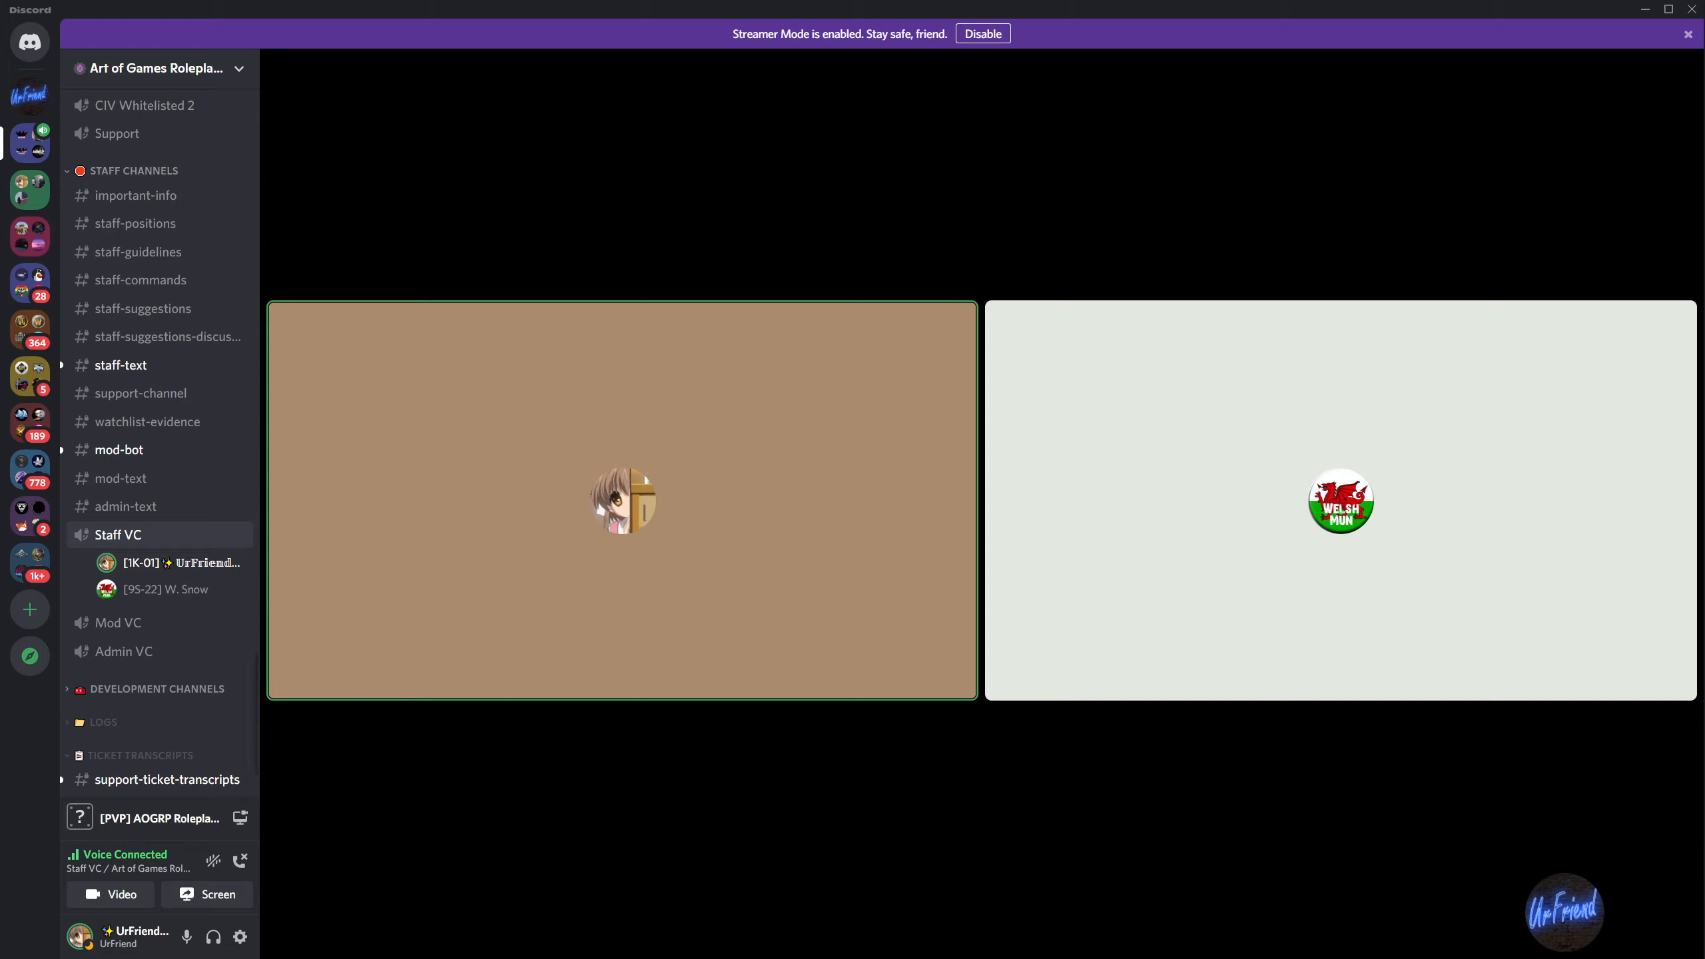
pyautogui.moveTo(1221, 657)
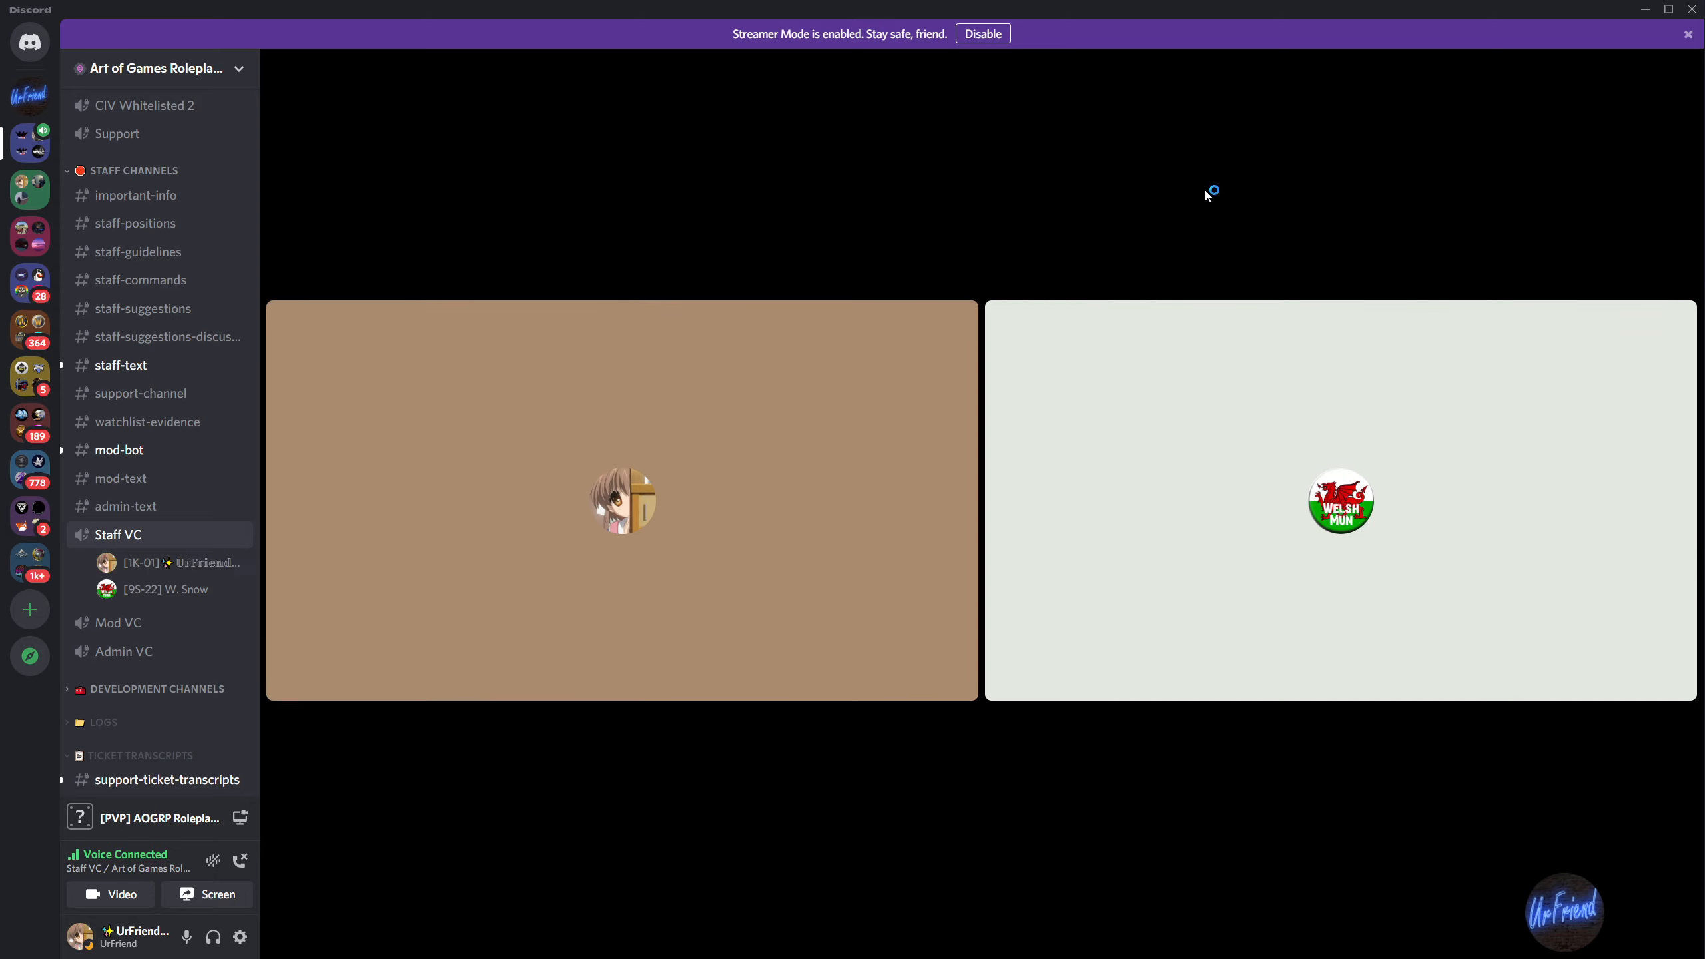
pyautogui.moveTo(1180, 144)
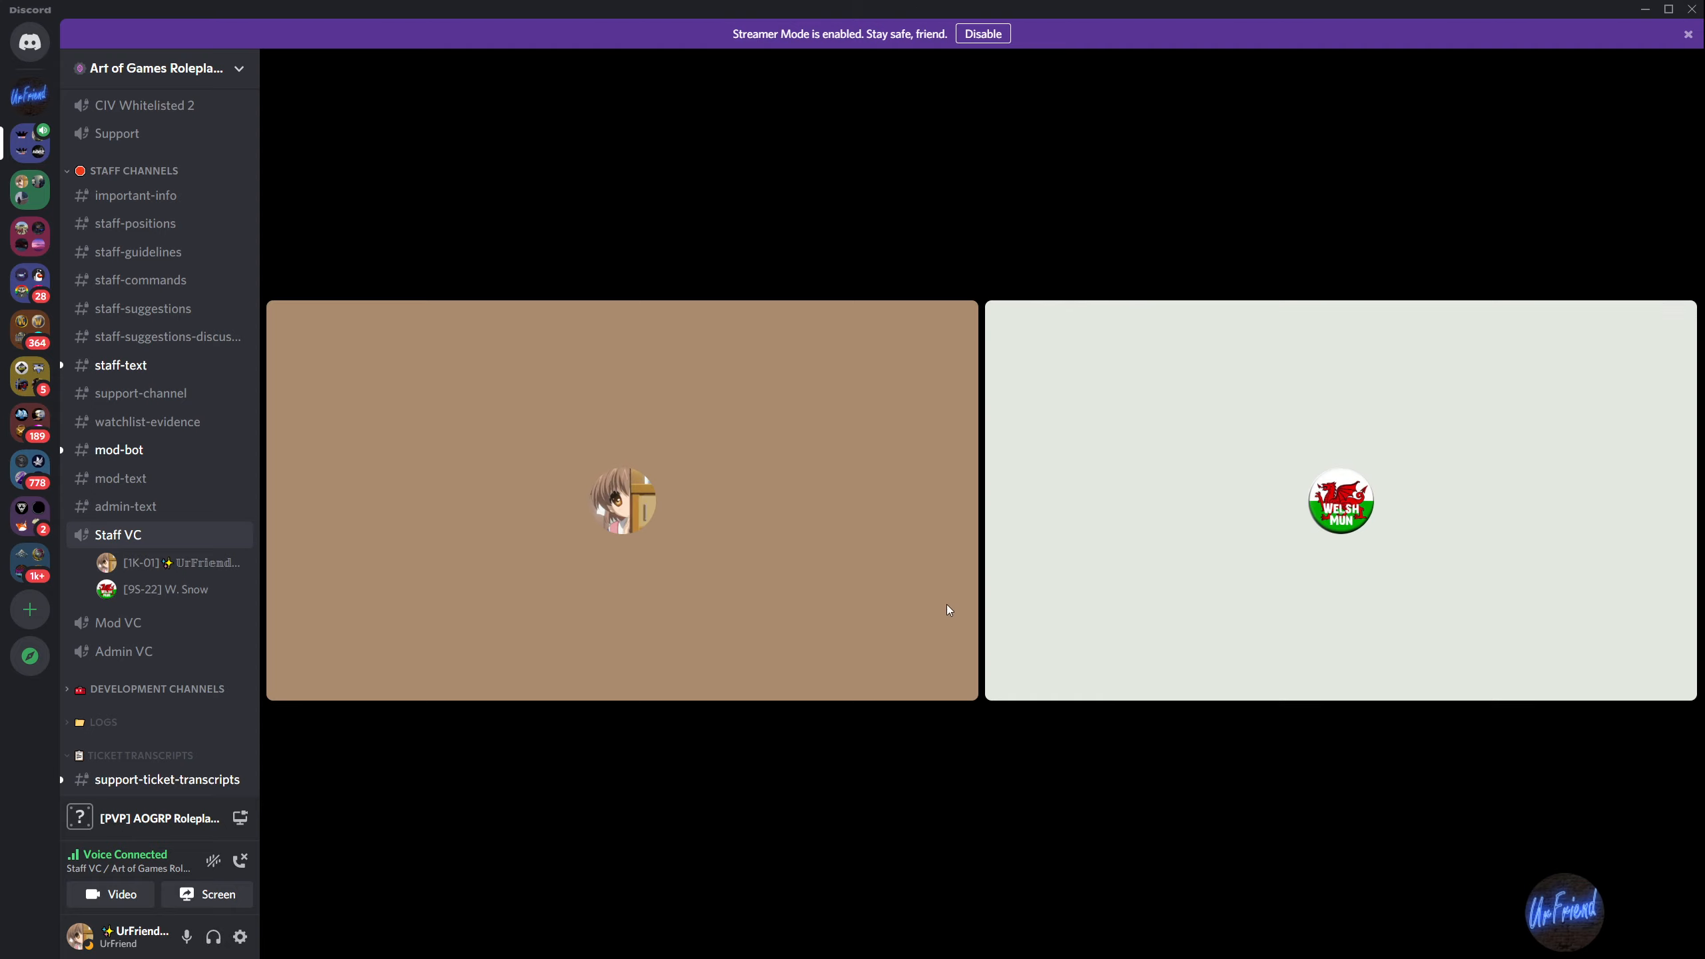
pyautogui.moveTo(508, 138)
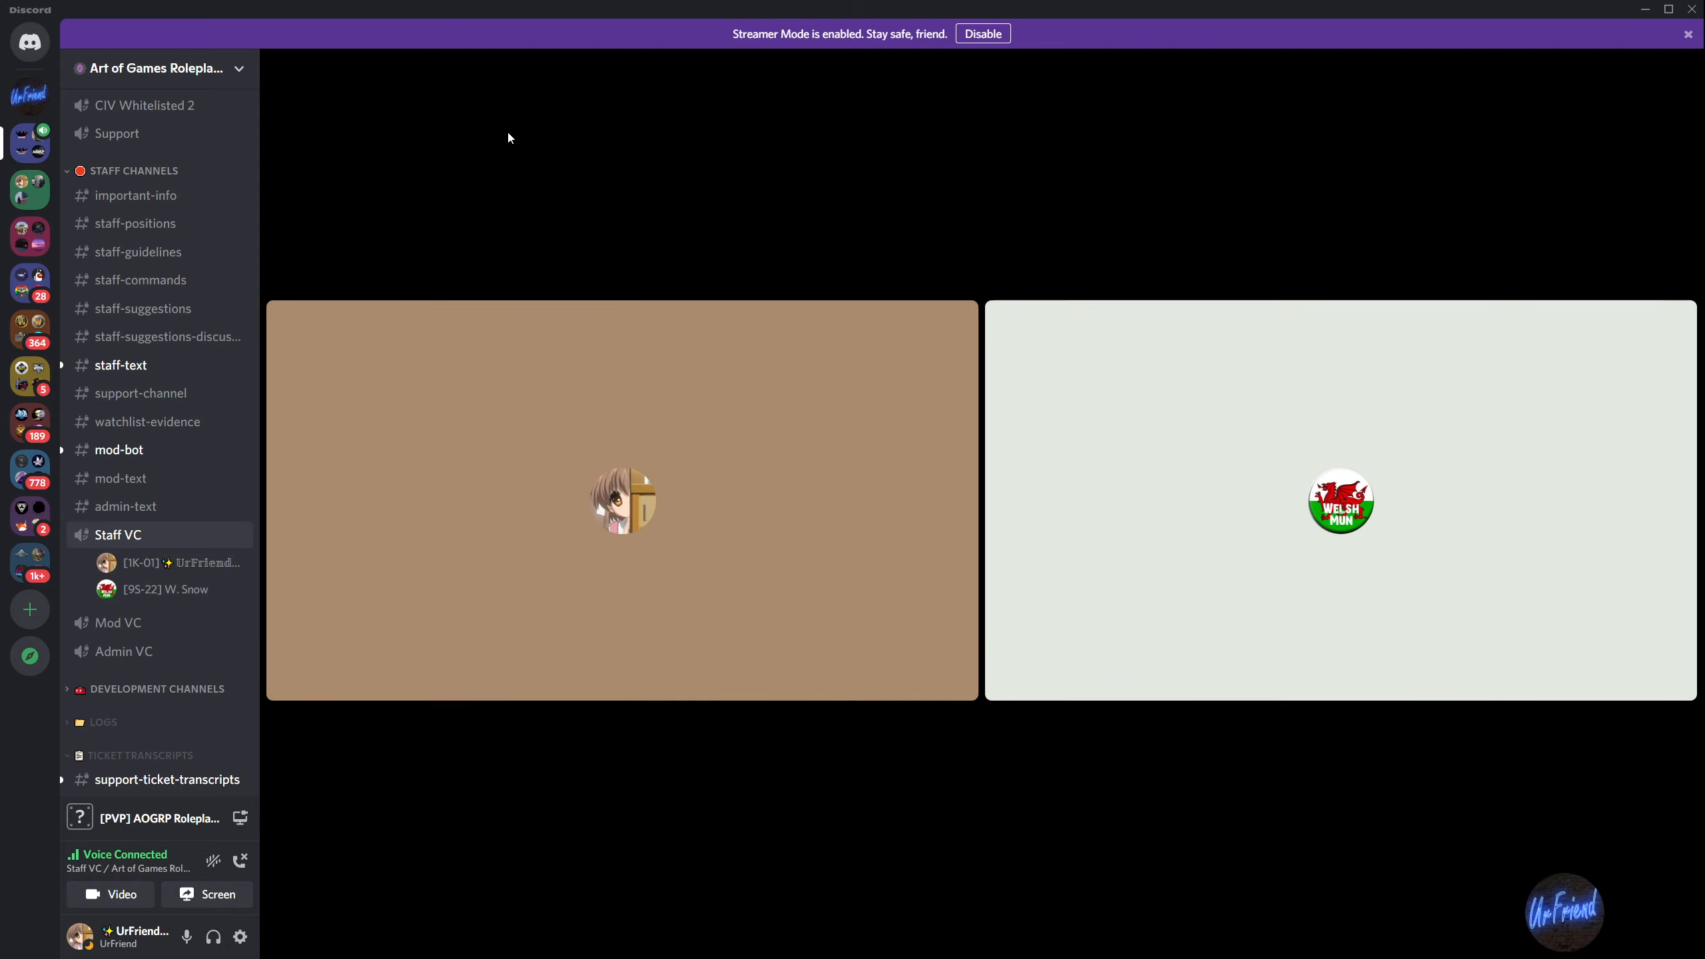
pyautogui.moveTo(292, 332)
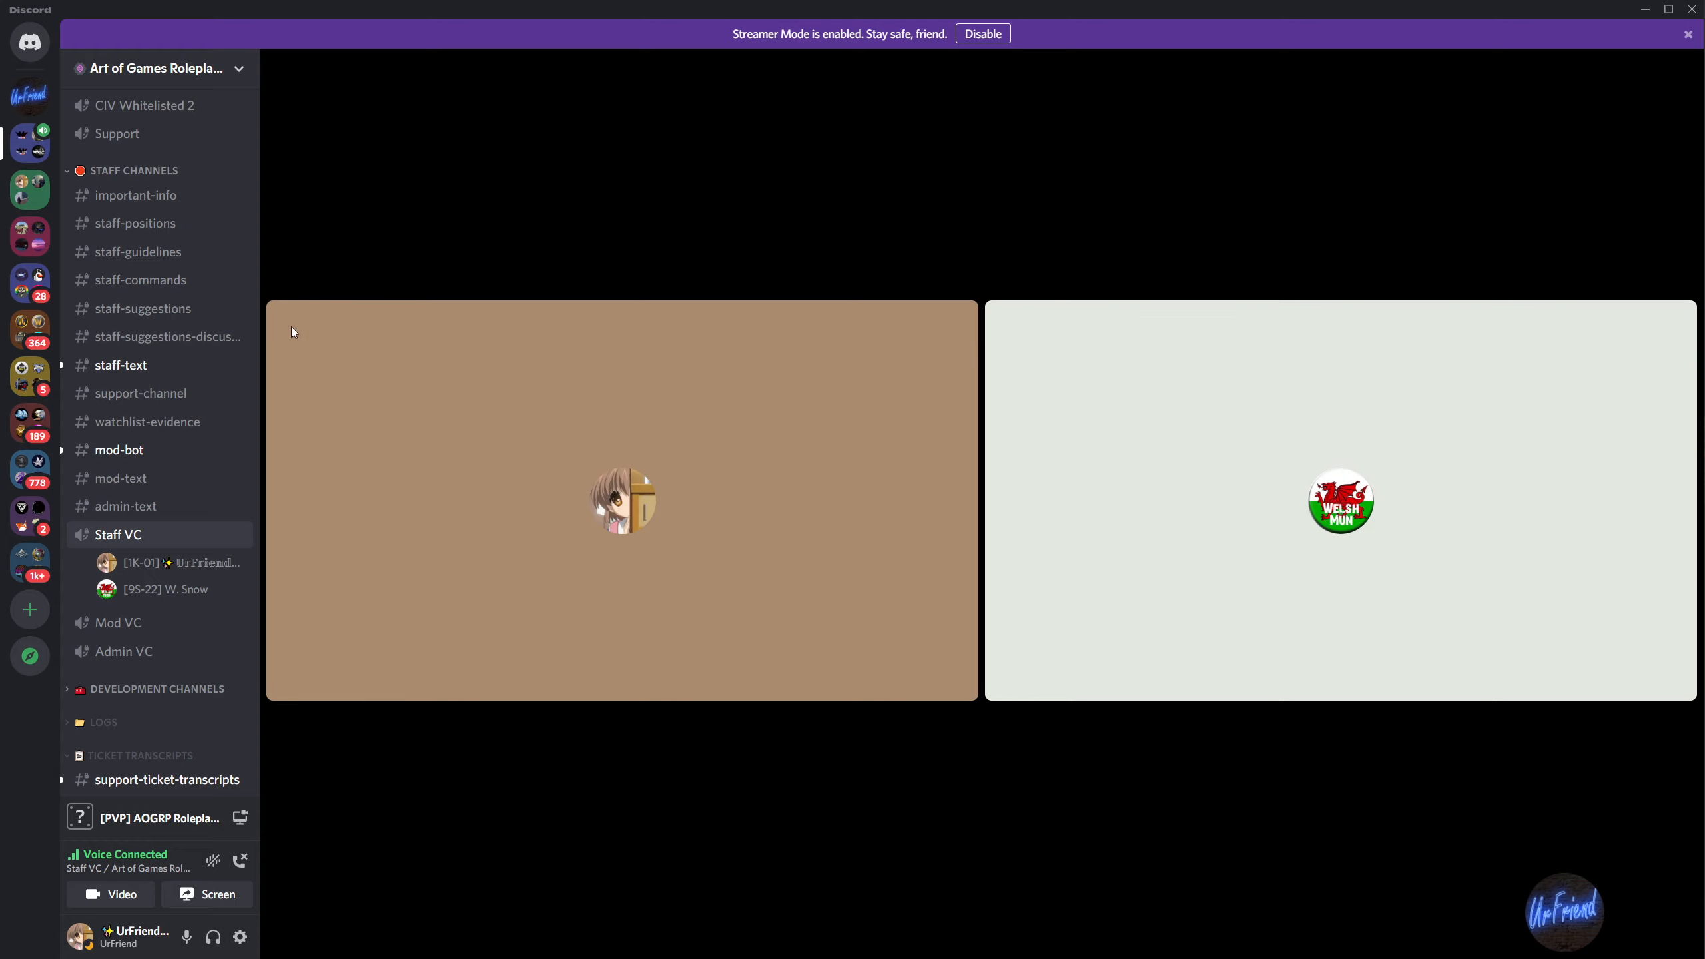
pyautogui.moveTo(1117, 342)
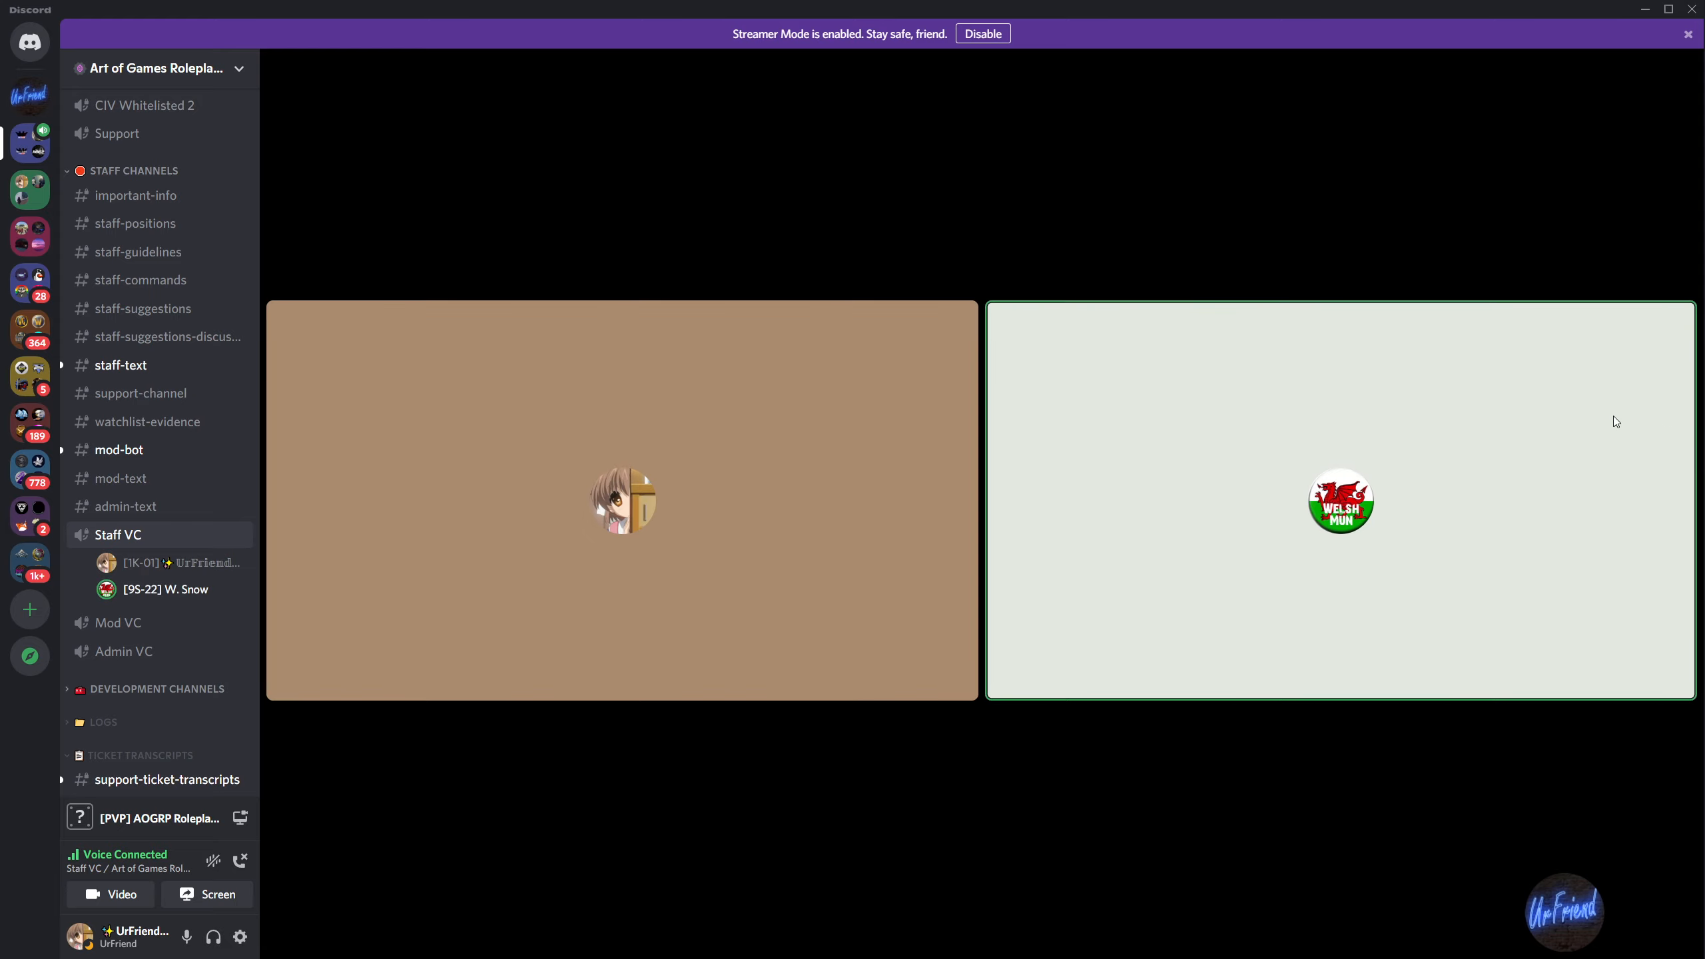
pyautogui.moveTo(457, 416)
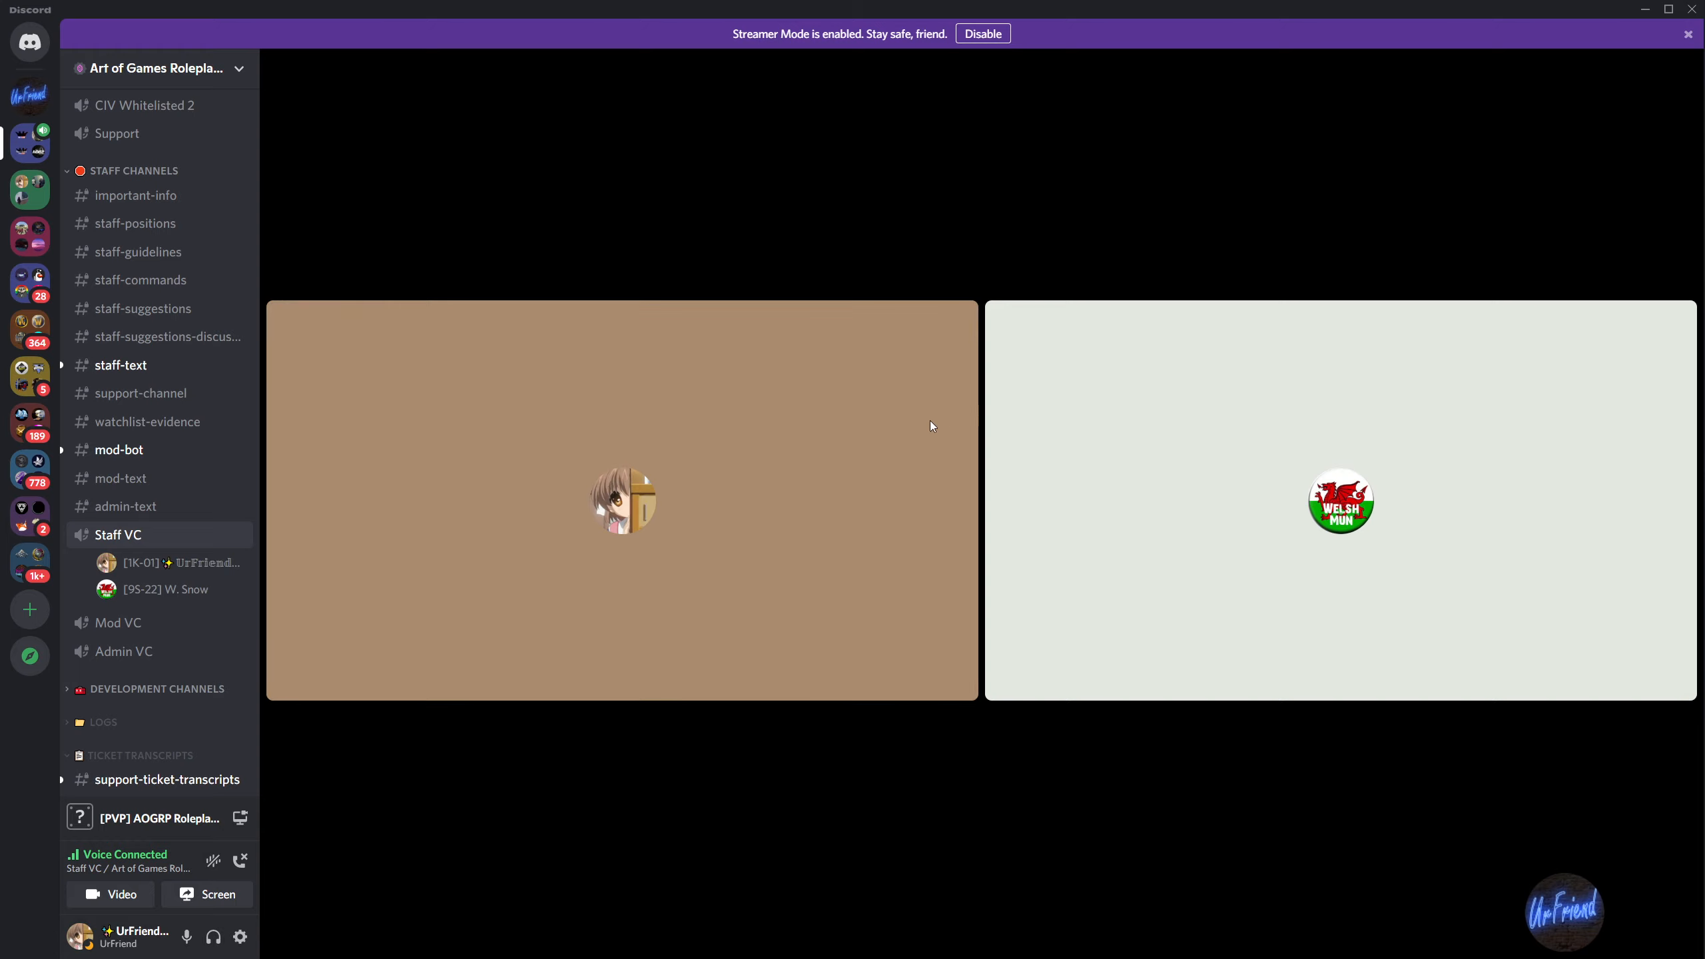
pyautogui.moveTo(298, 496)
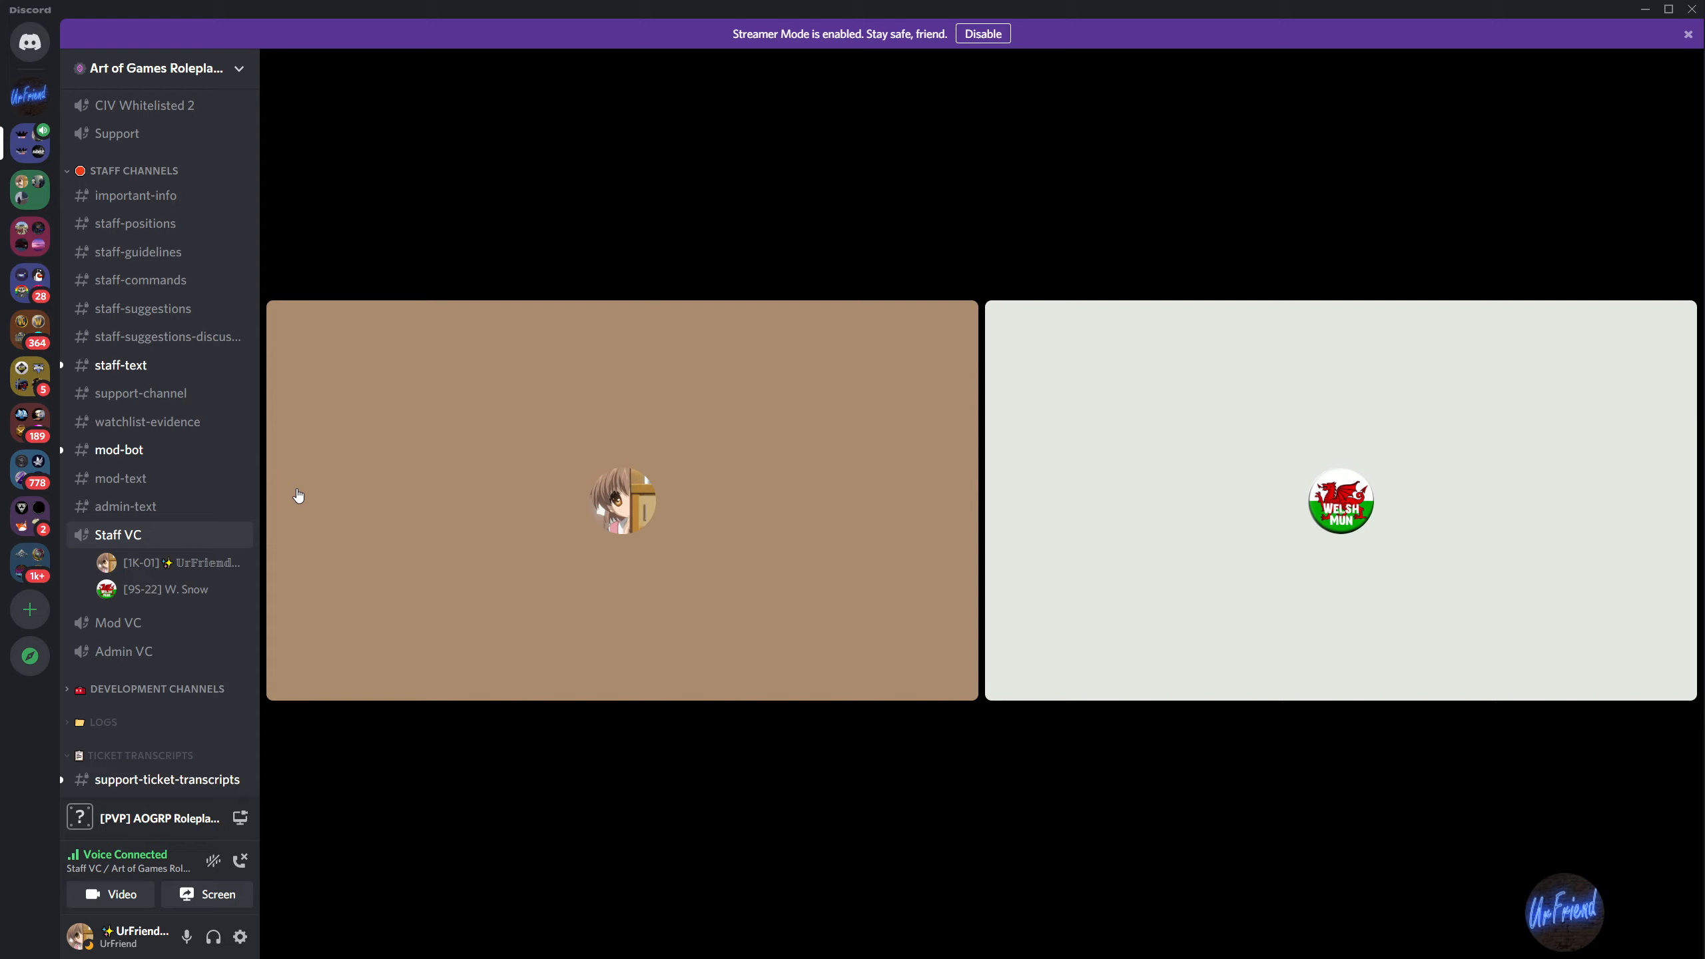
pyautogui.moveTo(885, 164)
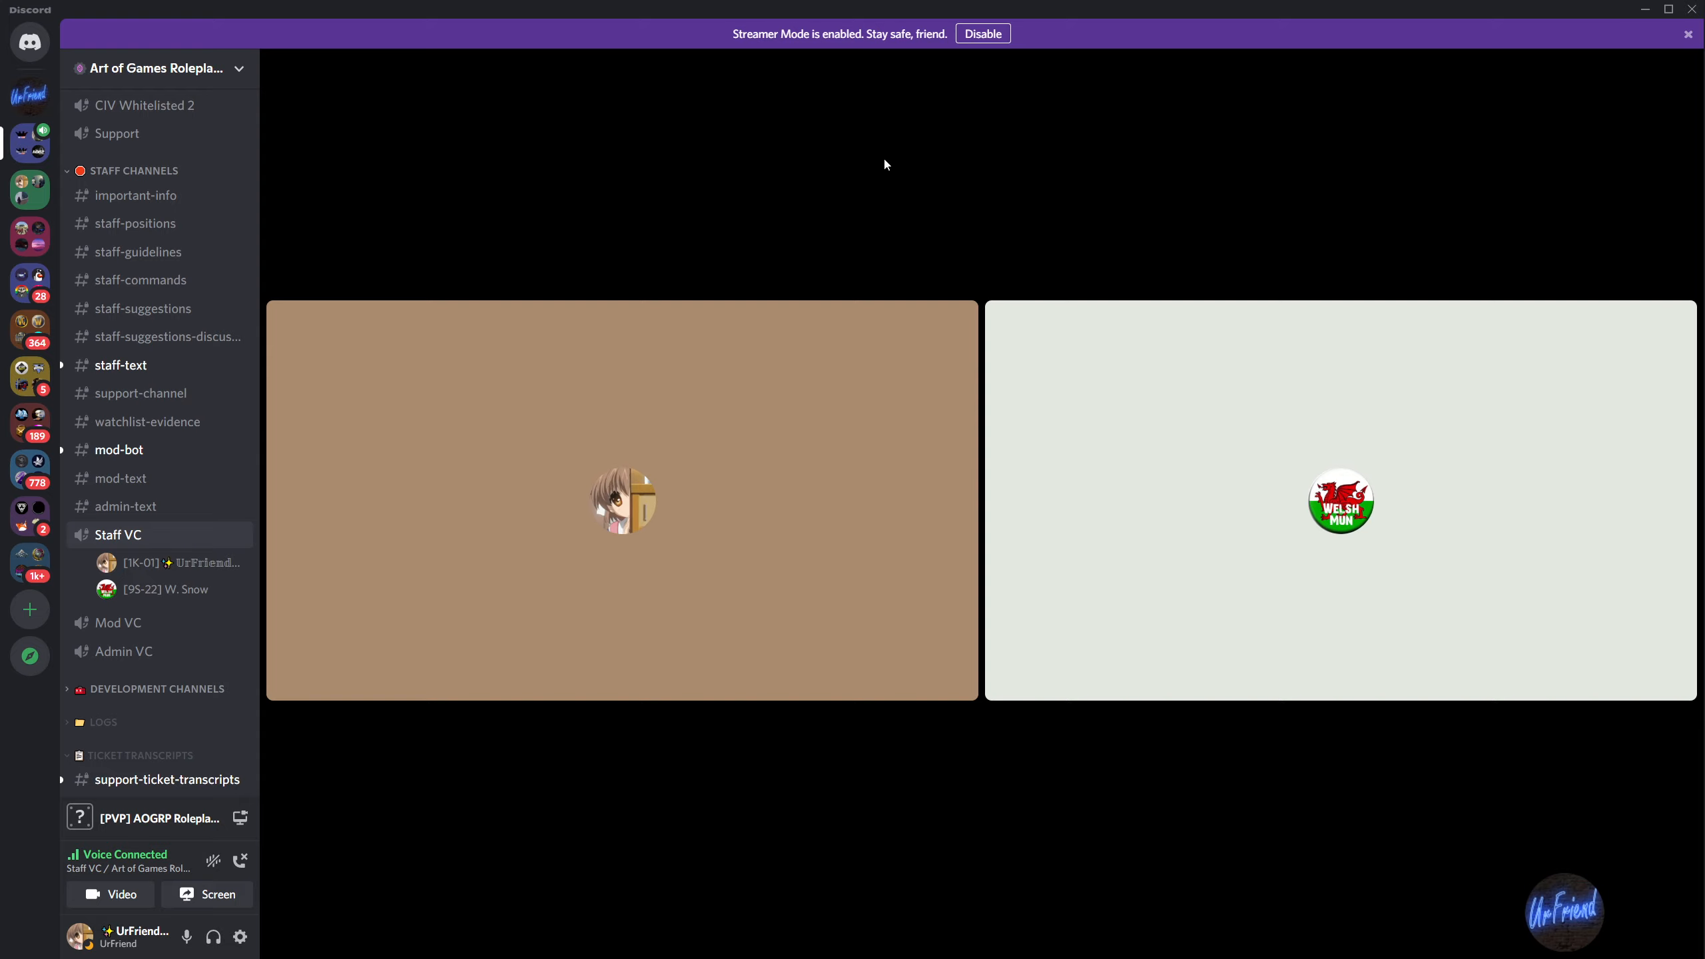
pyautogui.moveTo(860, 384)
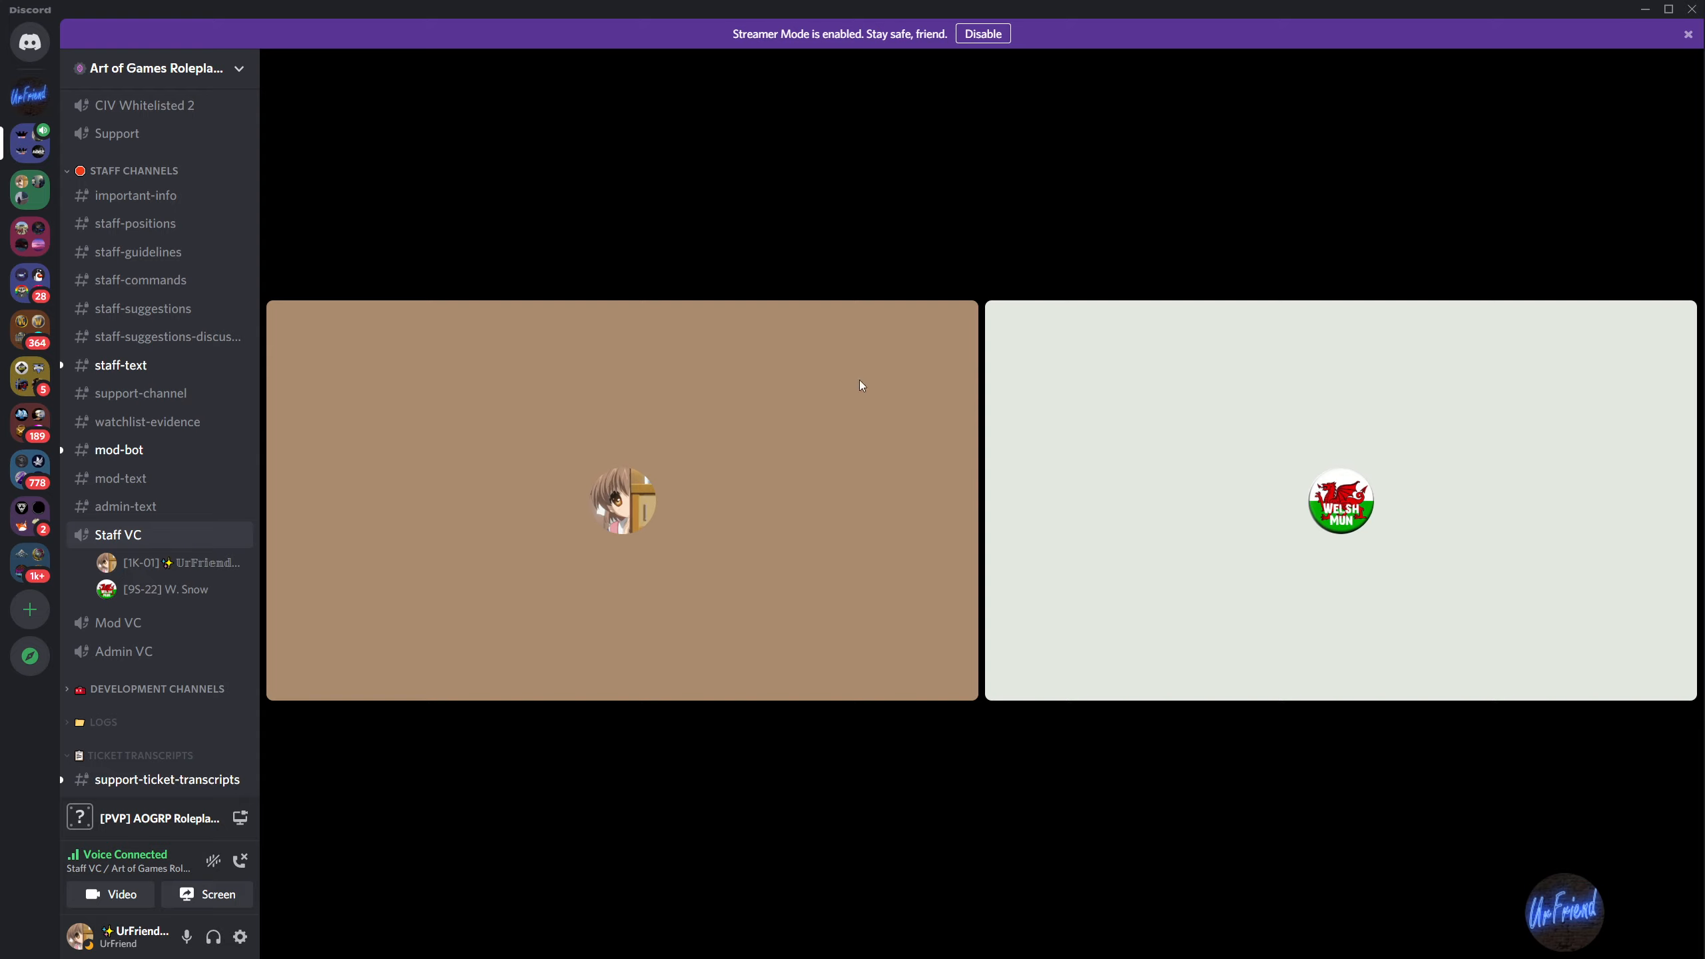
pyautogui.moveTo(625, 615)
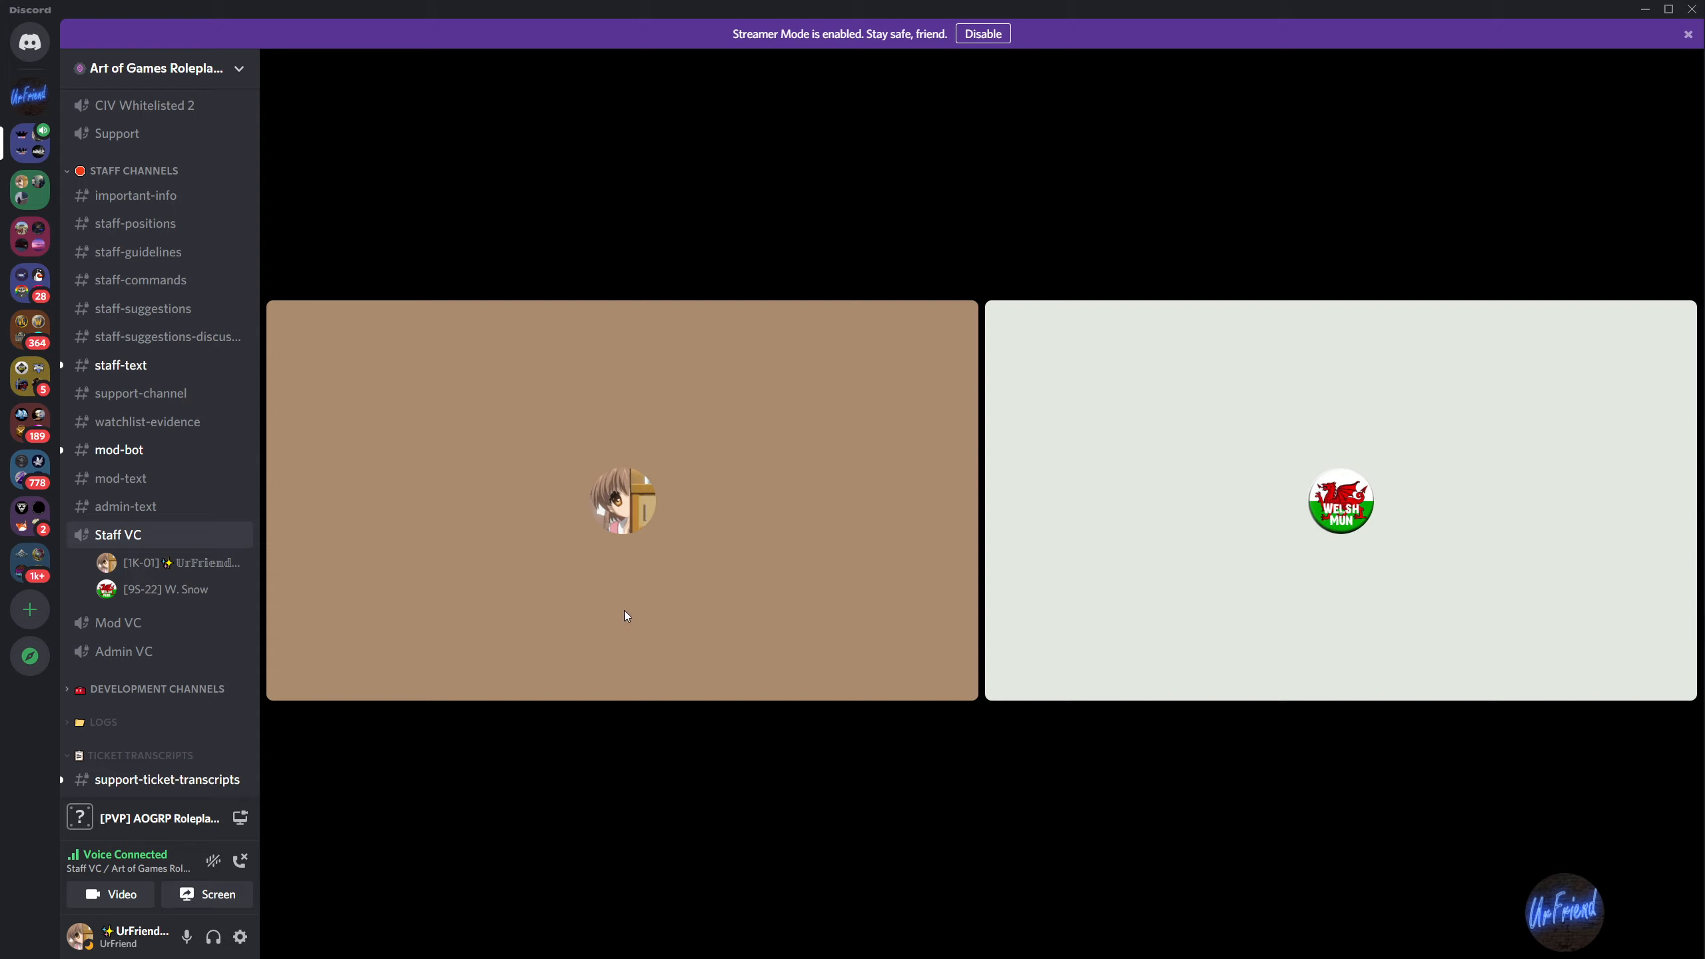
pyautogui.moveTo(475, 623)
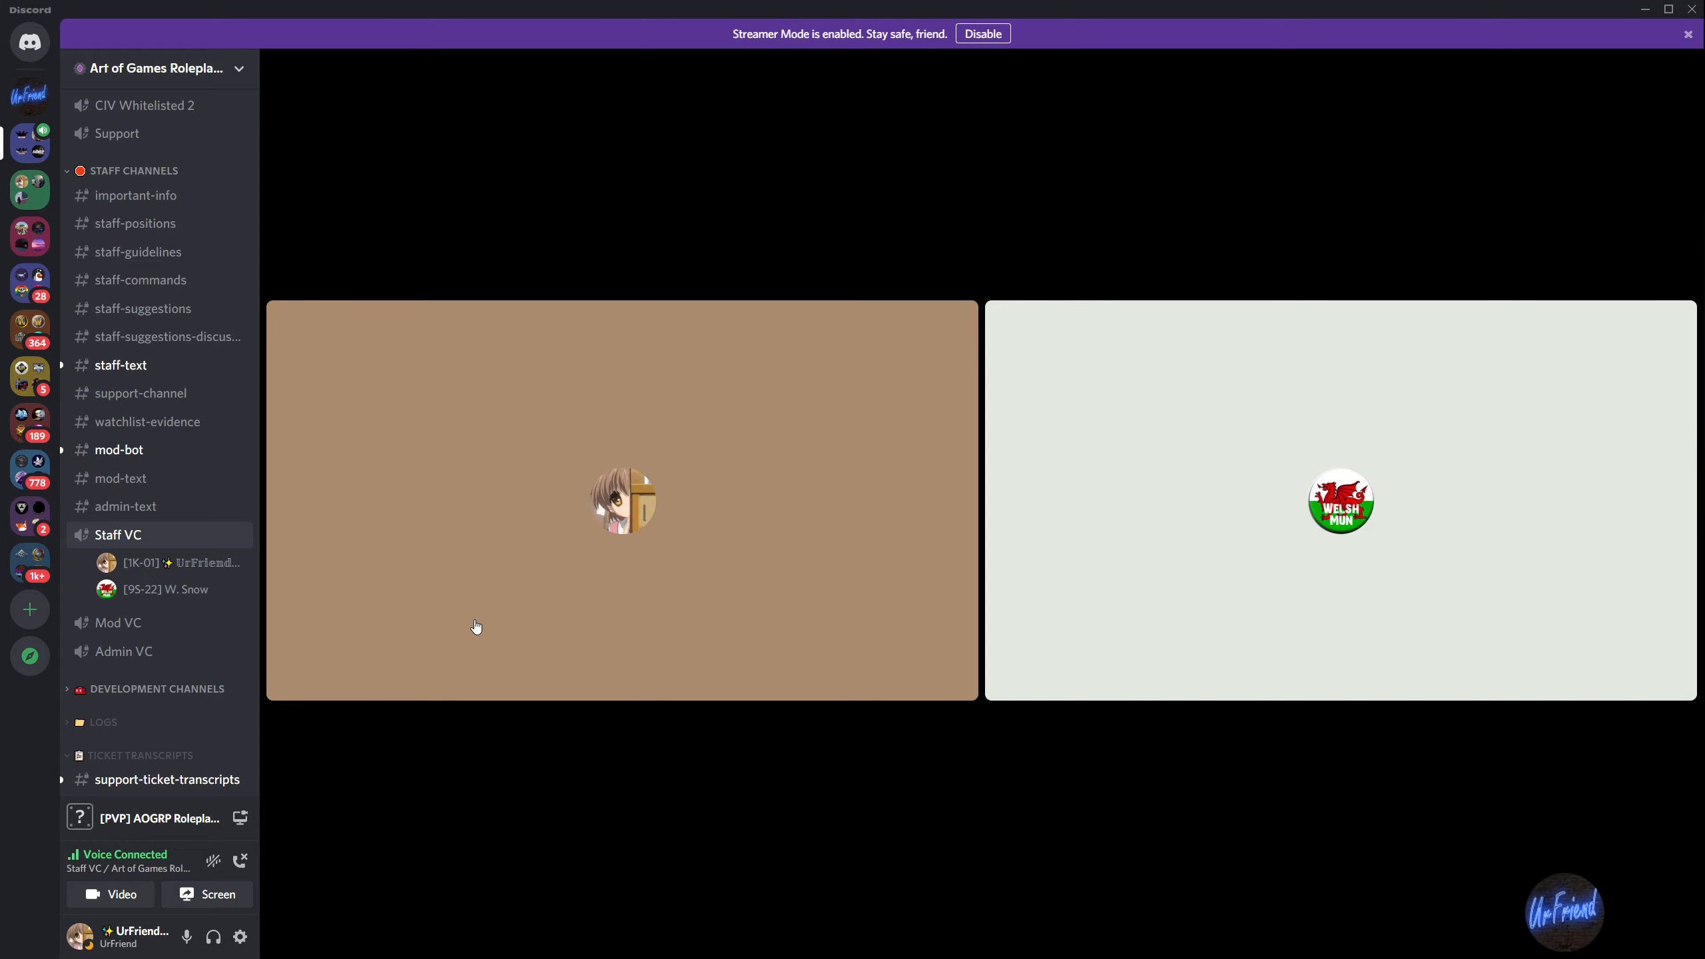
pyautogui.moveTo(1170, 662)
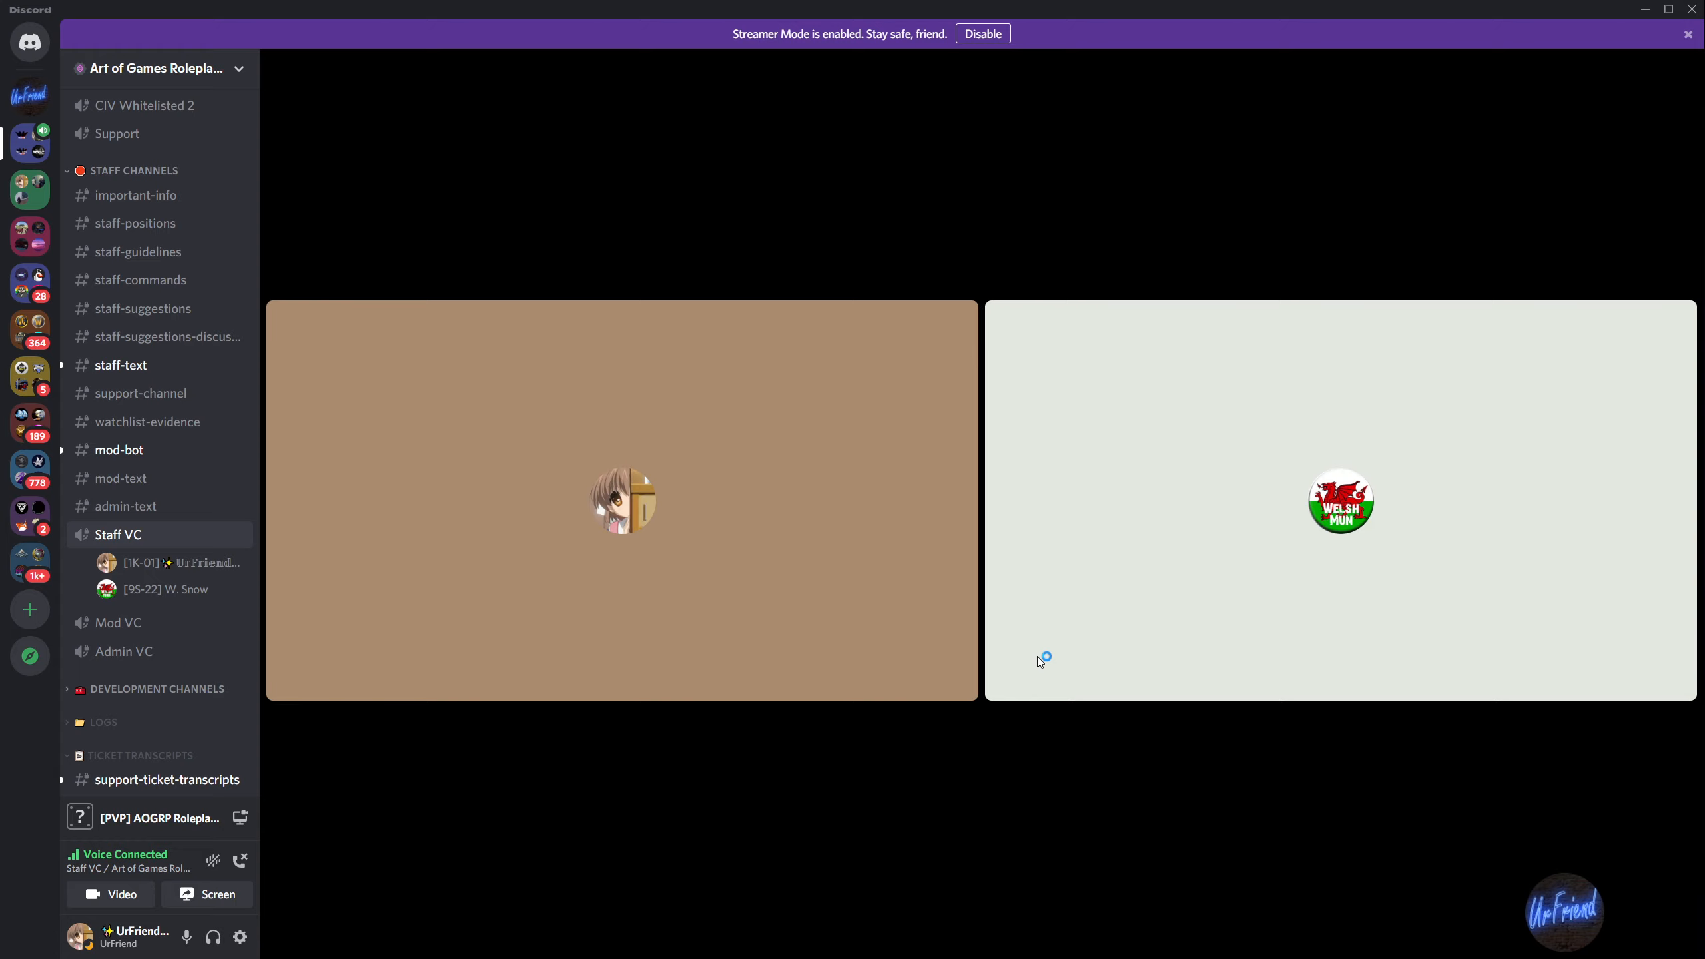
pyautogui.moveTo(1044, 549)
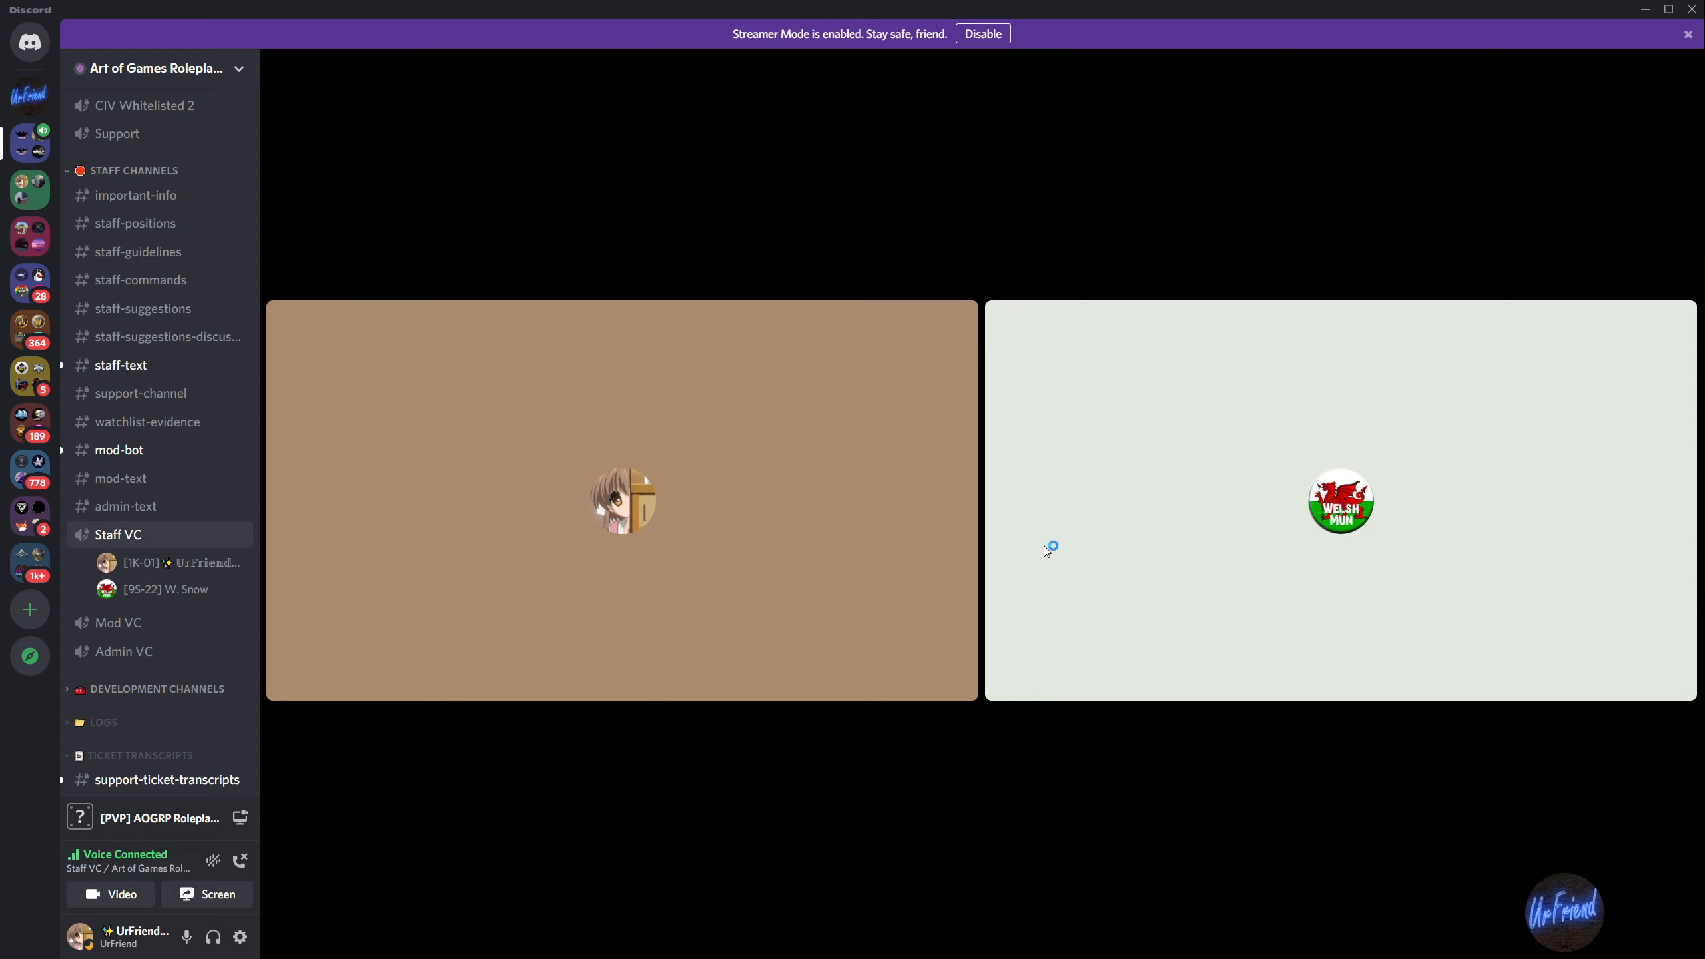
pyautogui.moveTo(308, 314)
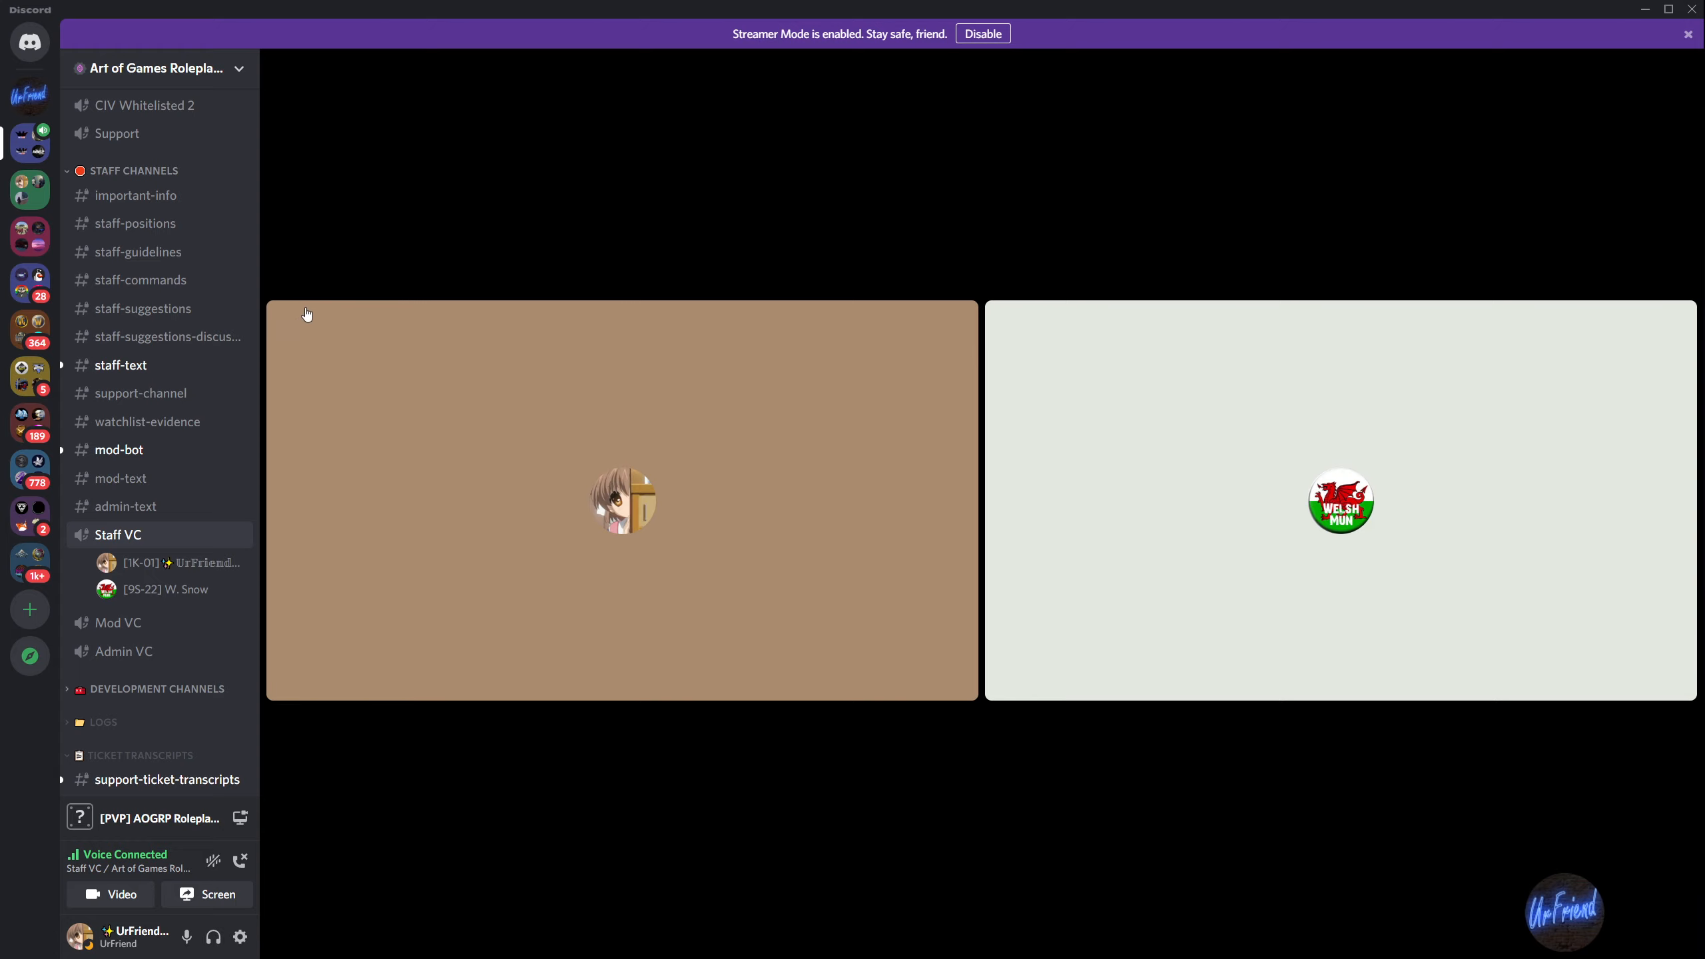
pyautogui.moveTo(372, 314)
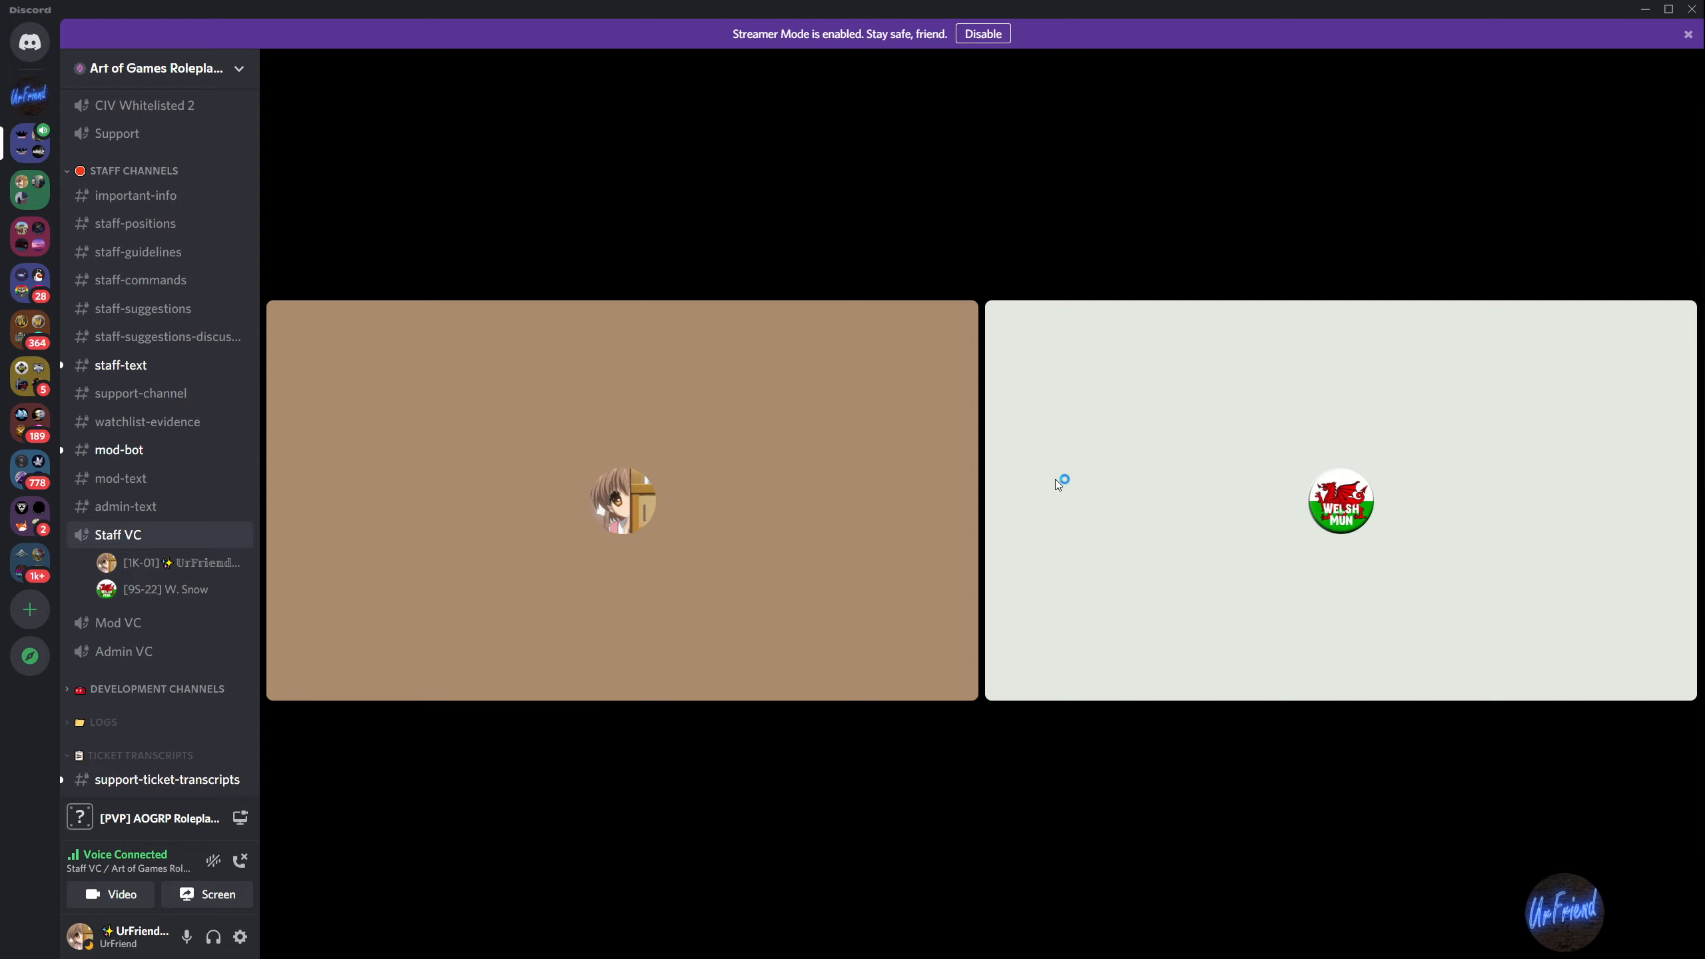
pyautogui.moveTo(1114, 526)
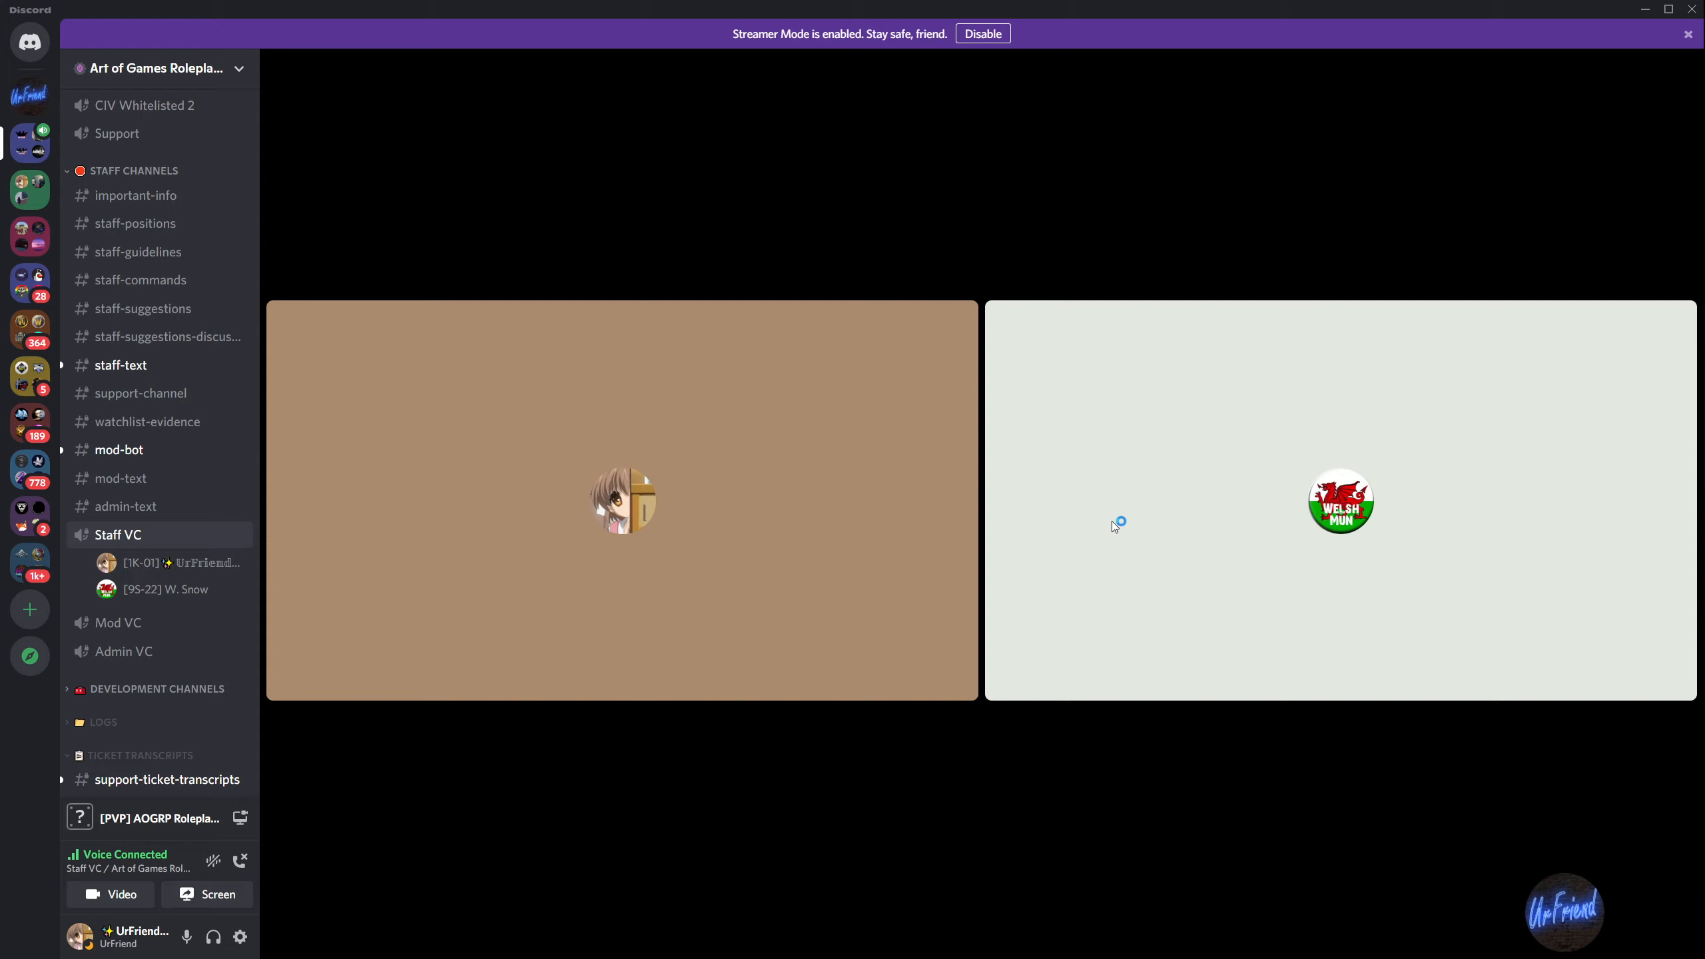
pyautogui.moveTo(935, 6)
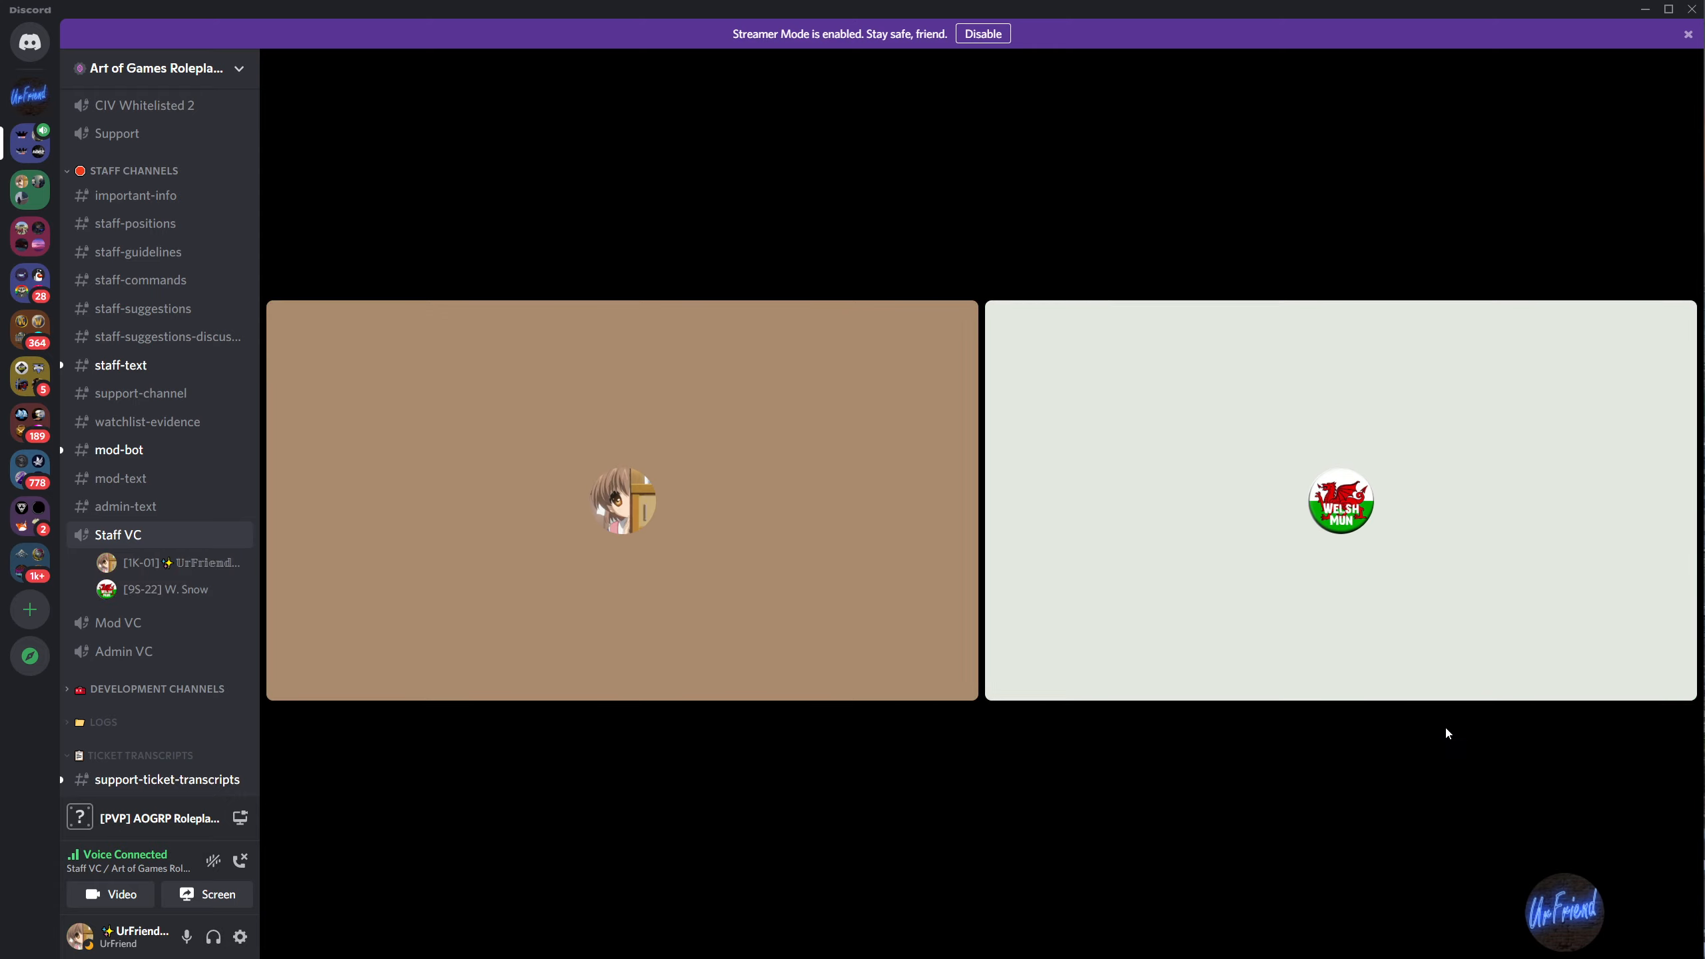
pyautogui.moveTo(1444, 703)
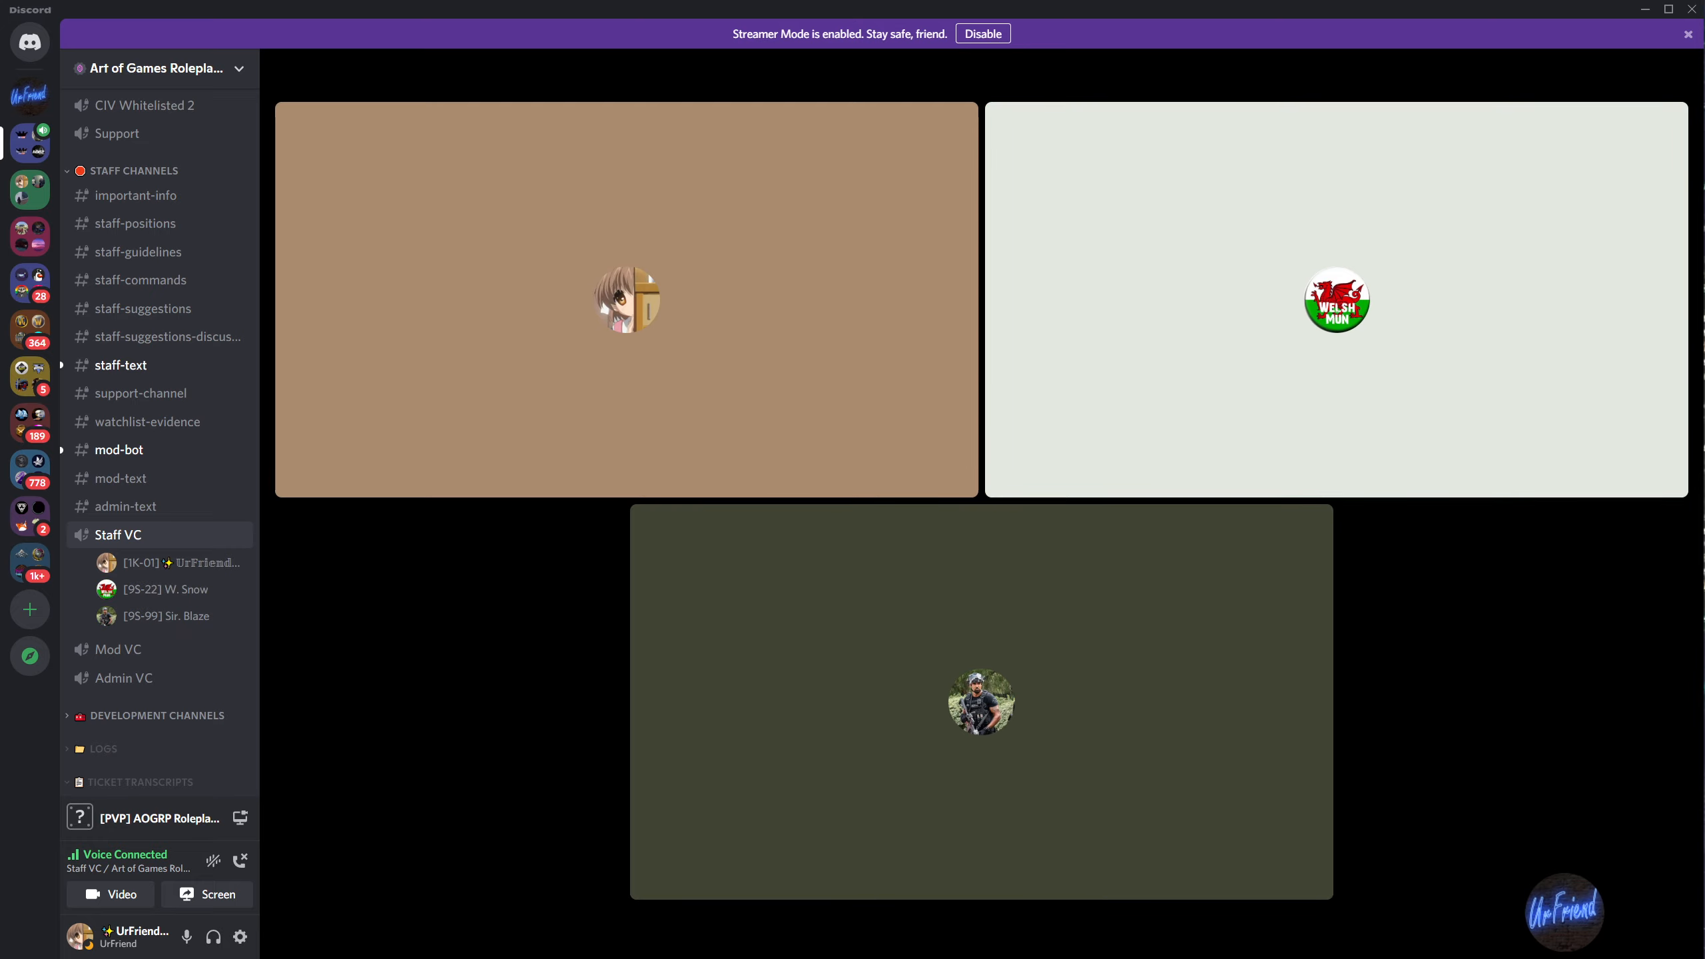
pyautogui.moveTo(1034, 644)
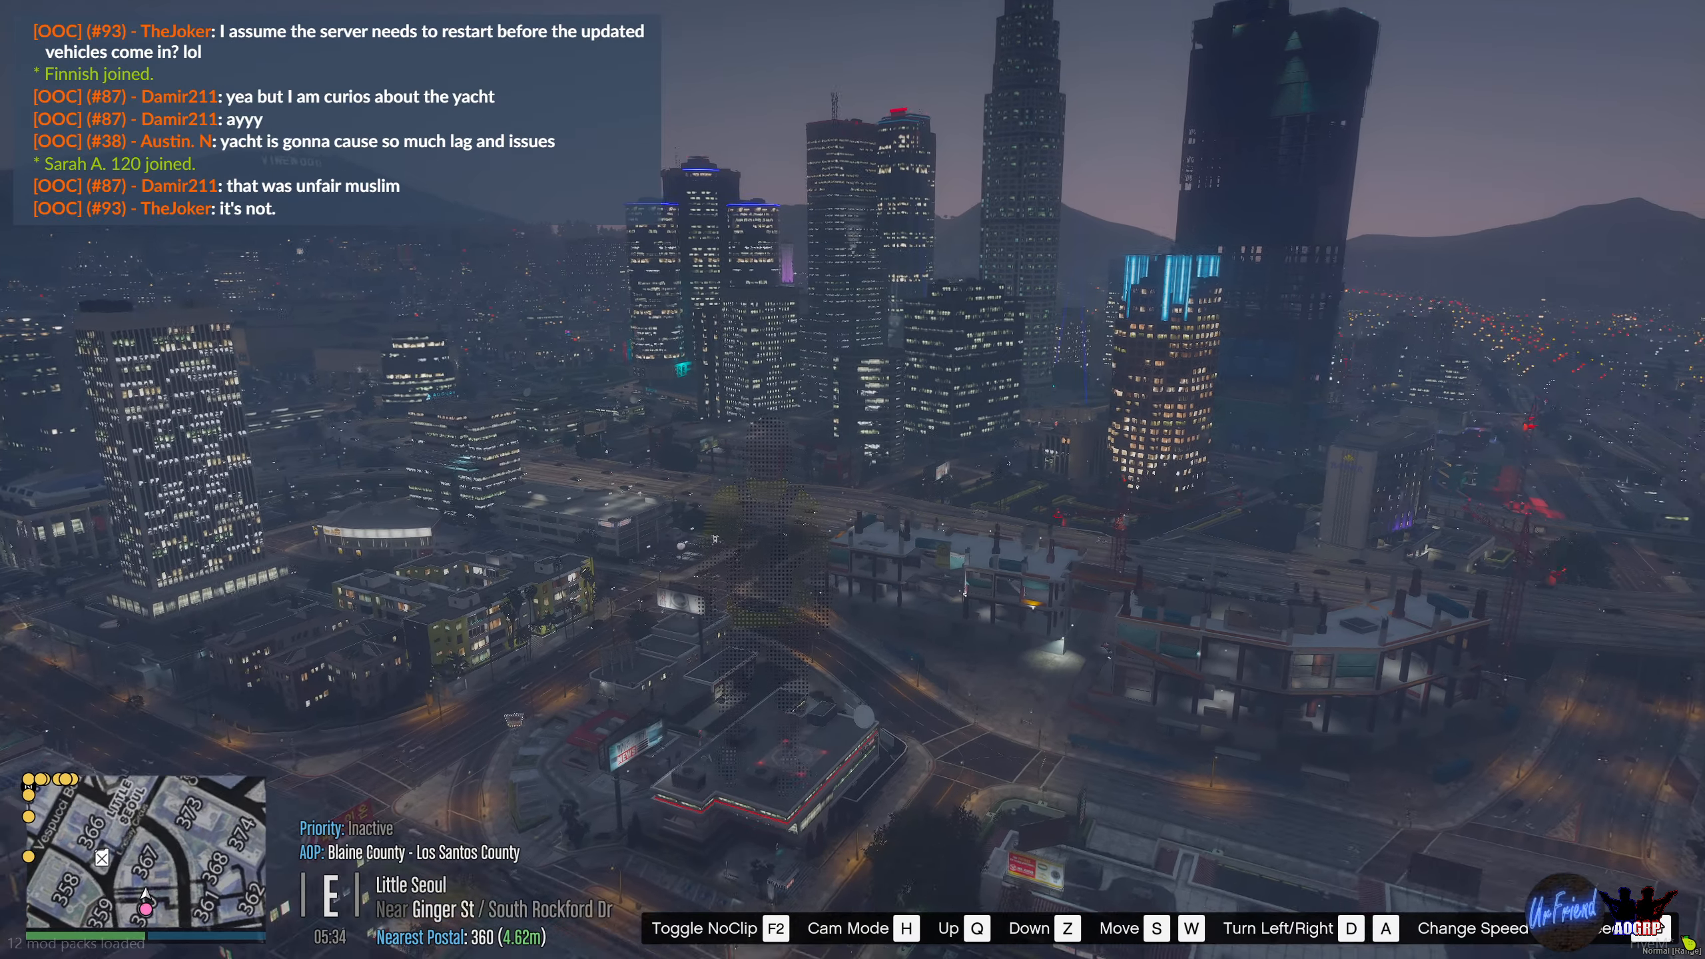
# - Bring up the vMenu player options in FiveM with the M key
pyautogui.press('m')
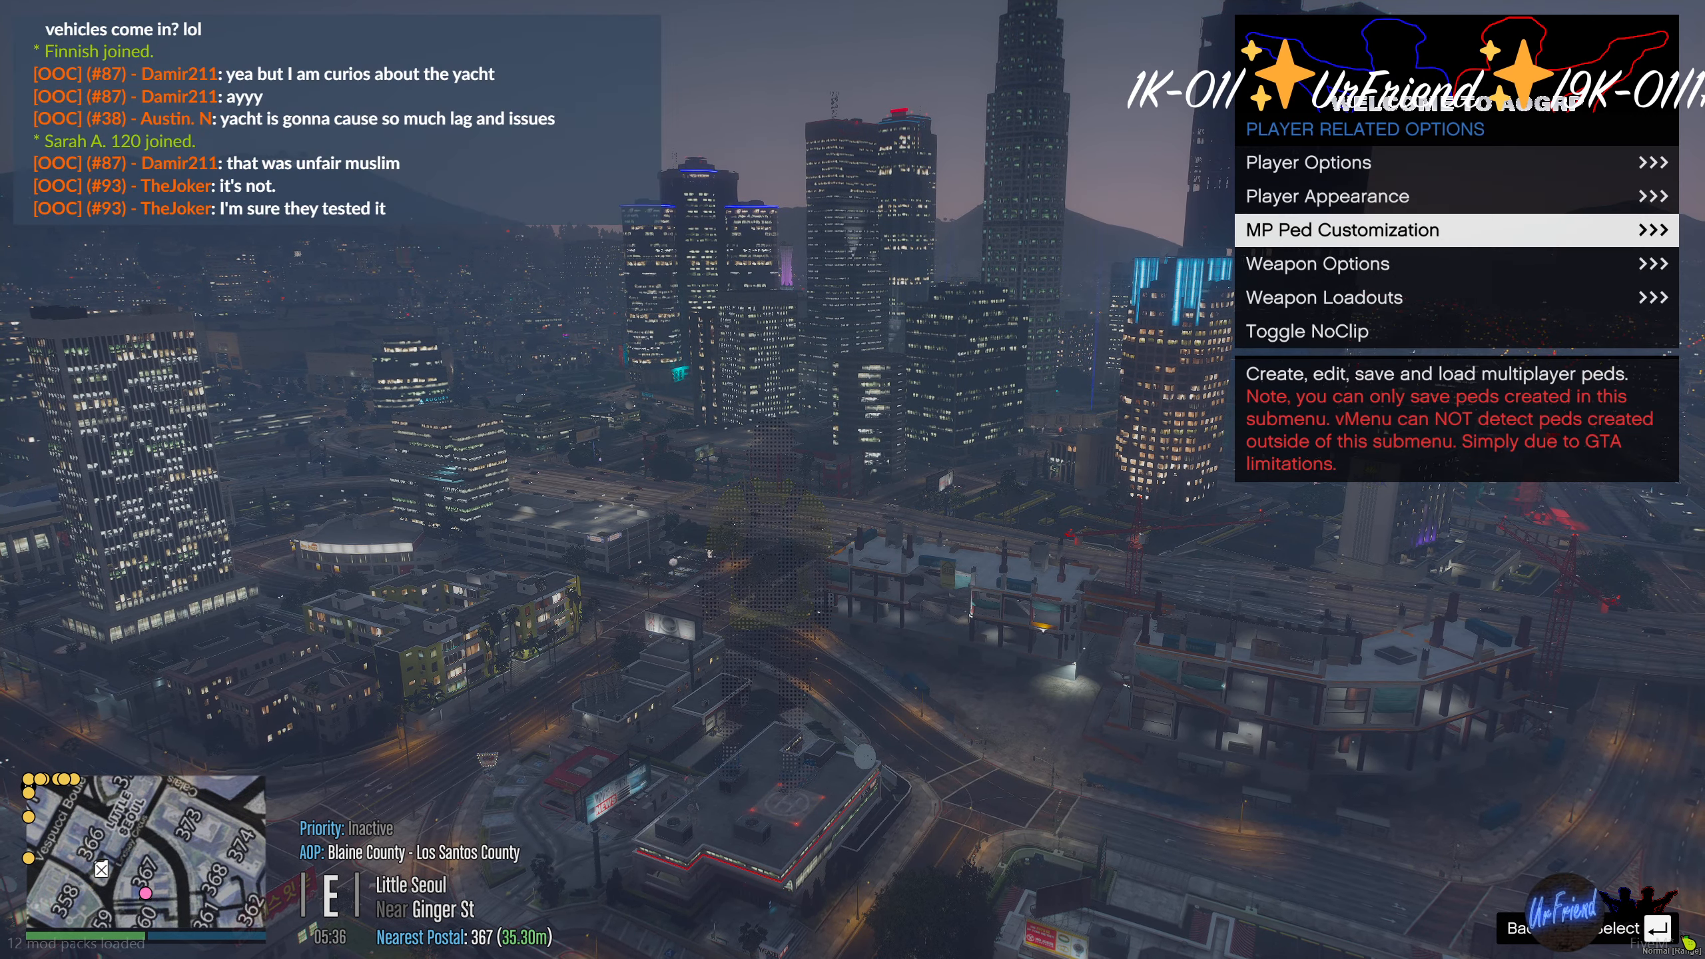
# - In Manage Saved Characters, scroll down and select 1COP SAST VEST
pyautogui.click(1342, 229)
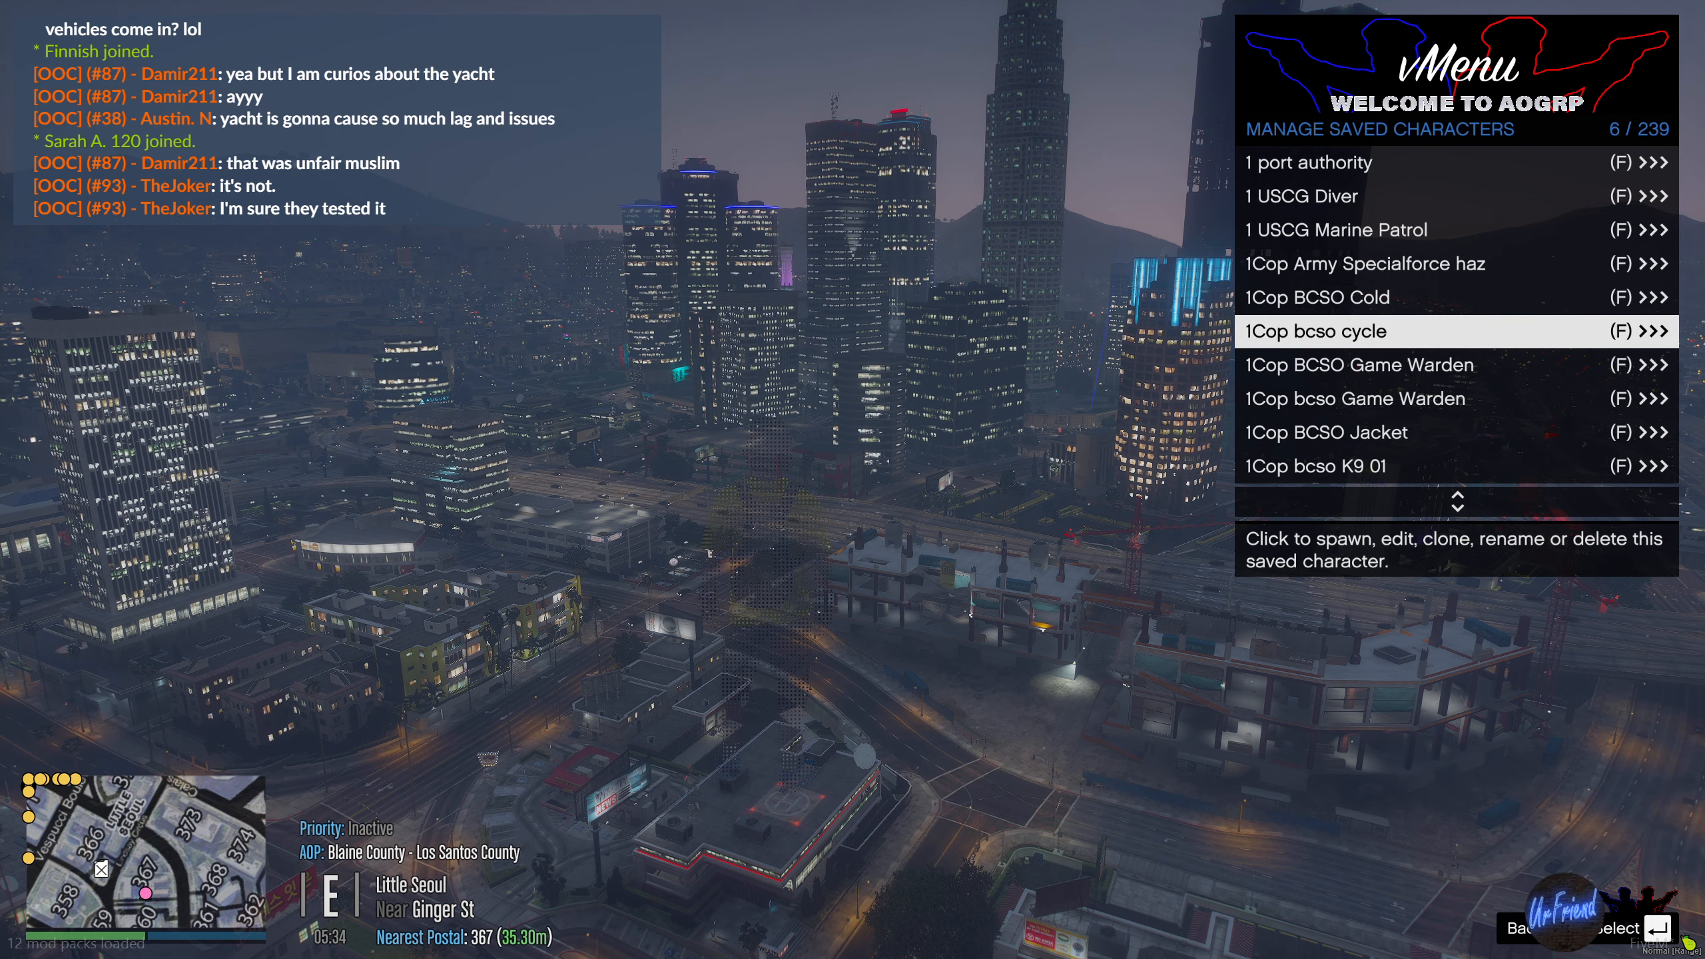
pyautogui.scroll(-3)
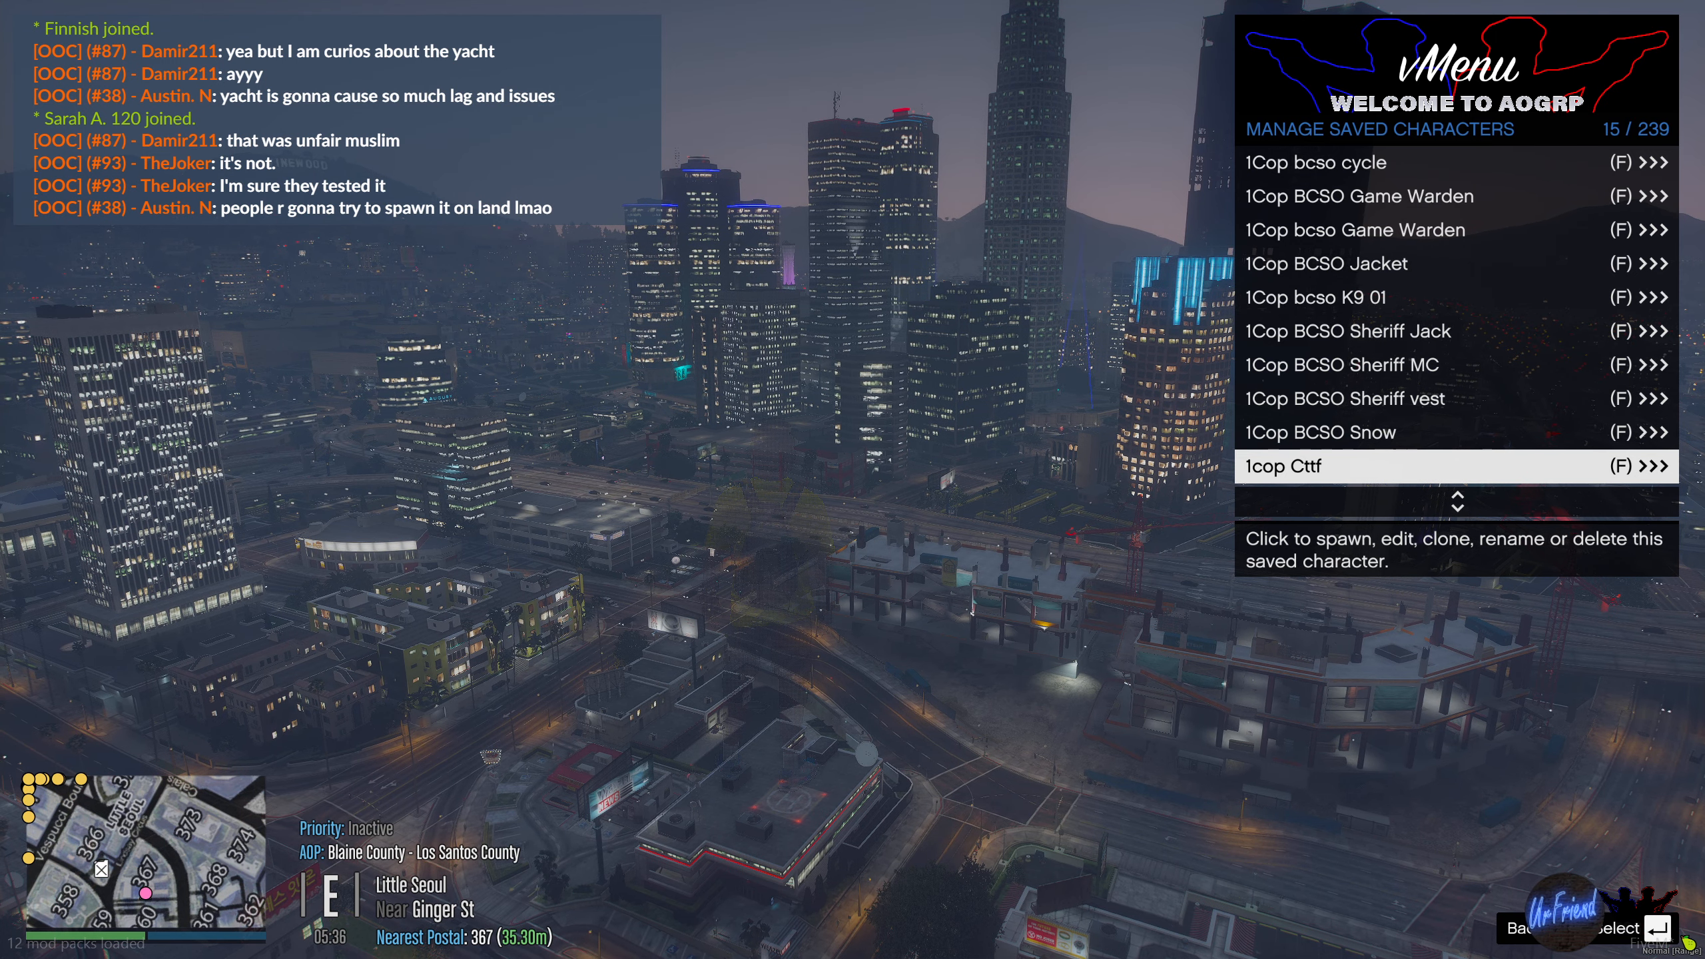
pyautogui.scroll(-3)
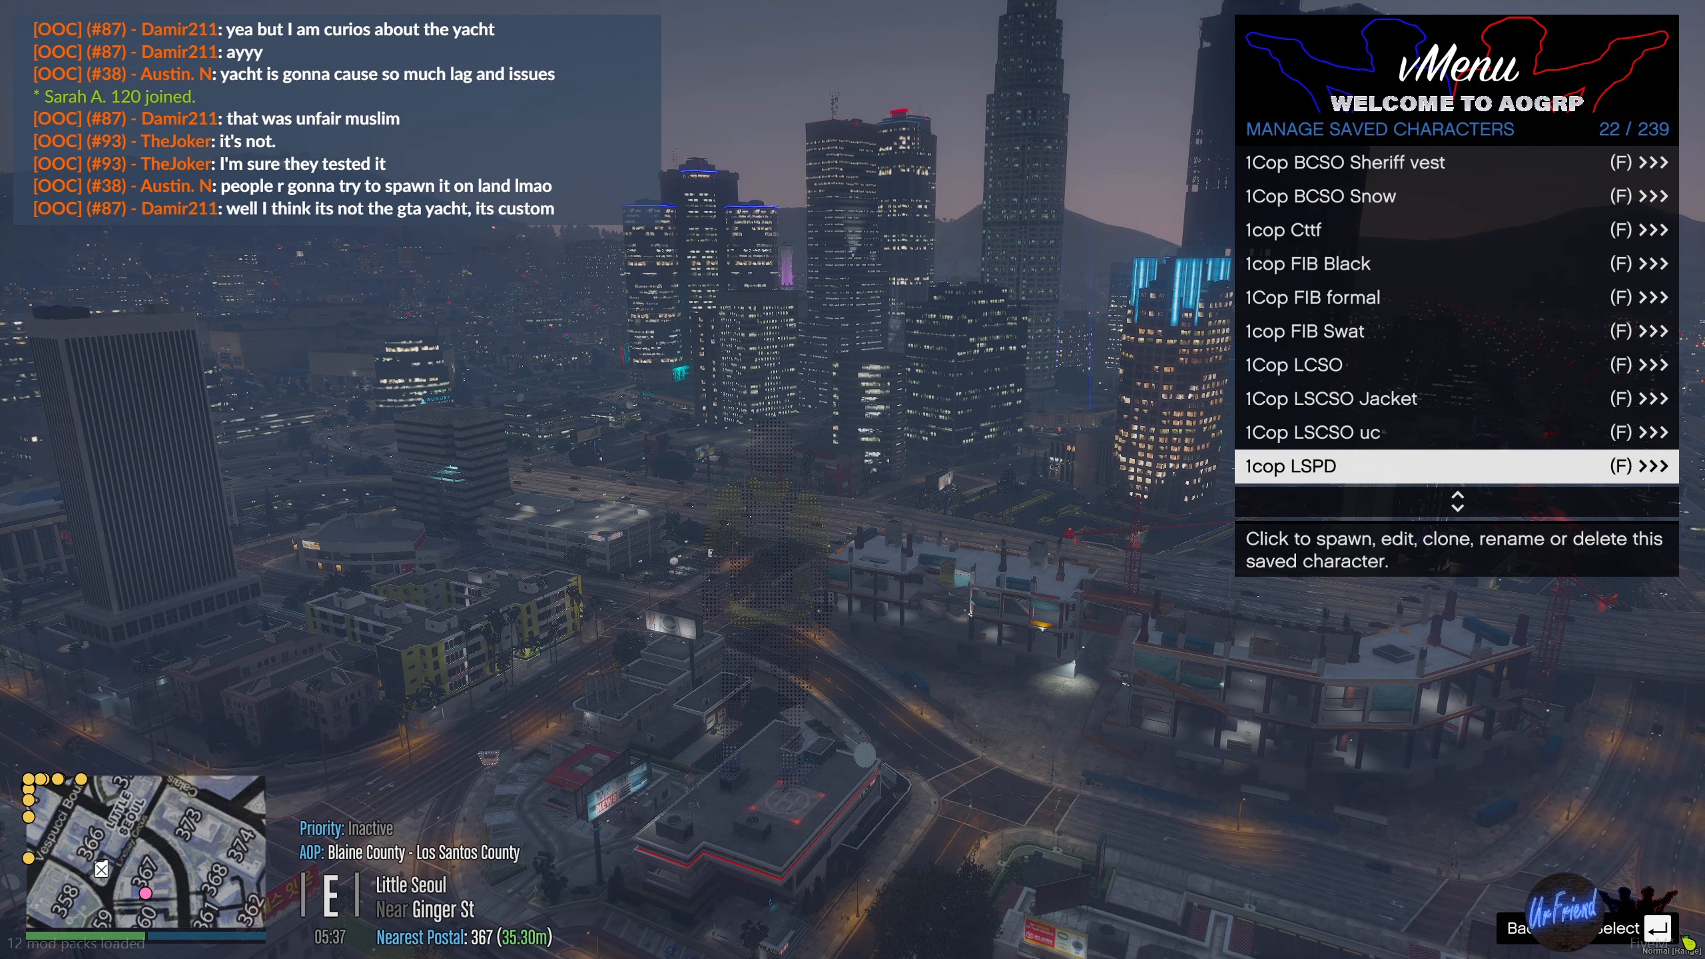
pyautogui.scroll(-3)
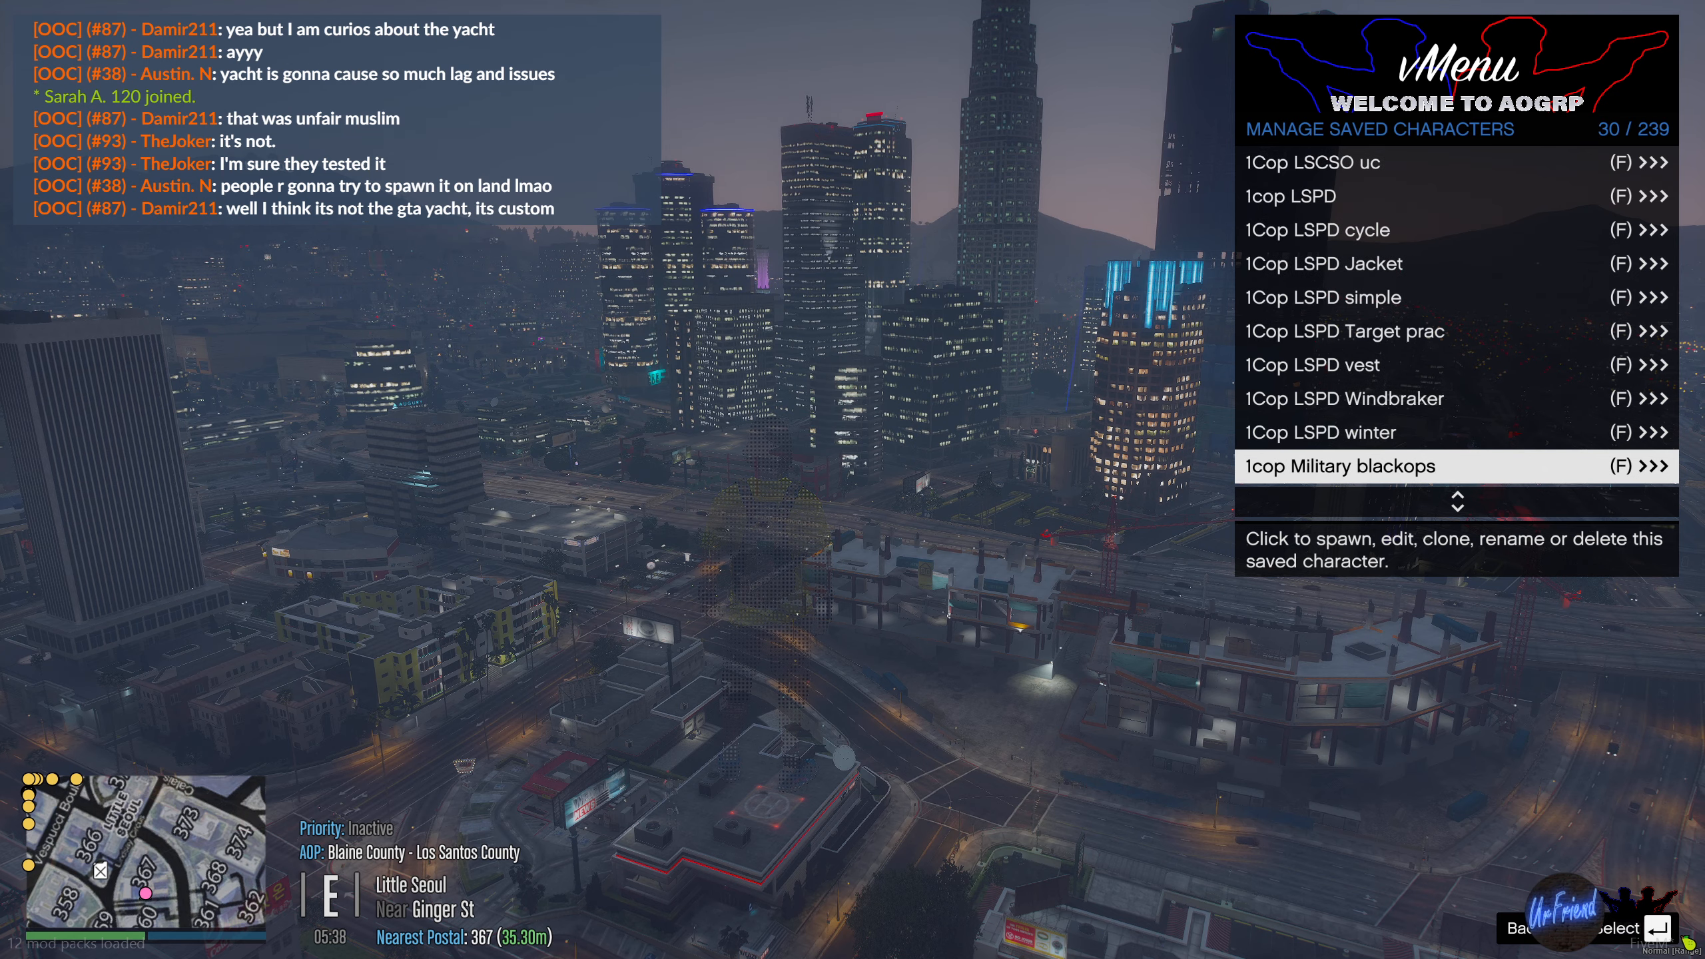
pyautogui.scroll(-3)
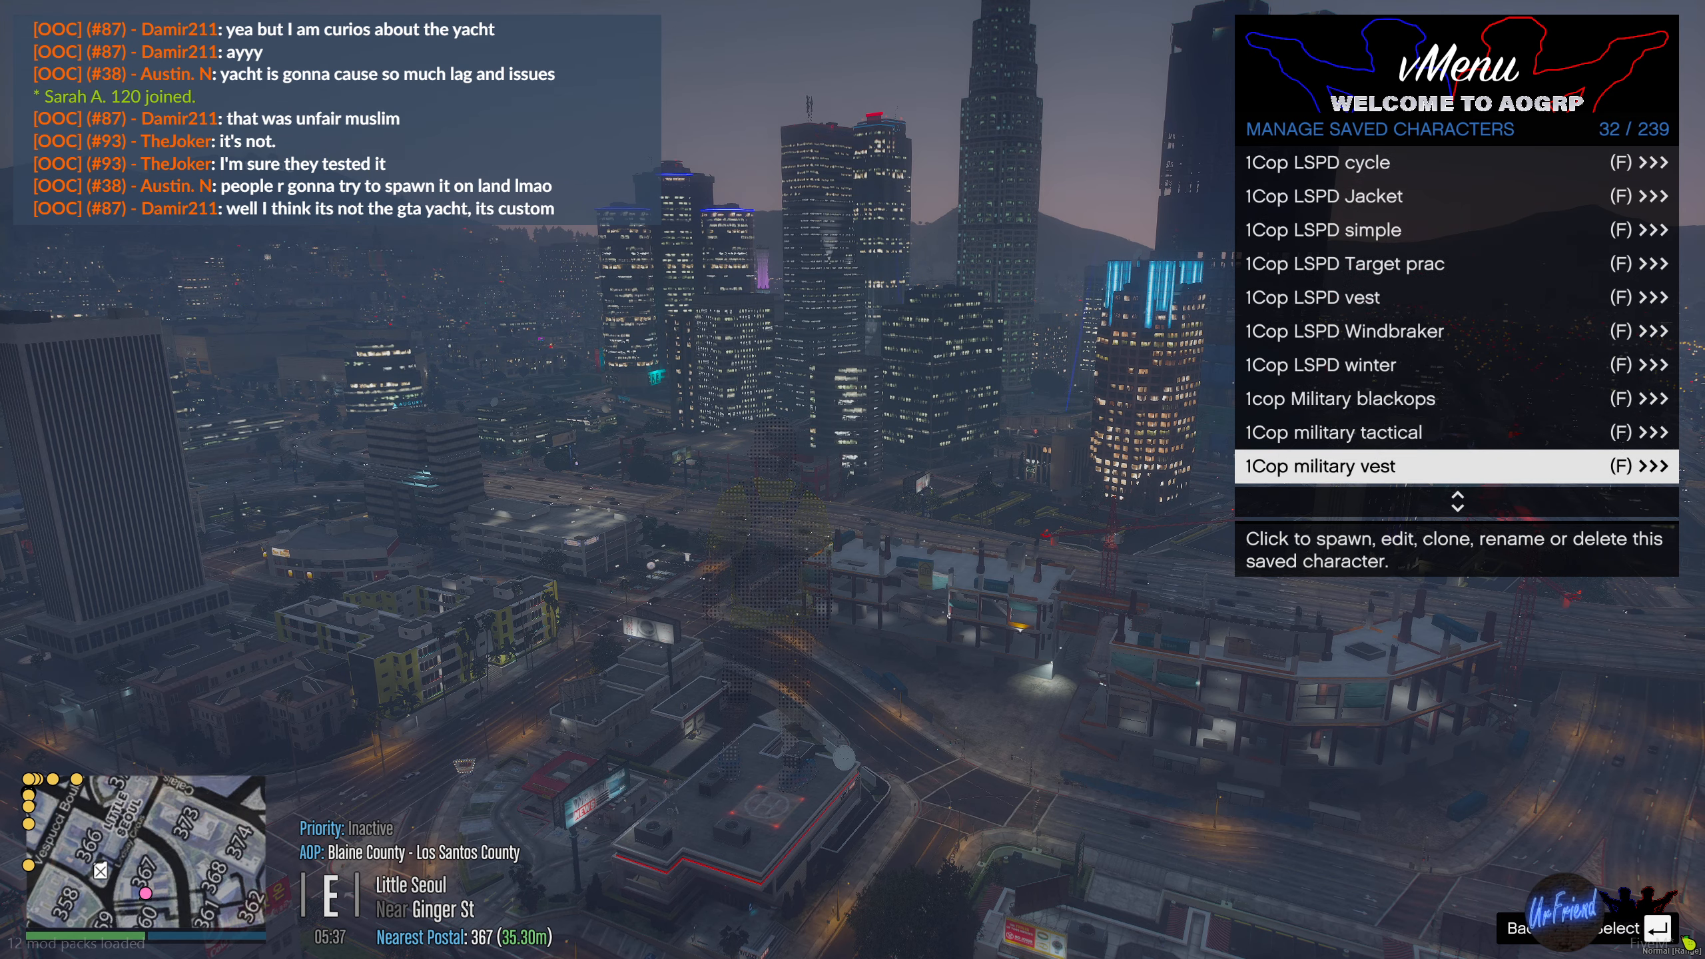
pyautogui.scroll(-3)
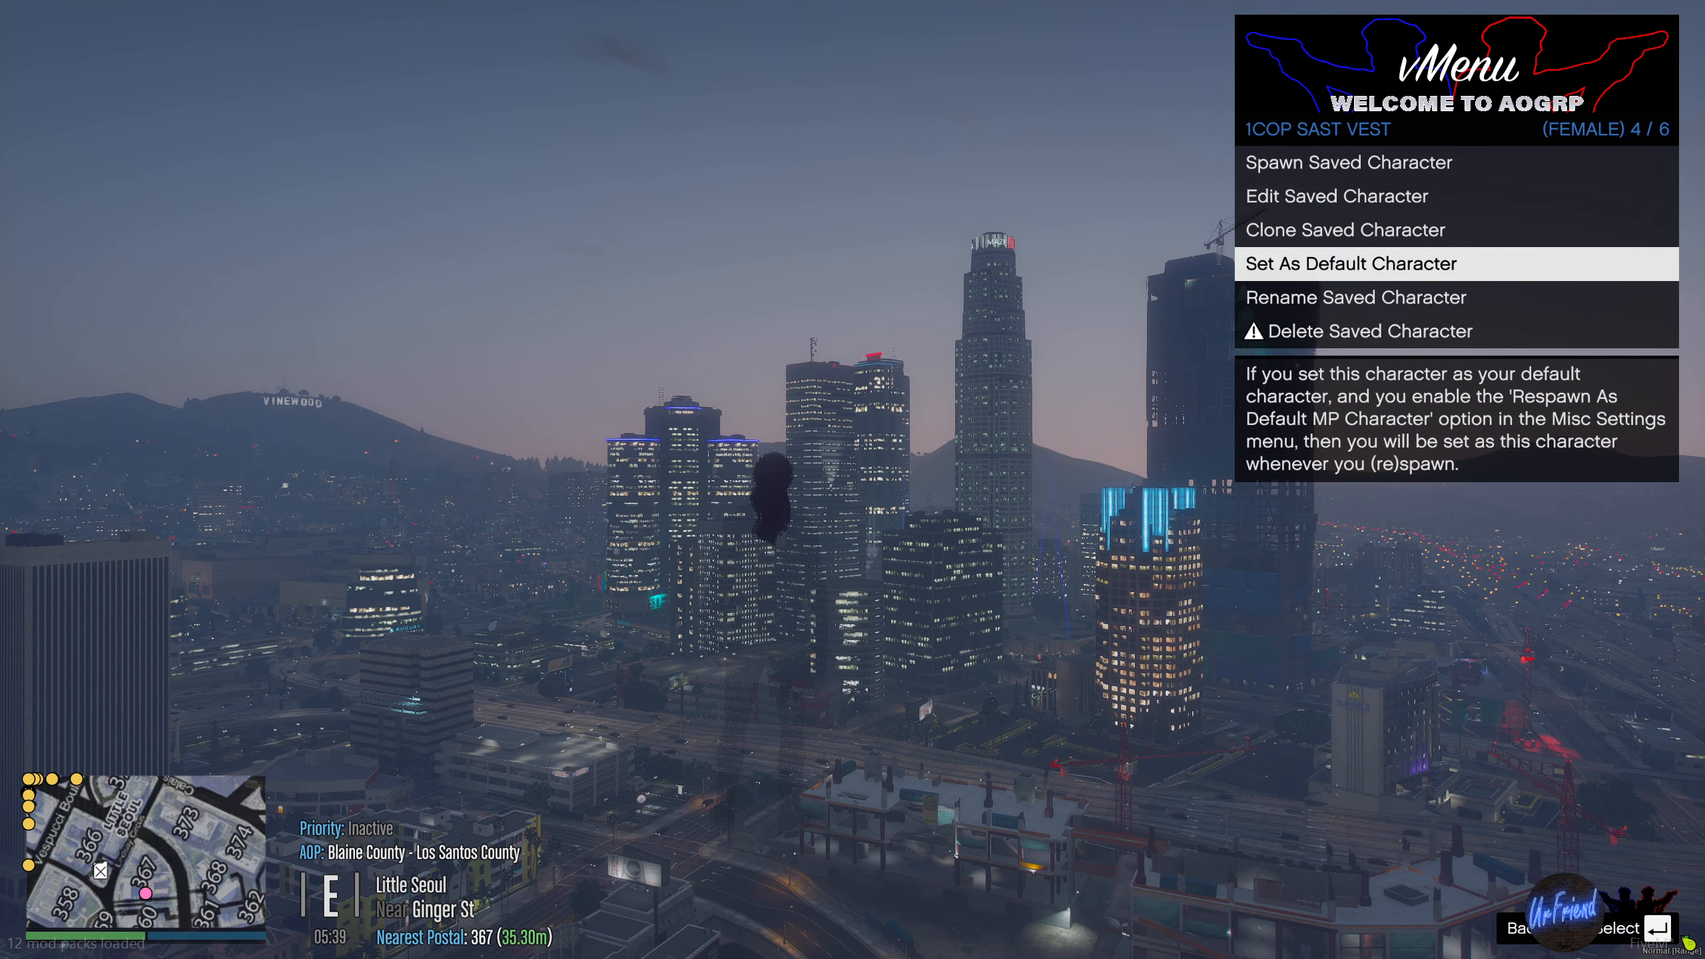
pyautogui.click(1352, 263)
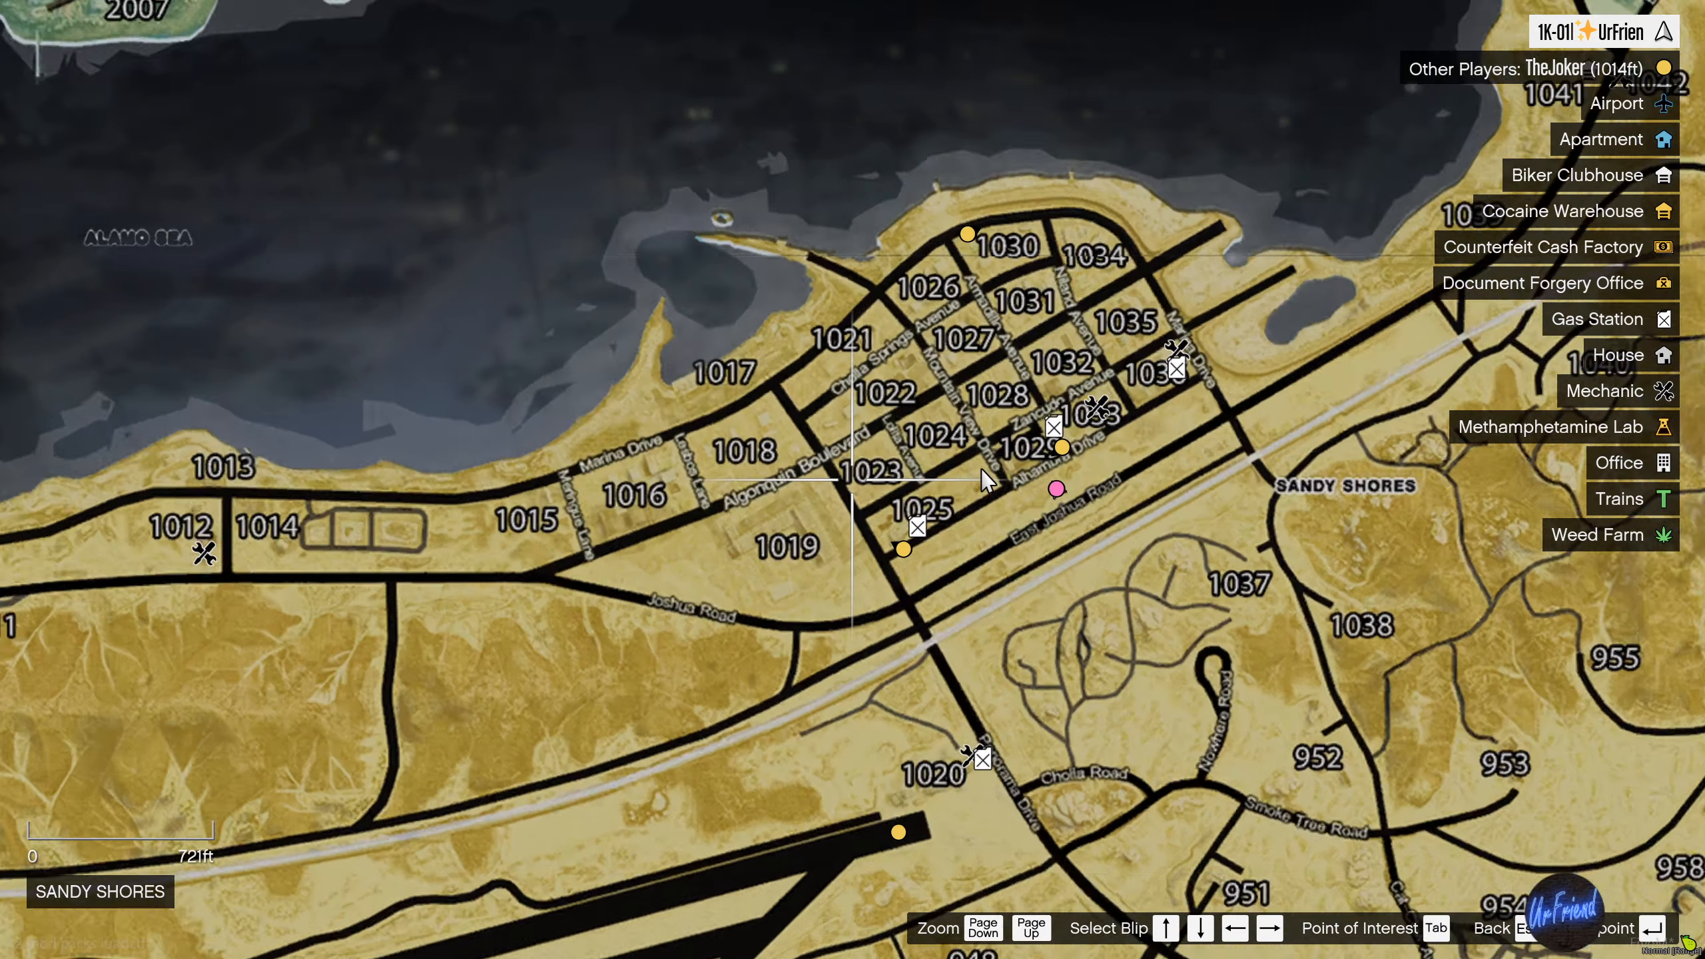
# - Close the Sandy Shores map and return to the game
pyautogui.press('Escape')
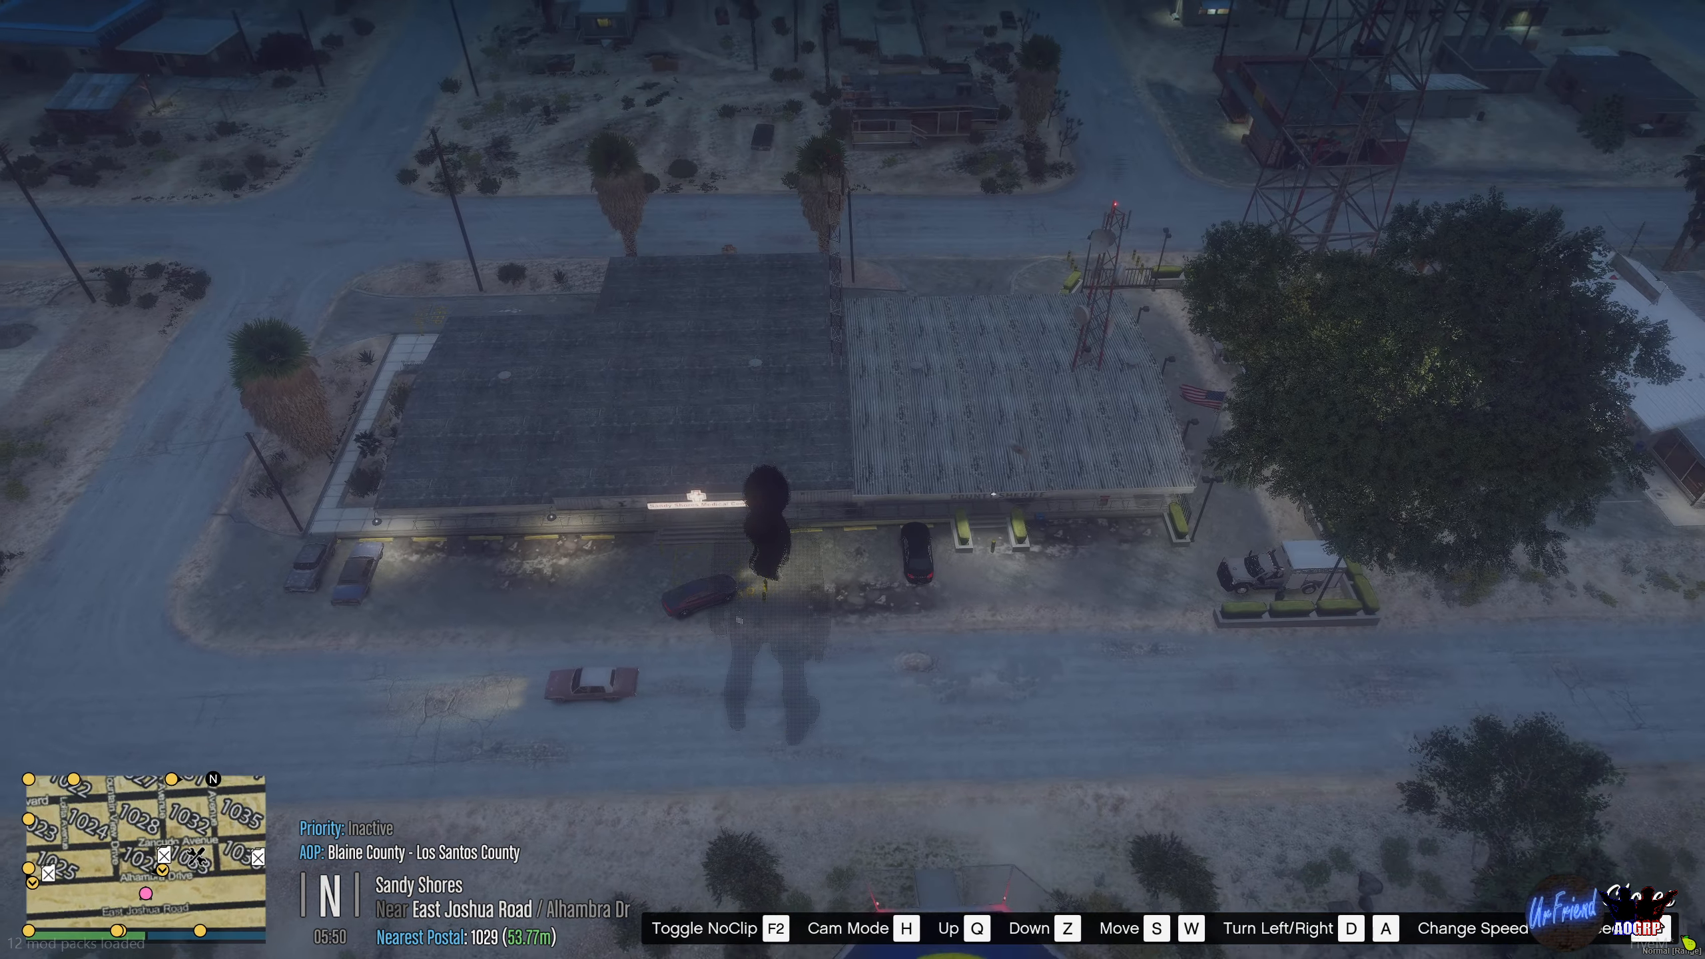